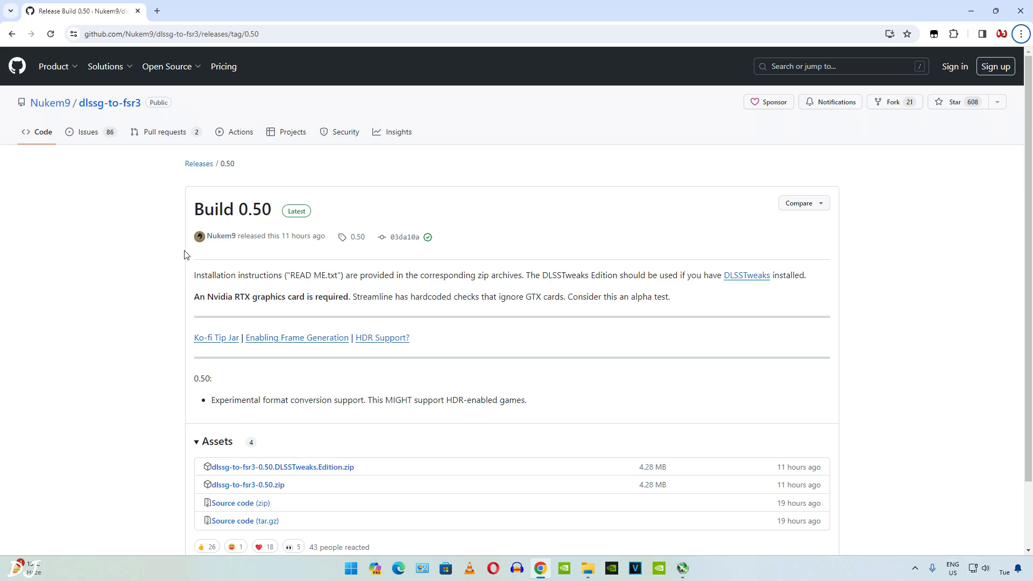
pyautogui.moveTo(176, 267)
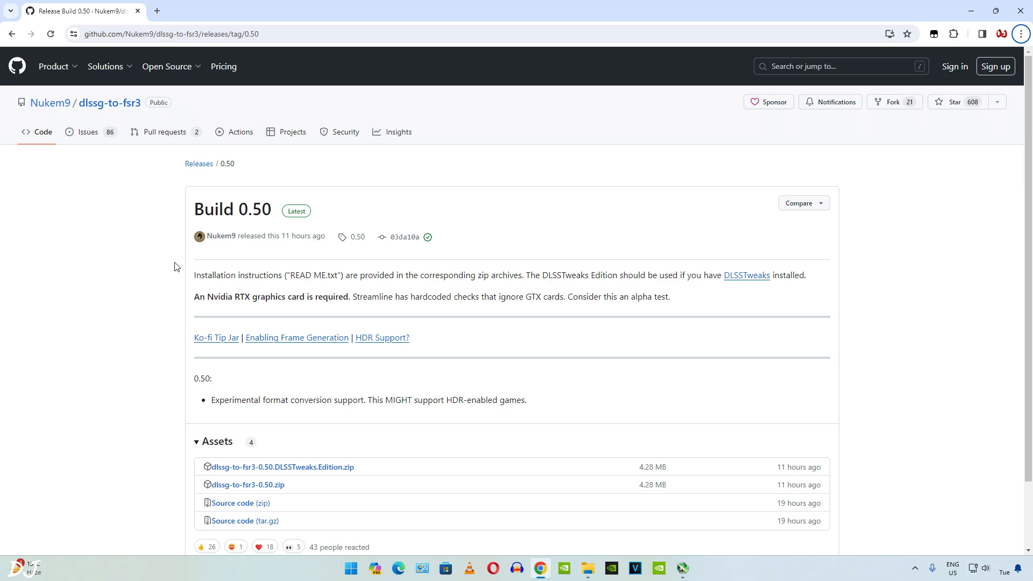
pyautogui.moveTo(297, 420)
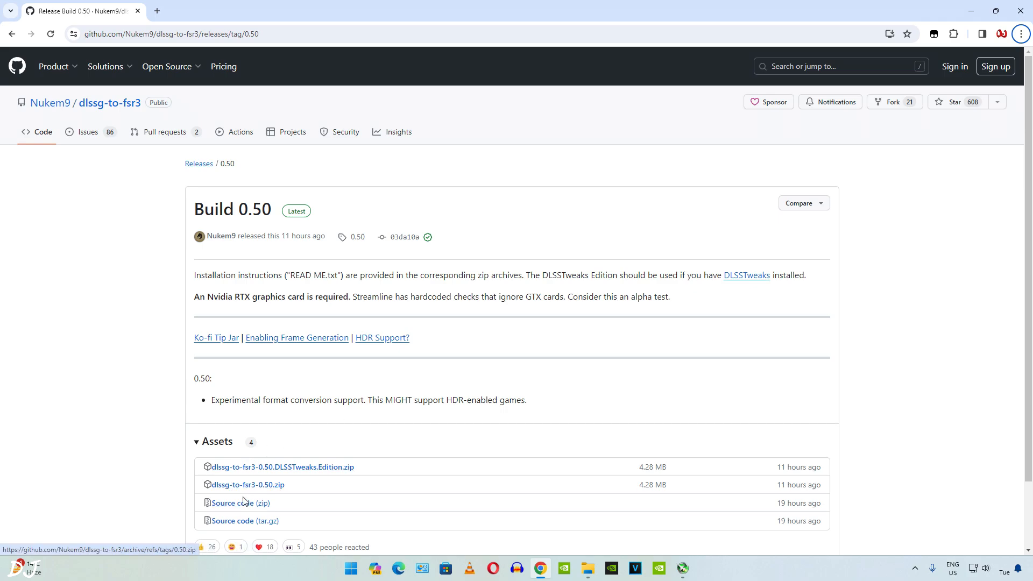
pyautogui.moveTo(247, 484)
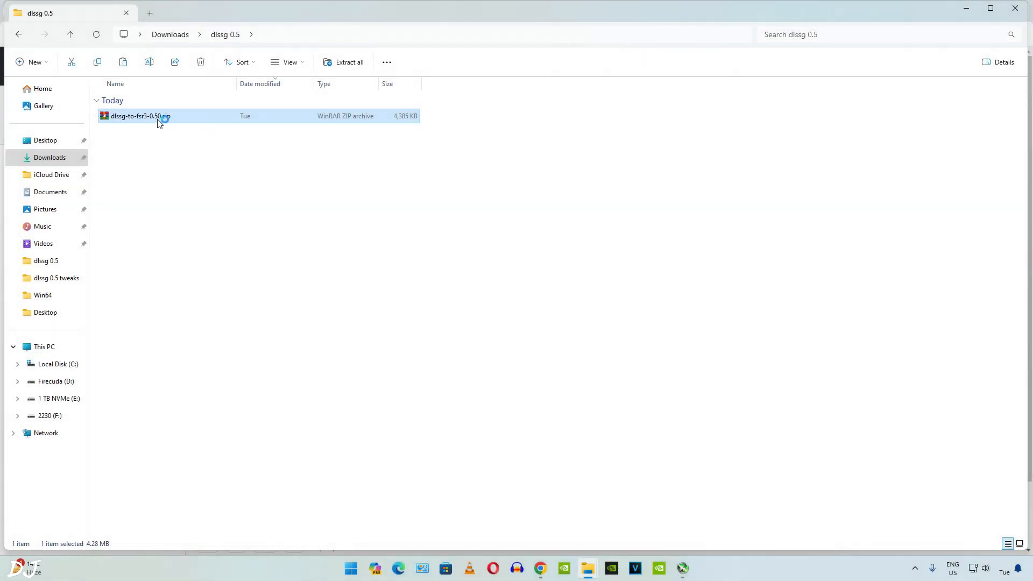
# Step: Extract the mod archive and merge DisableNvidiaSignatureChecks.reg into the registry, confirming all prompts
pyautogui.doubleClick(140, 116)
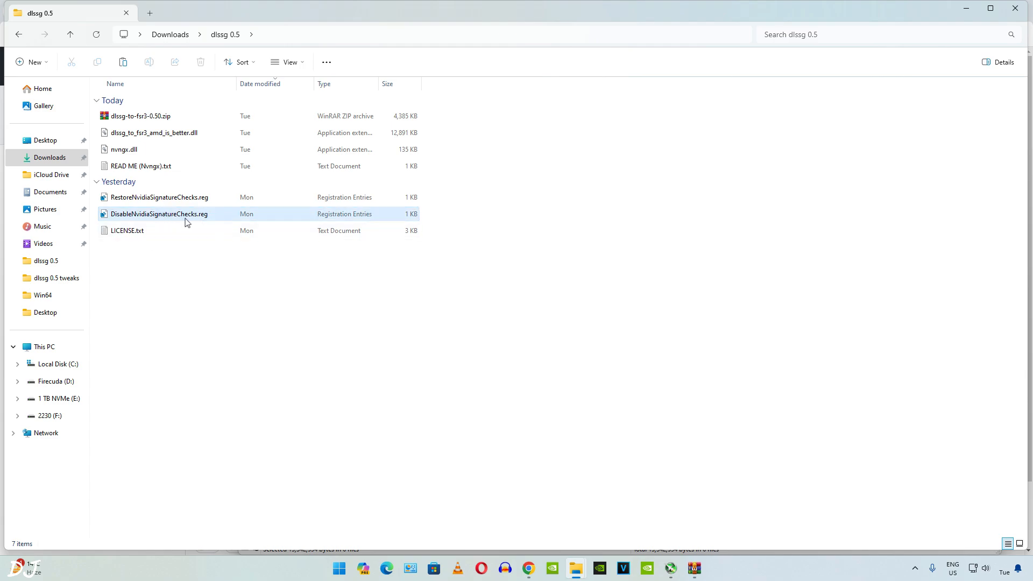
pyautogui.moveTo(186, 218)
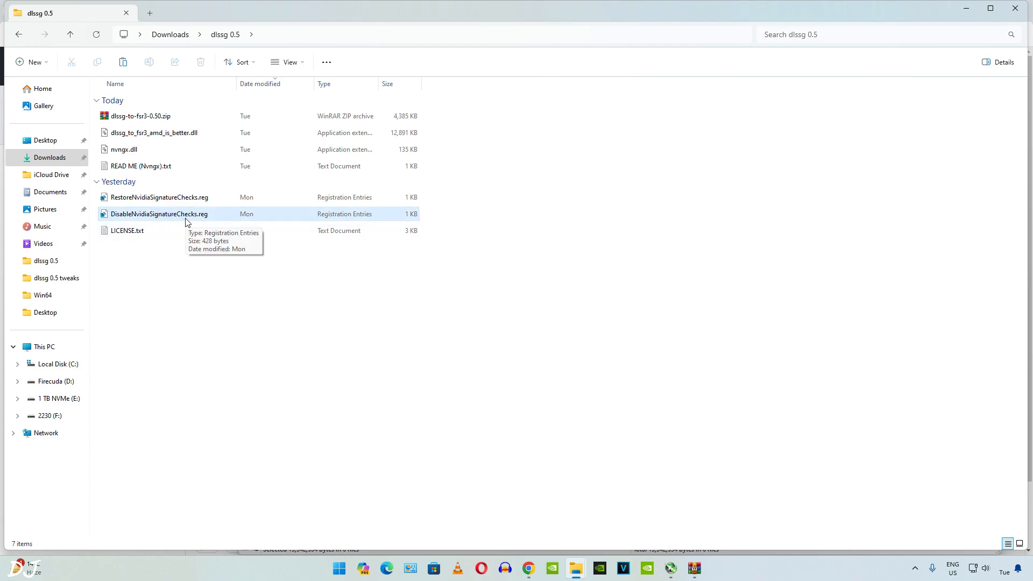
pyautogui.doubleClick(158, 213)
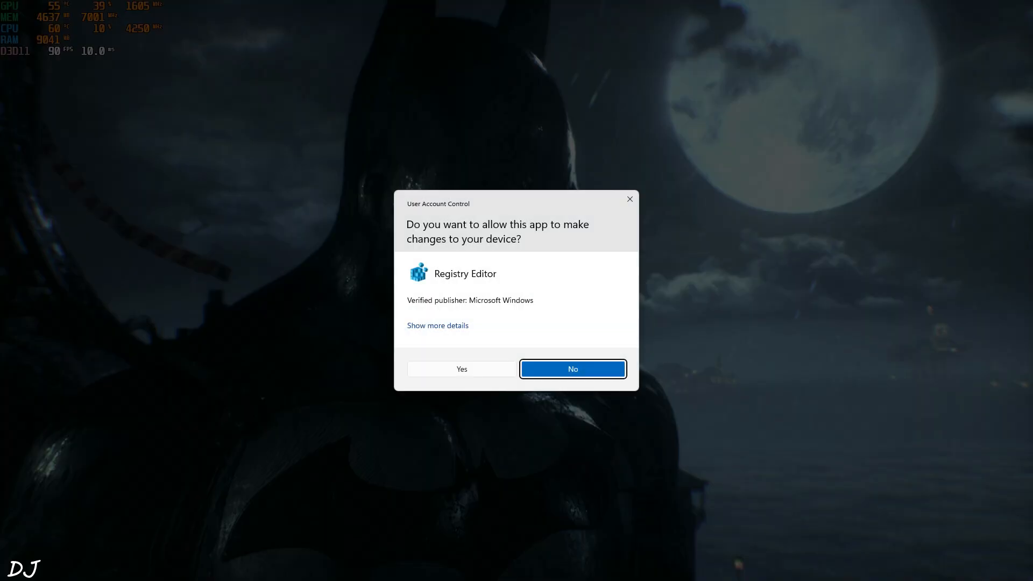
pyautogui.click(461, 370)
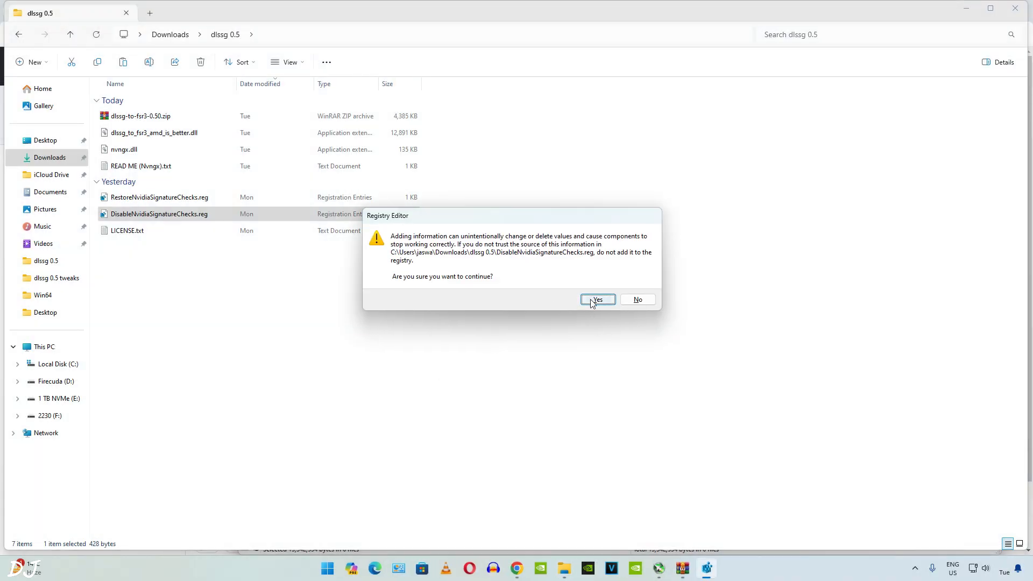
pyautogui.click(596, 300)
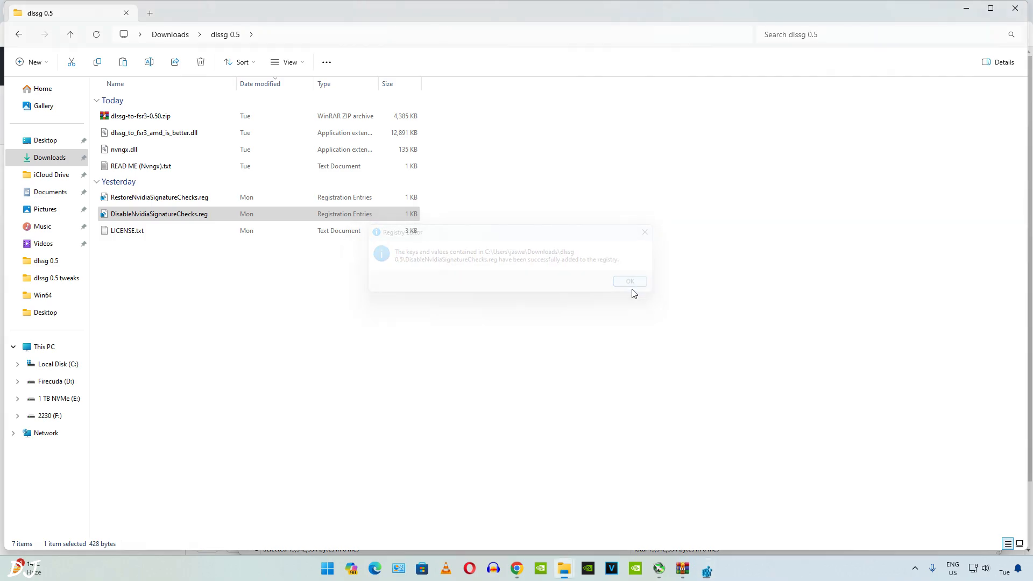
pyautogui.click(628, 281)
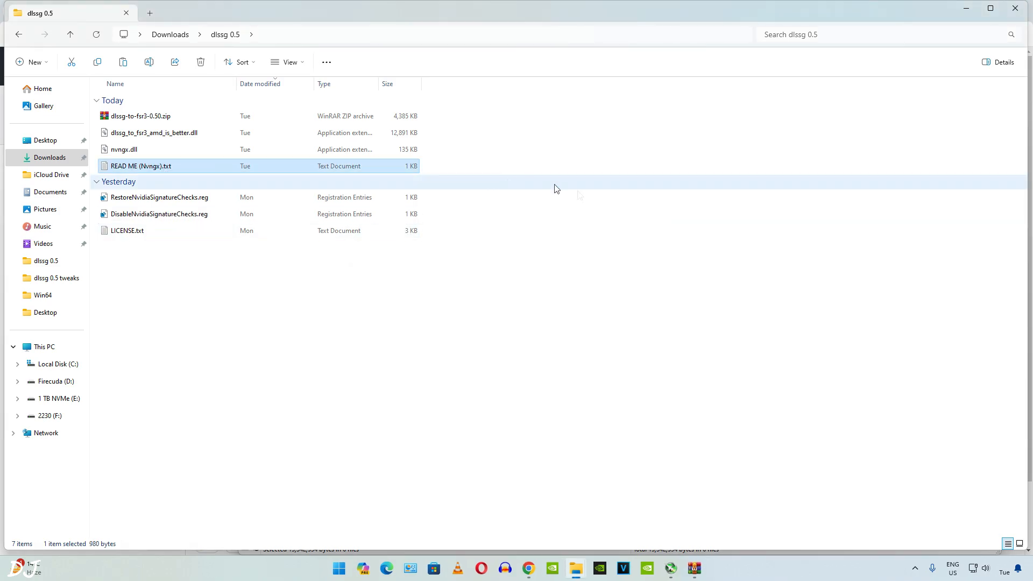
# Step: Read README (Nvngx).txt, close it, and copy dlssg_to_fsr3_amd_is_better.dll and nvngx.dll
pyautogui.doubleClick(141, 165)
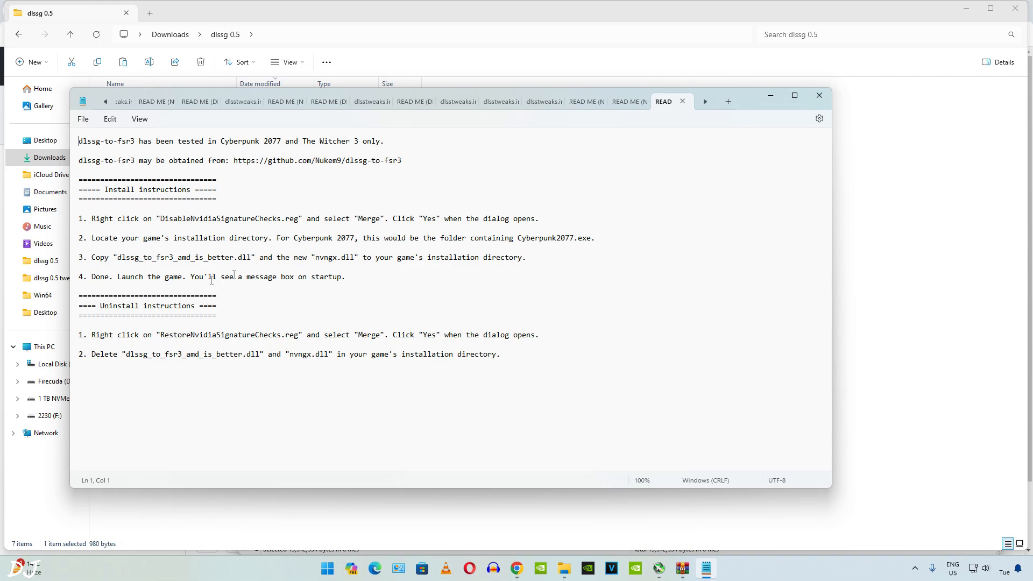
pyautogui.moveTo(442, 274)
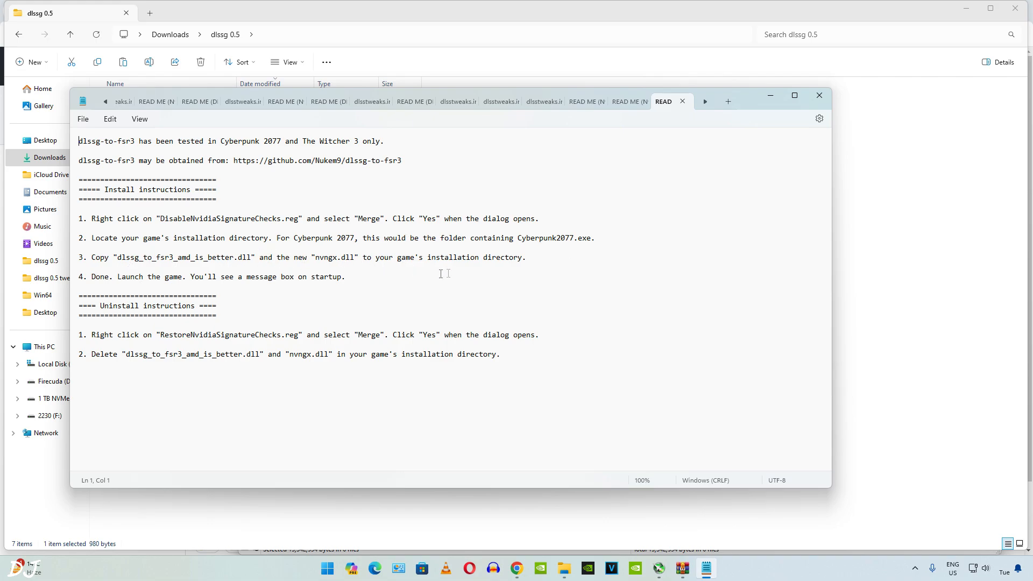
pyautogui.click(819, 95)
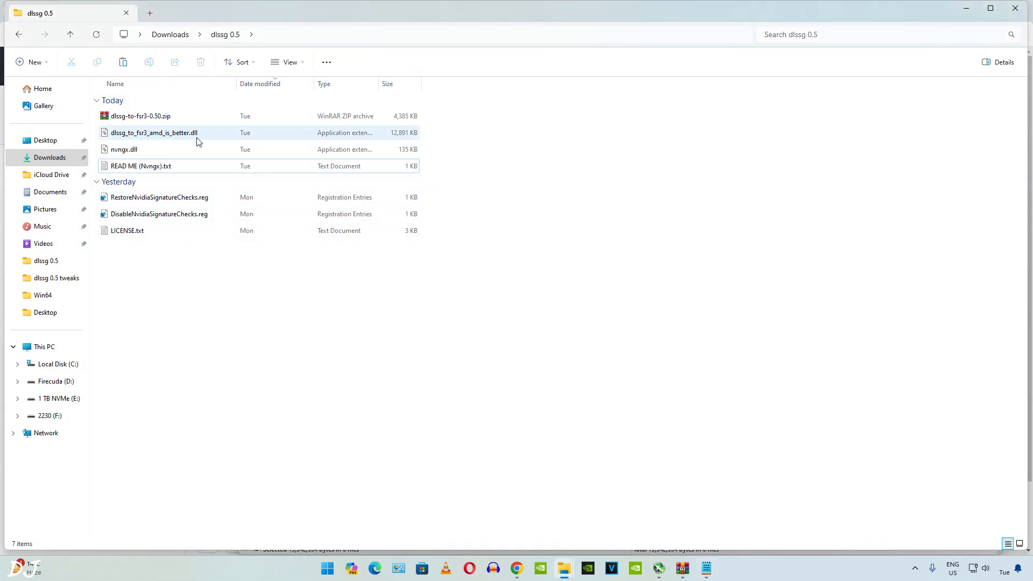
pyautogui.click(123, 149)
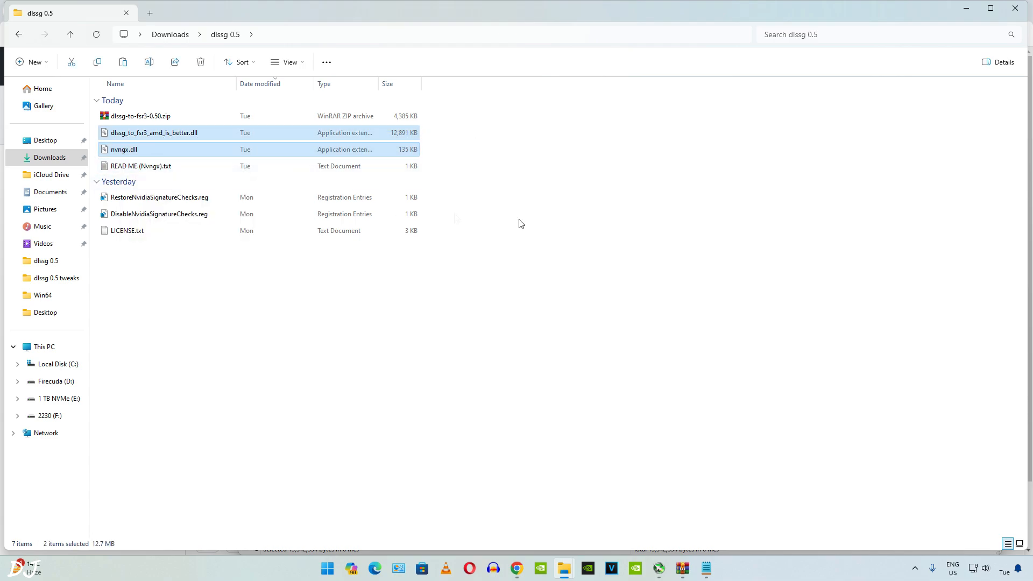
pyautogui.moveTo(913, 552)
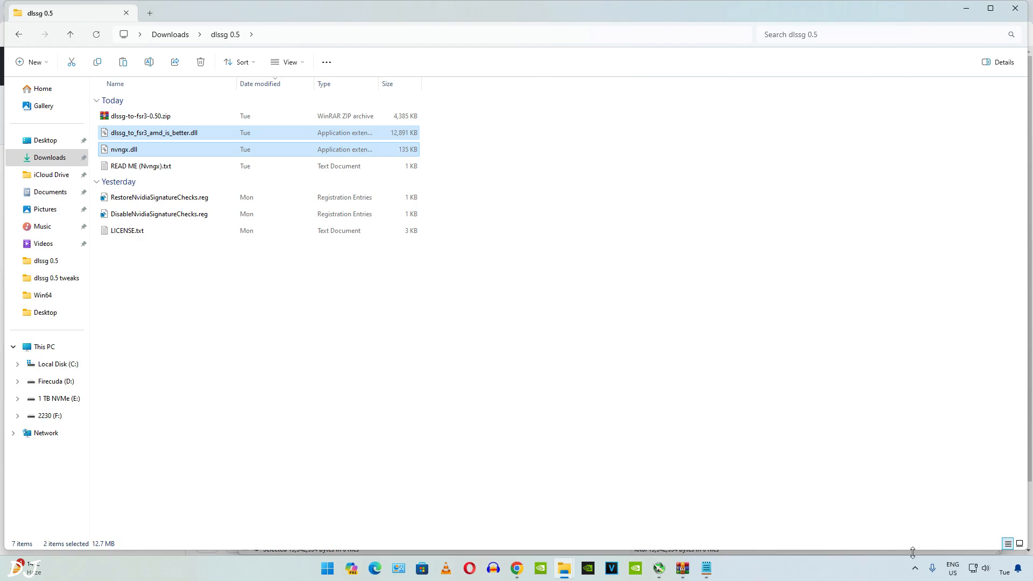
# Step: Browse Marvel's Spider-Man Remastered local files from Steam and paste the two DLLs there
pyautogui.click(717, 567)
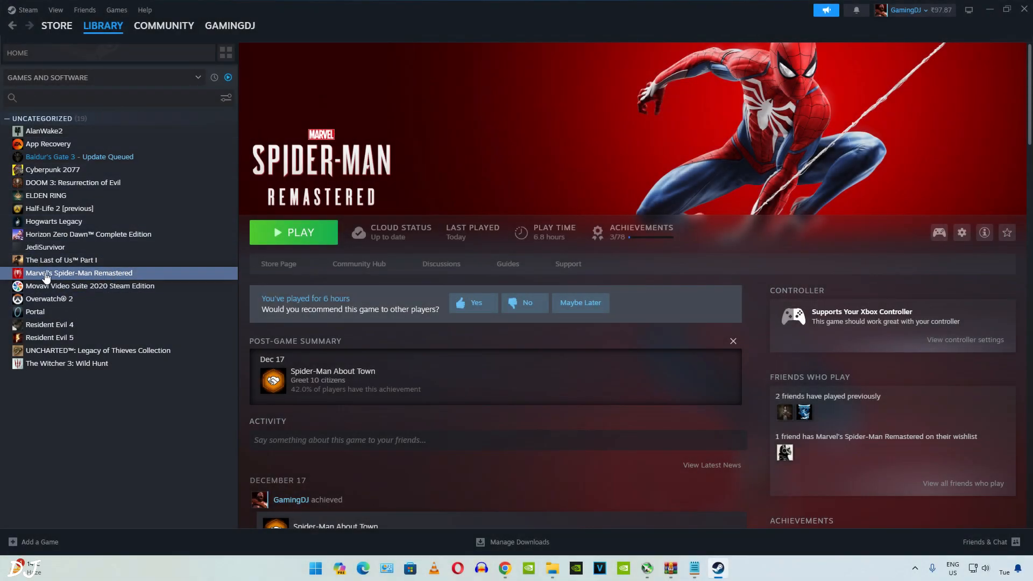
pyautogui.rightClick(79, 273)
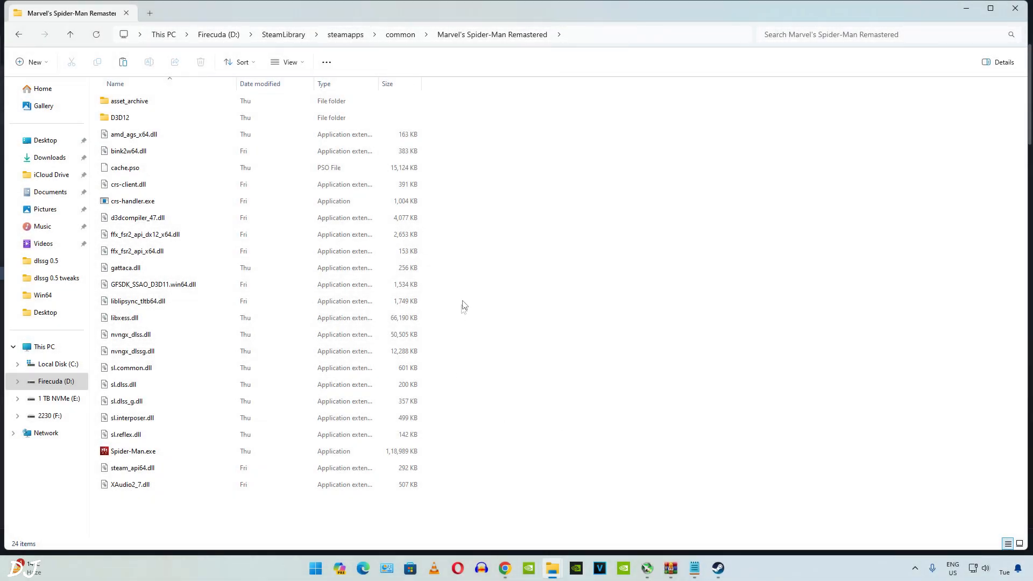
pyautogui.moveTo(433, 231)
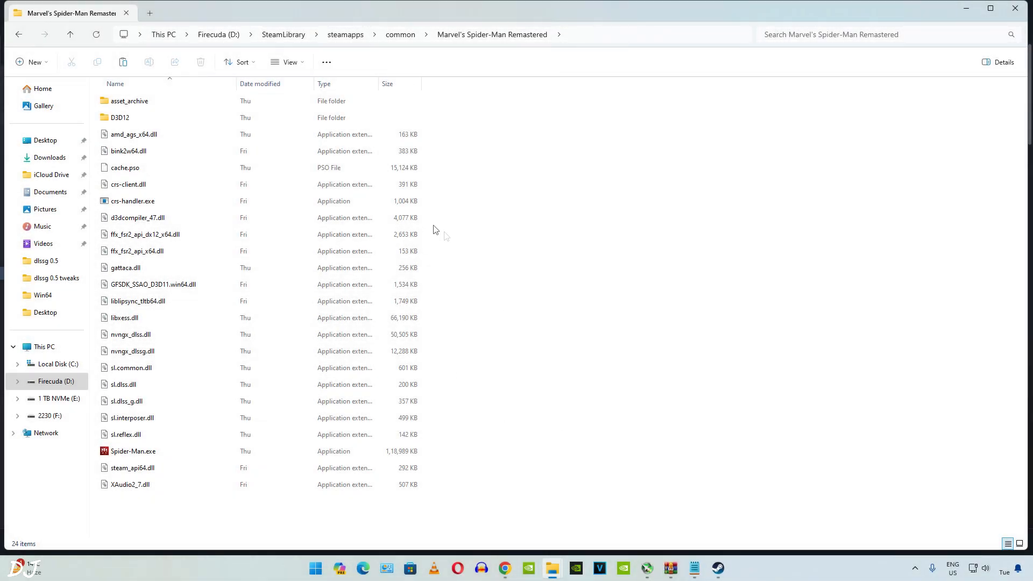
pyautogui.moveTo(572, 313)
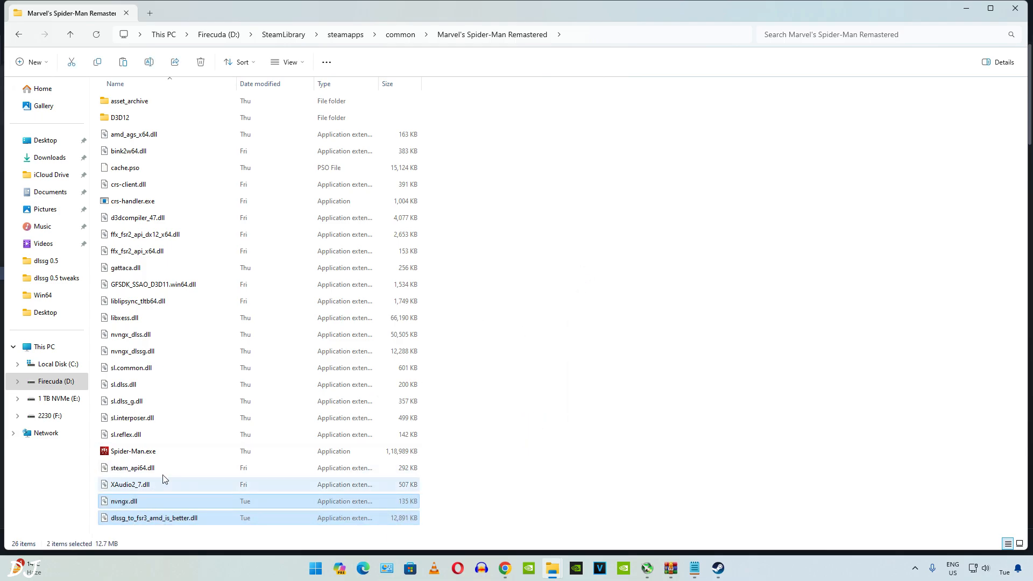
pyautogui.click(543, 407)
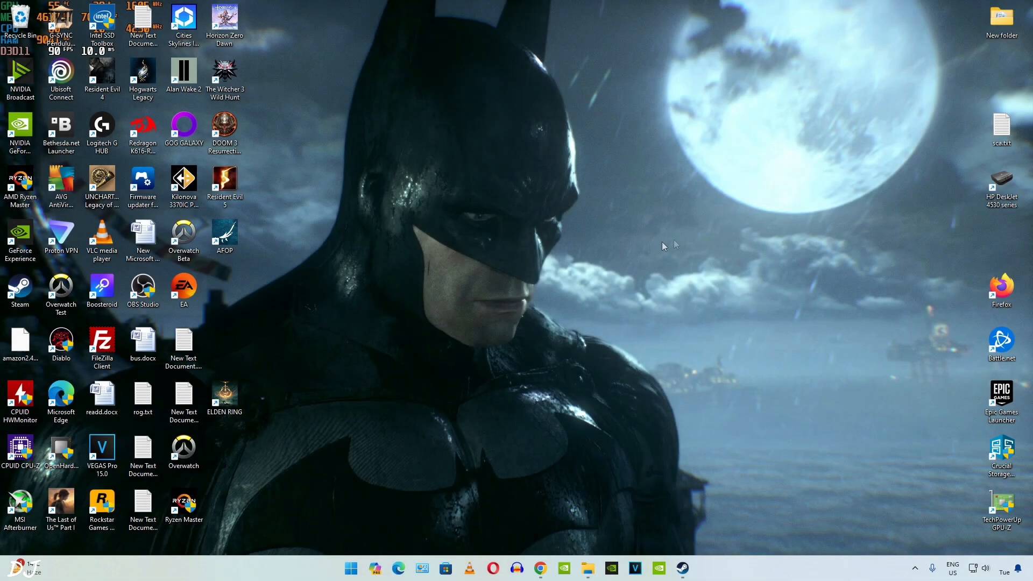
pyautogui.moveTo(645, 235)
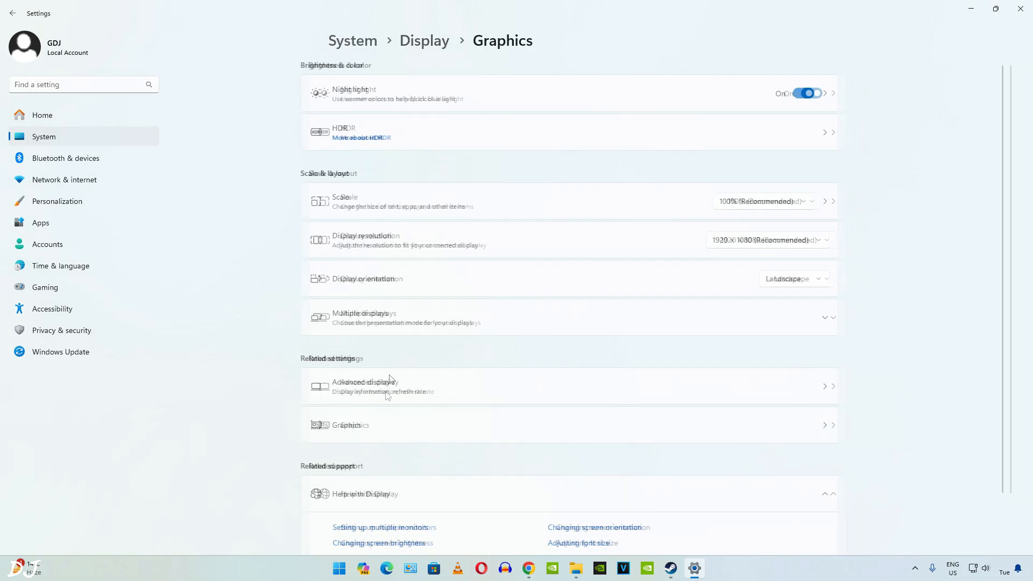
# Step: Show Display > Graphics default graphics settings with hardware-accelerated GPU scheduling on
pyautogui.click(350, 425)
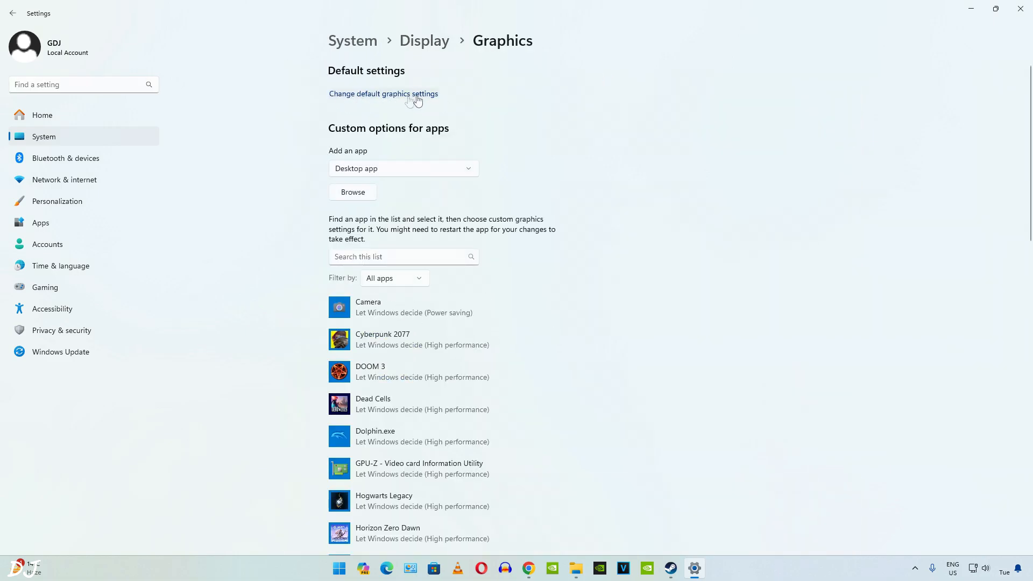
pyautogui.click(383, 93)
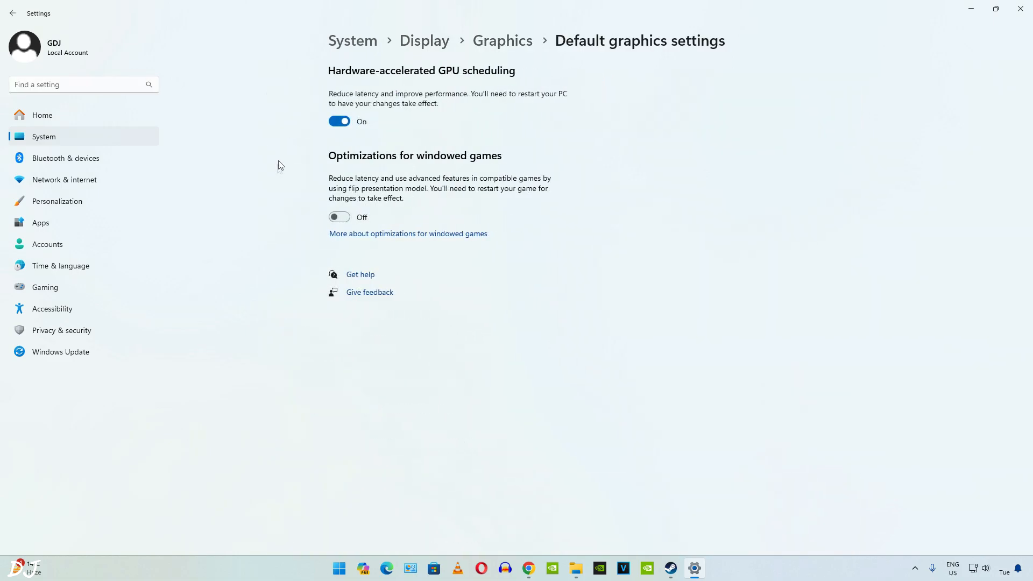
pyautogui.moveTo(430, 81)
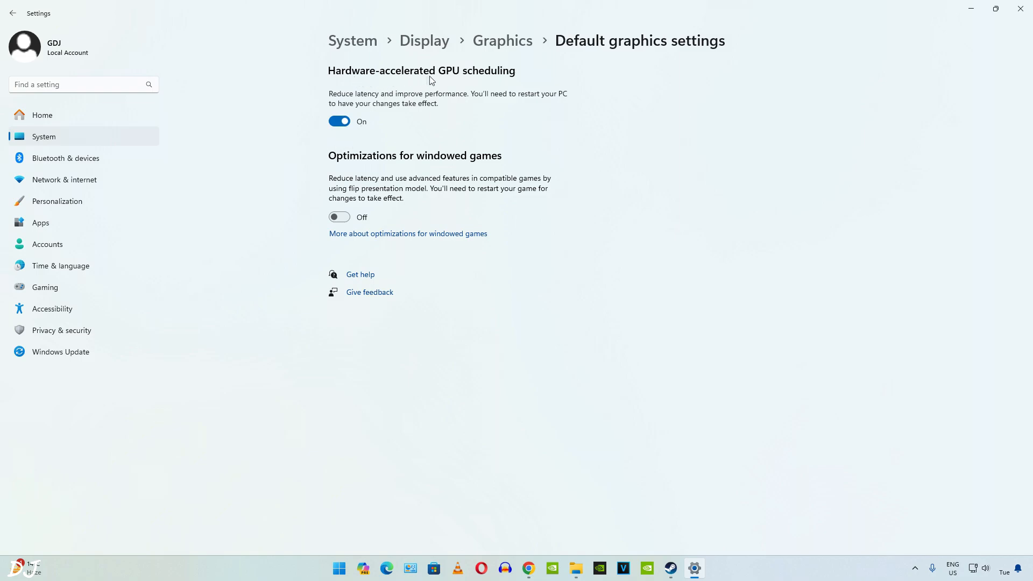
pyautogui.moveTo(361, 128)
pyautogui.write('nvi')
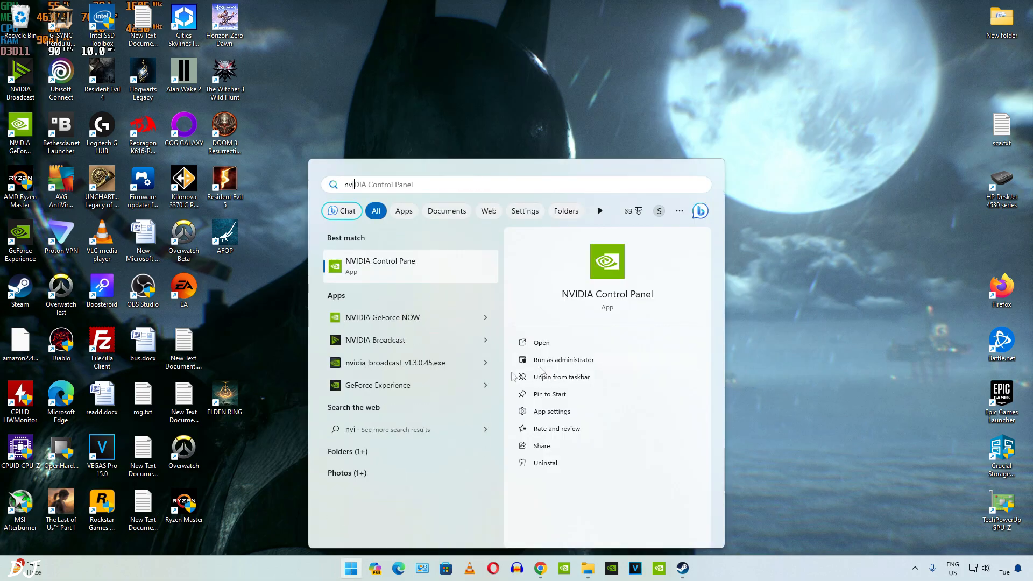
# Step: Launch NVIDIA Control Panel and go to Manage 3D Settings > Program Settings
pyautogui.click(541, 342)
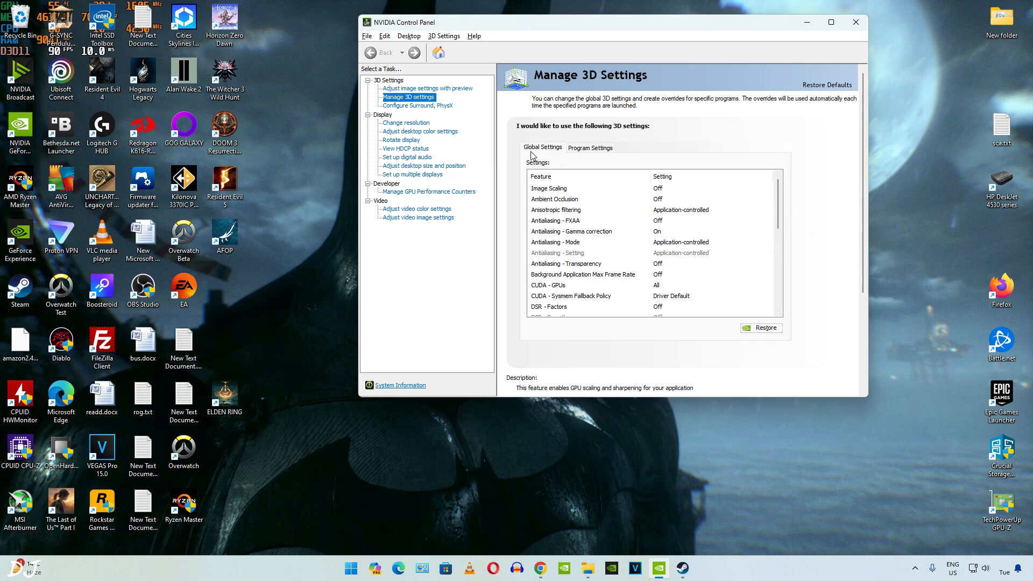
pyautogui.moveTo(575, 162)
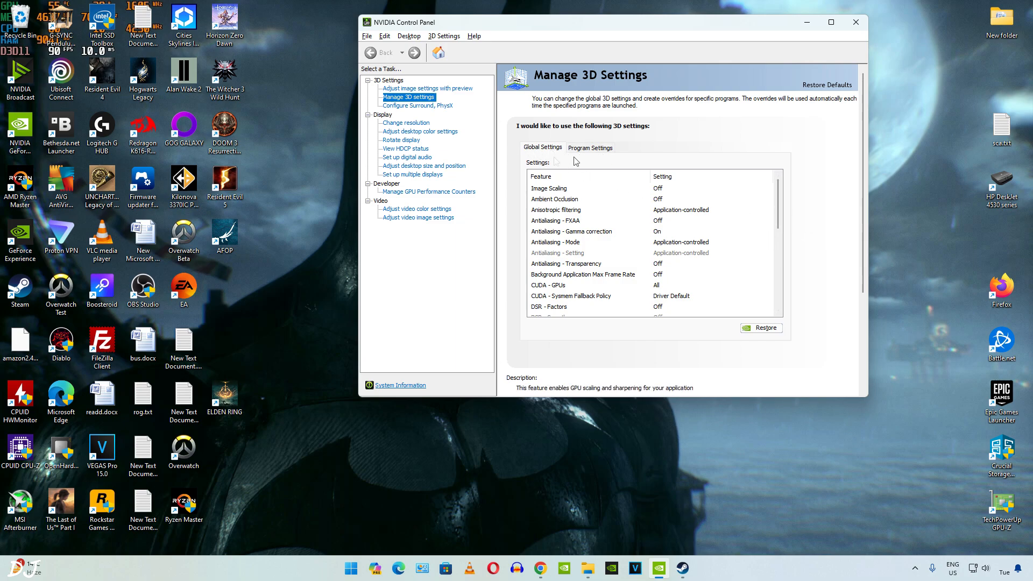
pyautogui.scroll(-3)
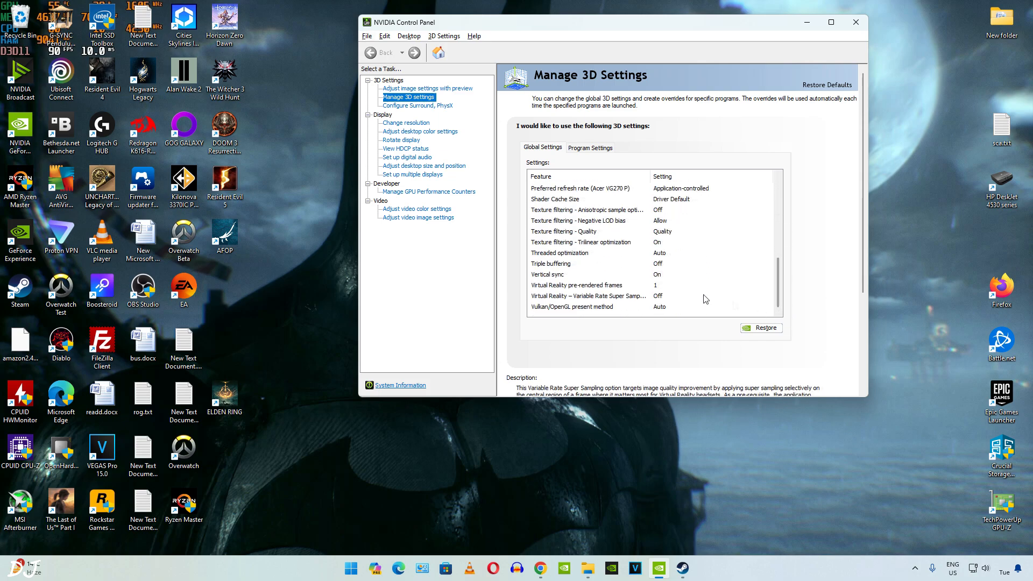
pyautogui.click(548, 275)
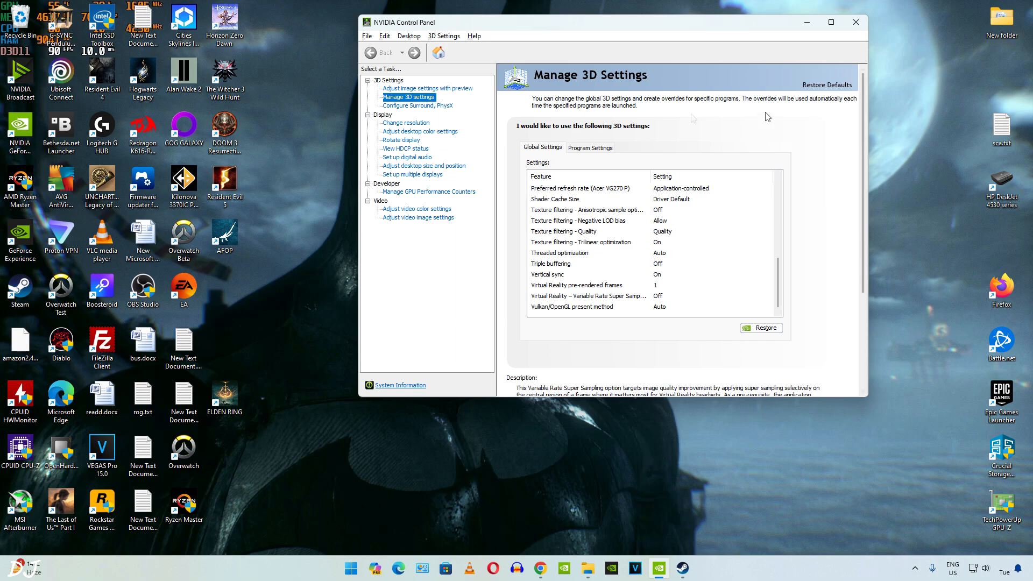
pyautogui.click(589, 147)
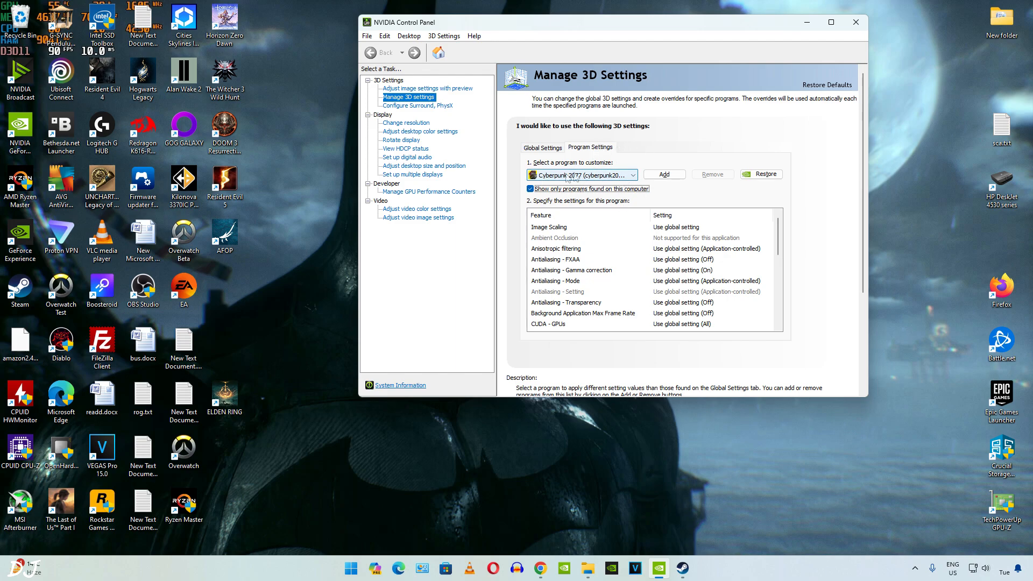
pyautogui.moveTo(664, 175)
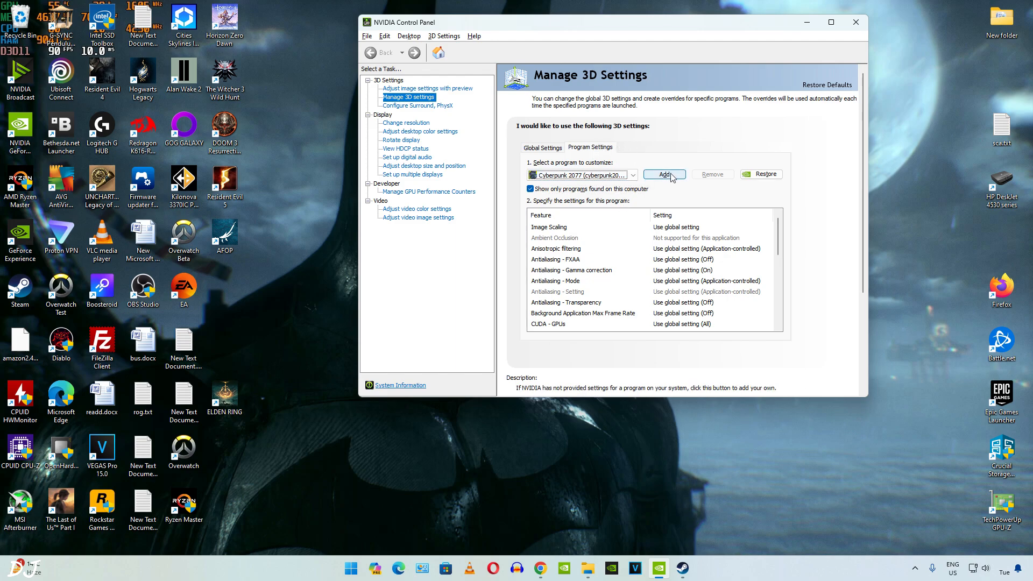
# Step: Add Marvel's Spider-Man Remastered as a program profile and set its Vertical sync option
pyautogui.click(664, 174)
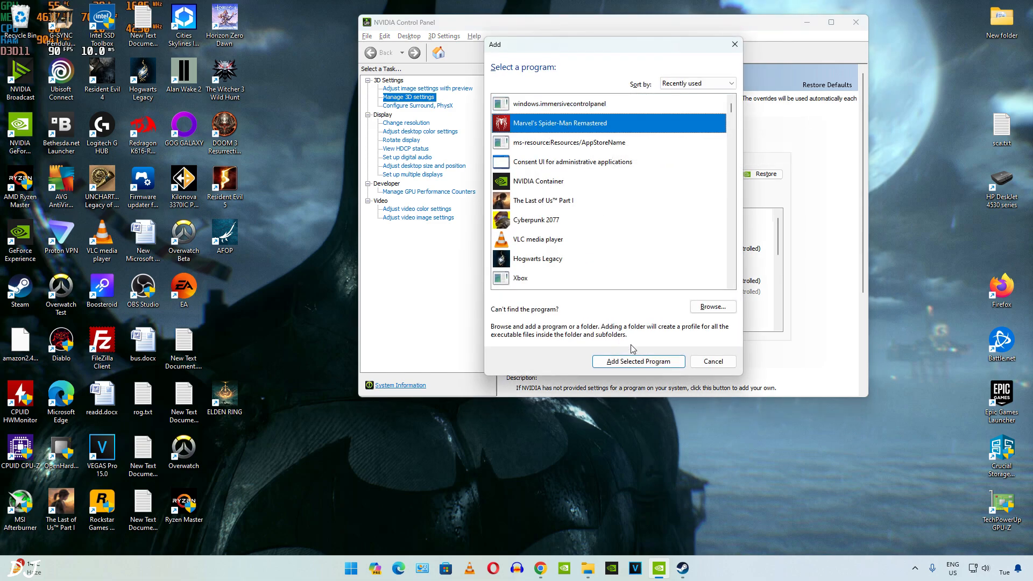
pyautogui.click(637, 362)
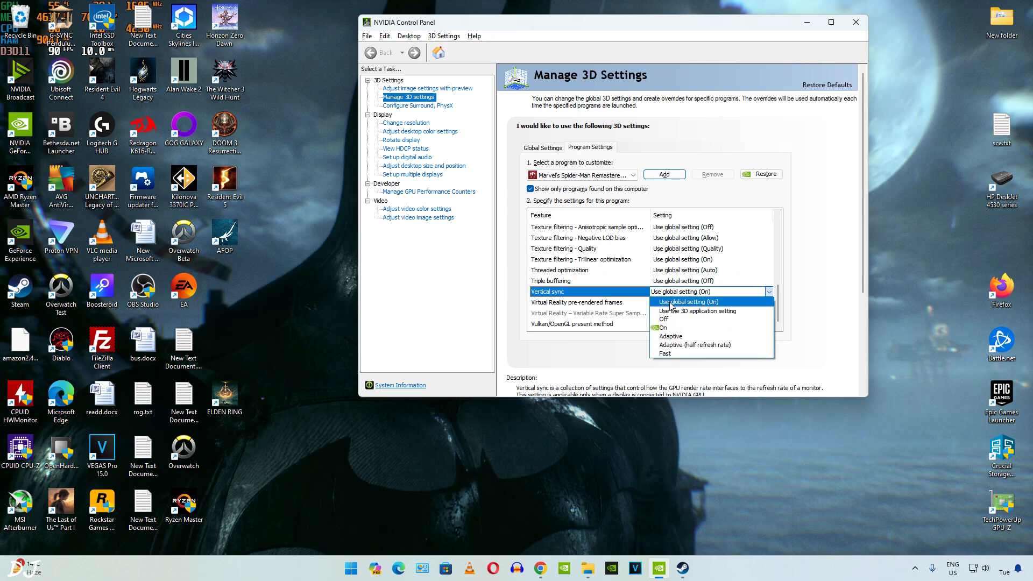
pyautogui.click(662, 327)
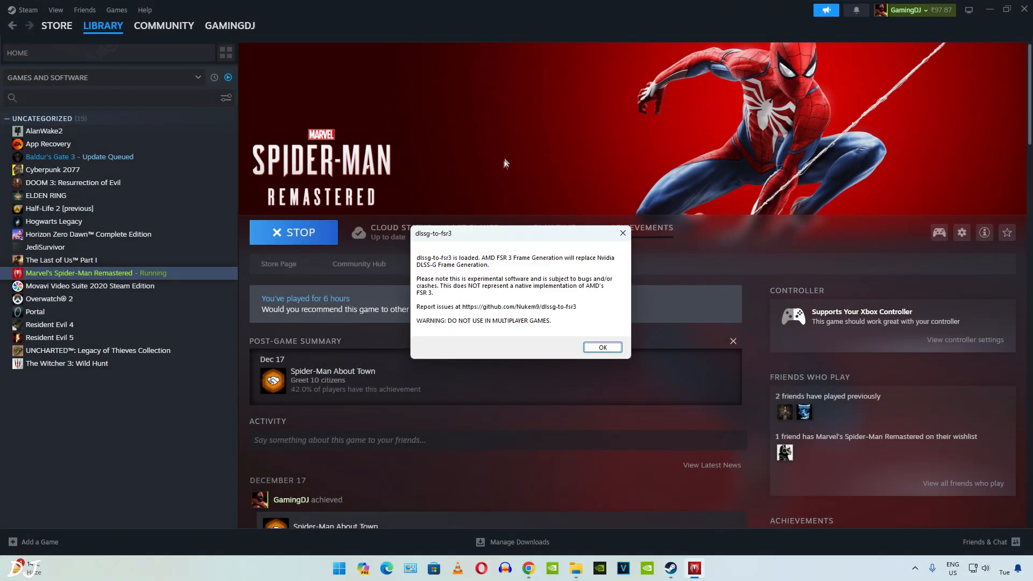
pyautogui.moveTo(585, 268)
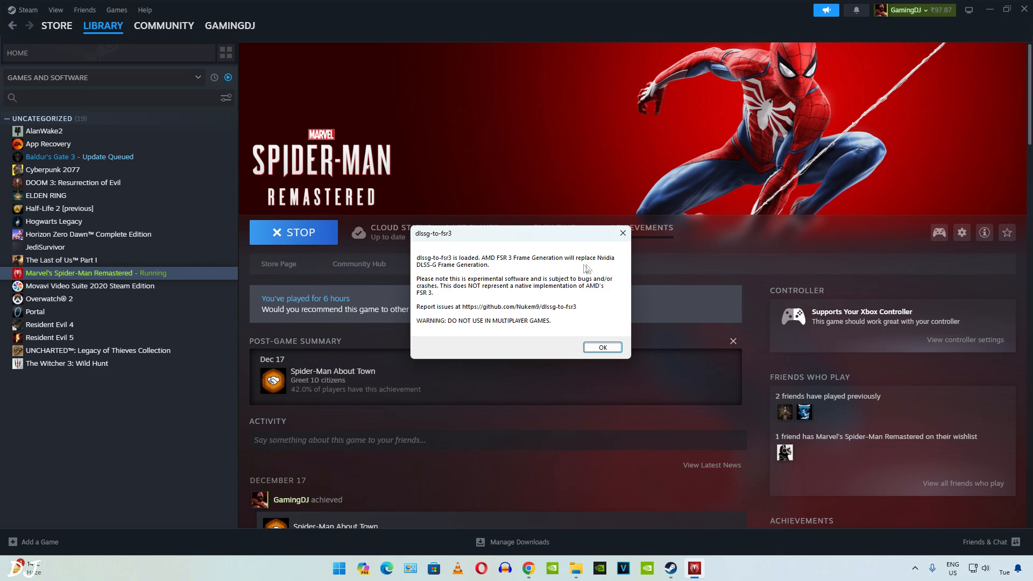
pyautogui.moveTo(445, 274)
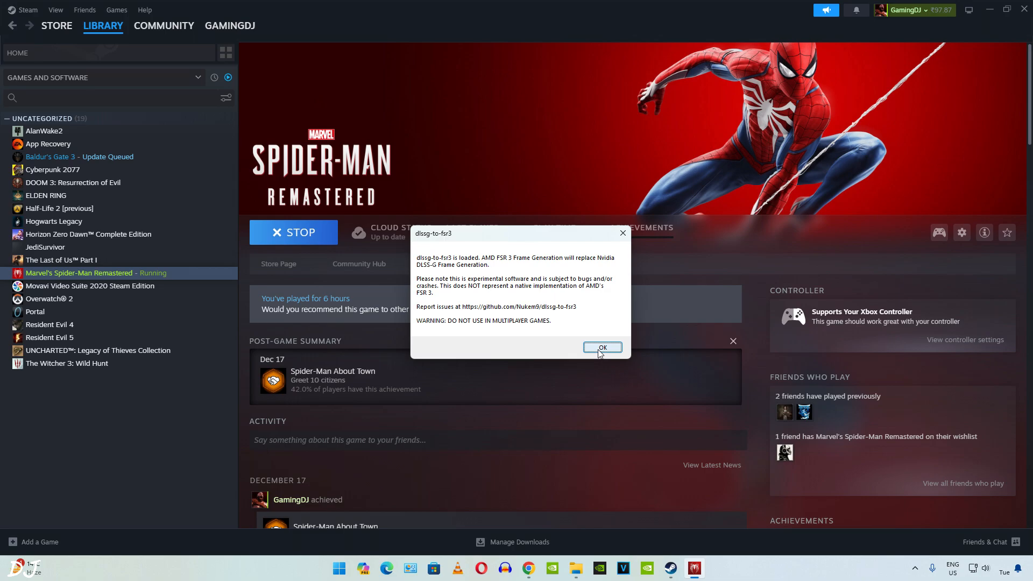
# Step: Acknowledge the dlssg-to-fsr3 loaded notice while the game starts
pyautogui.click(600, 347)
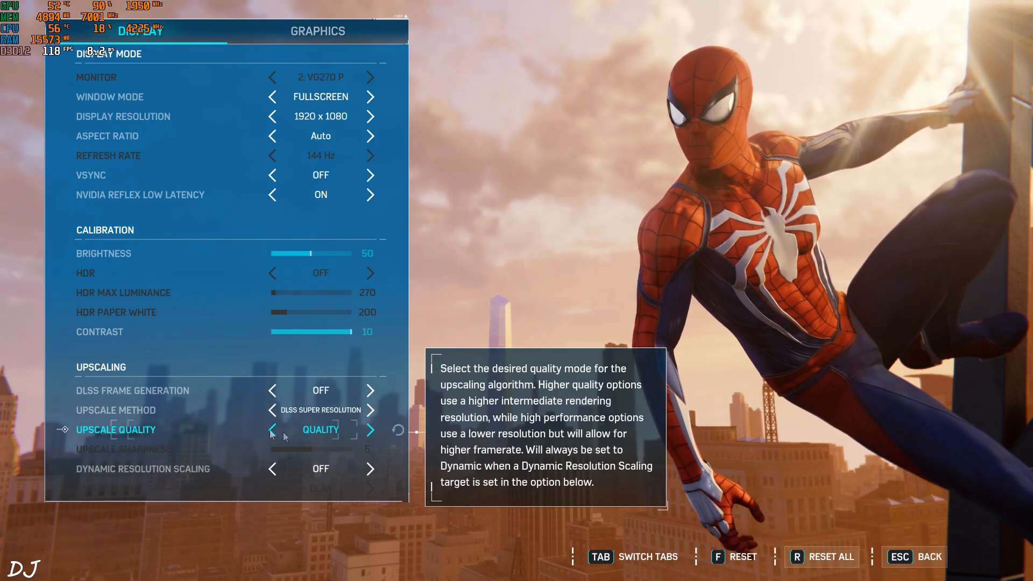
# Step: Raise the graphics preset from Low to Very High, then return to the display settings page
pyautogui.press('tab')
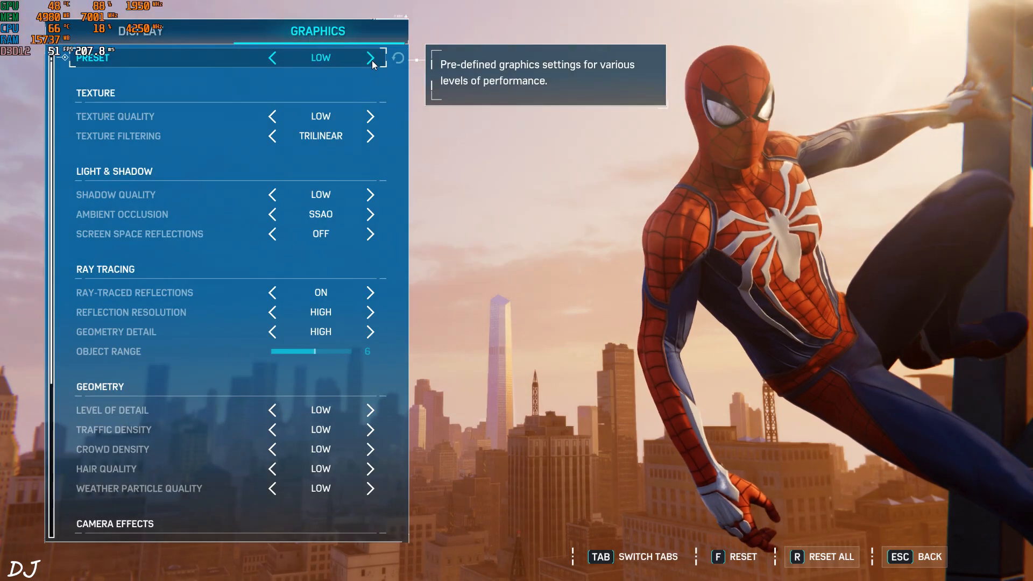
pyautogui.click(369, 58)
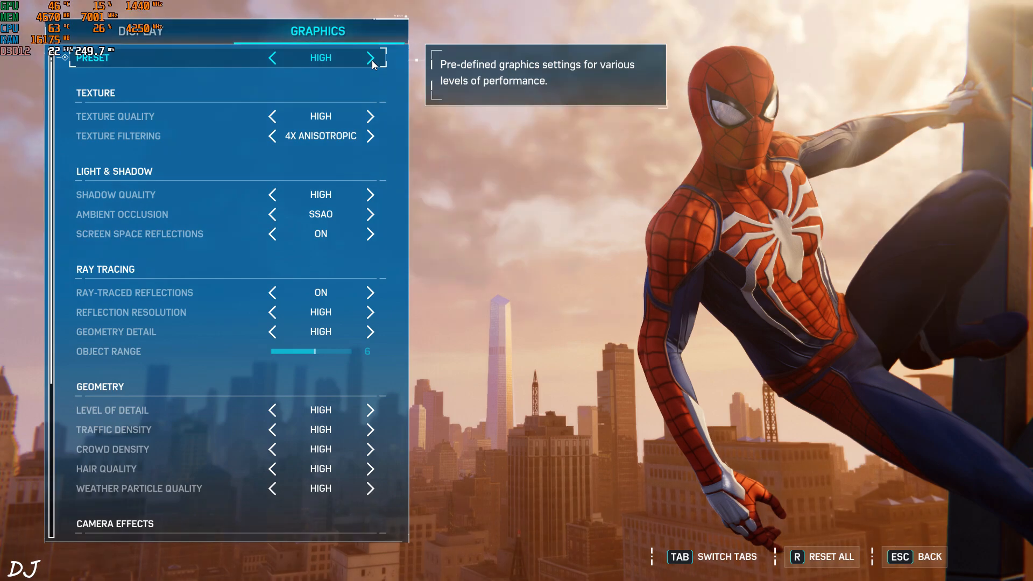
pyautogui.click(370, 58)
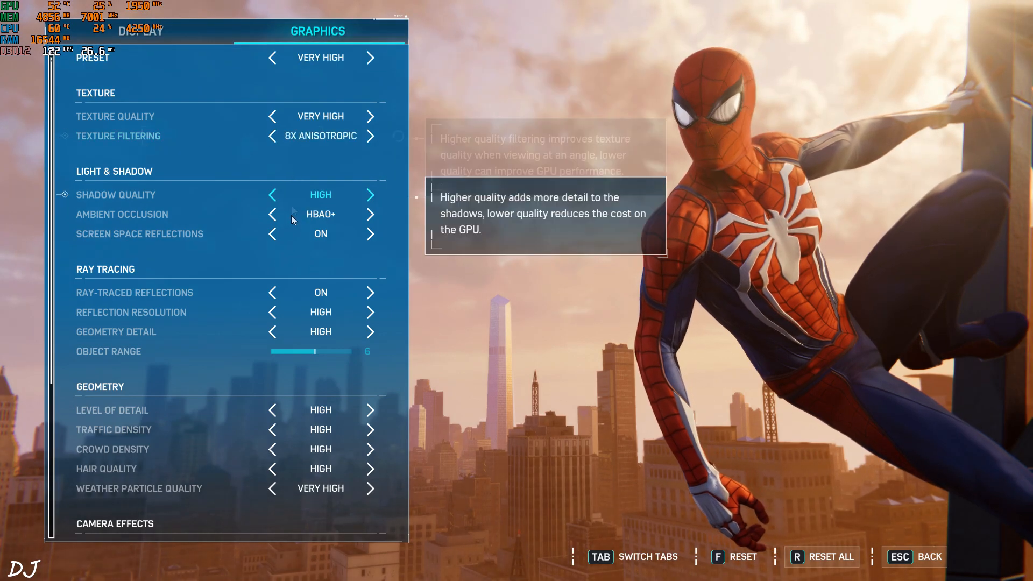
pyautogui.scroll(-3)
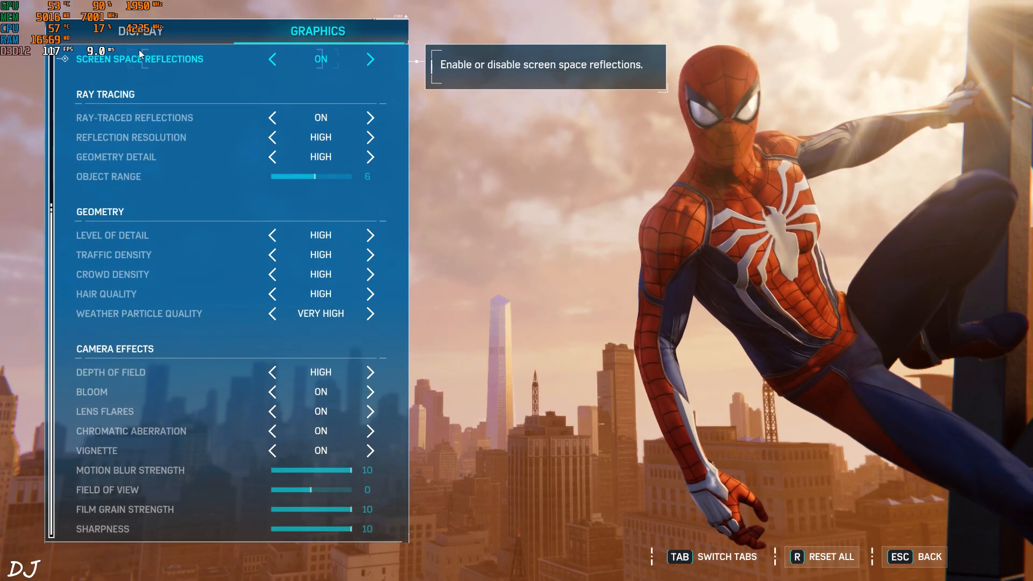
pyautogui.press('Escape')
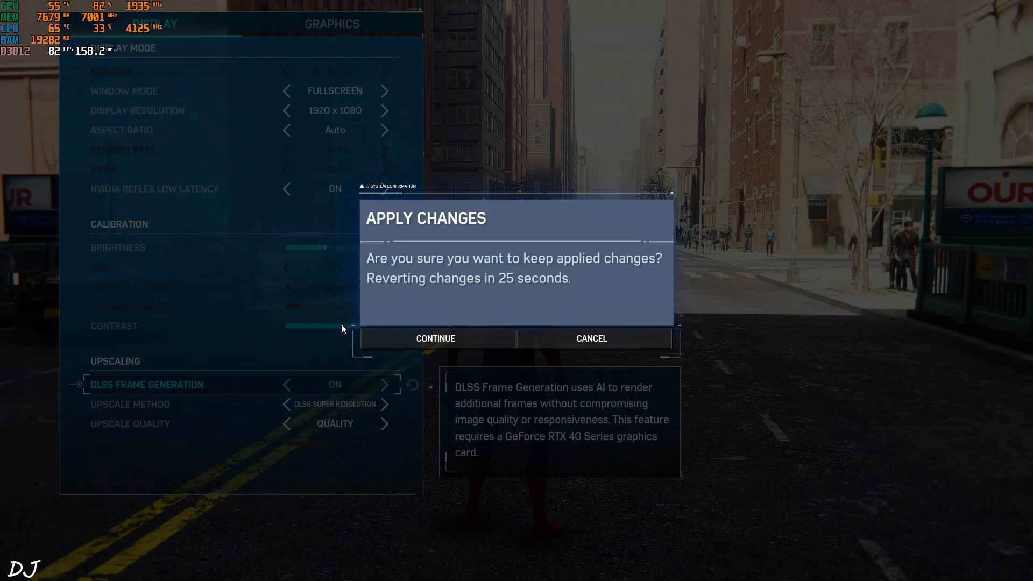
# Step: Keep the applied DLSS frame generation change and walk forward in gameplay at ~113–116 fps
pyautogui.click(435, 338)
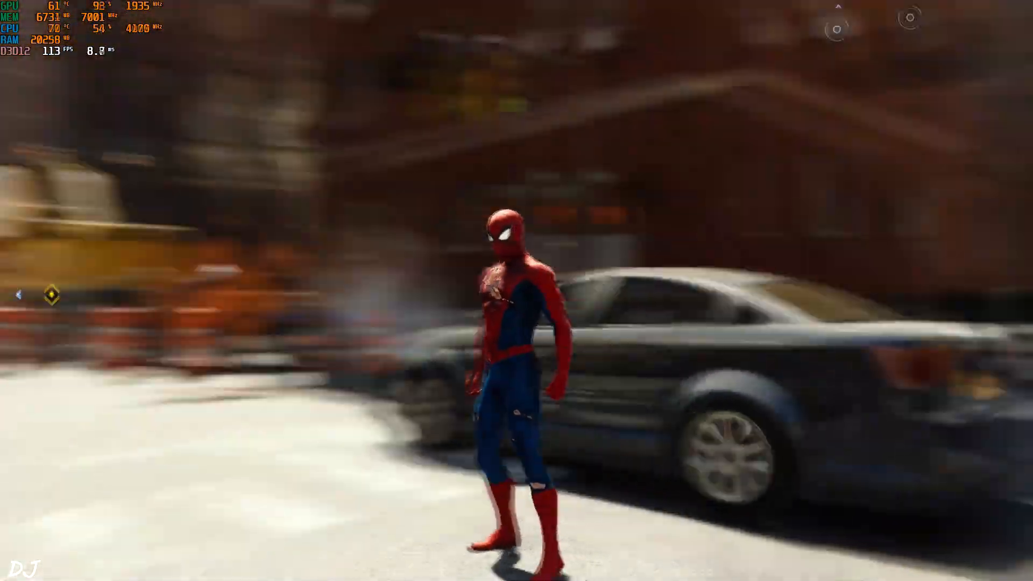
pyautogui.moveTo(517, 290)
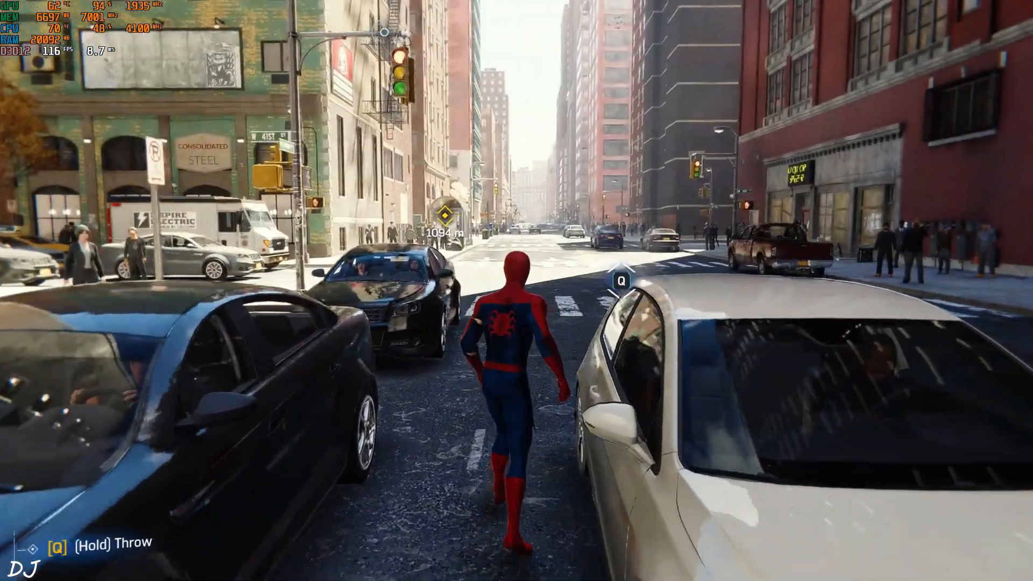
pyautogui.press('w')
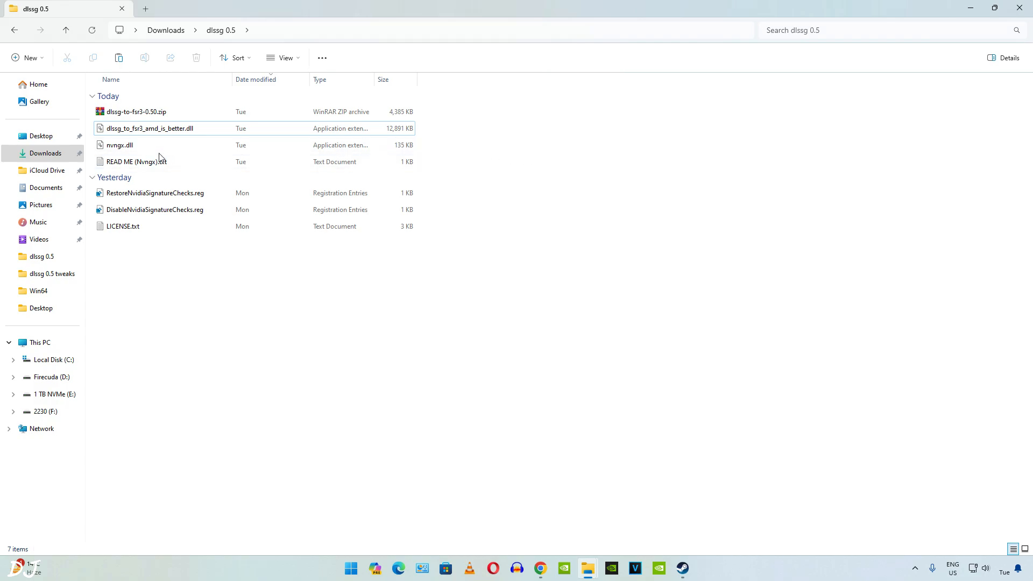
# Step: Select dlssg_to_fsr3_amd_is_better.dll and nvngx.dll together in the dlssg 0.5 folder
pyautogui.click(150, 128)
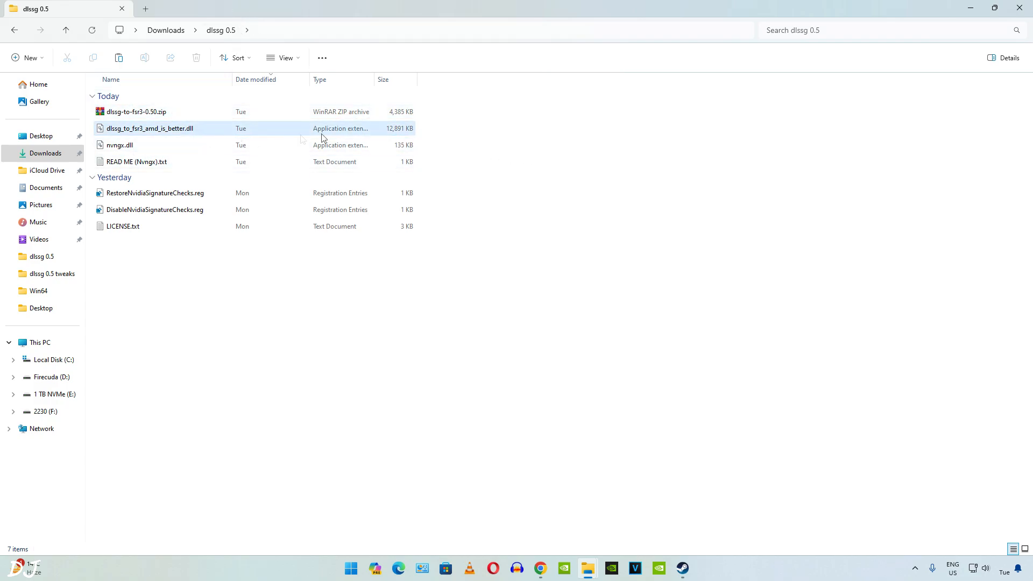
pyautogui.click(120, 146)
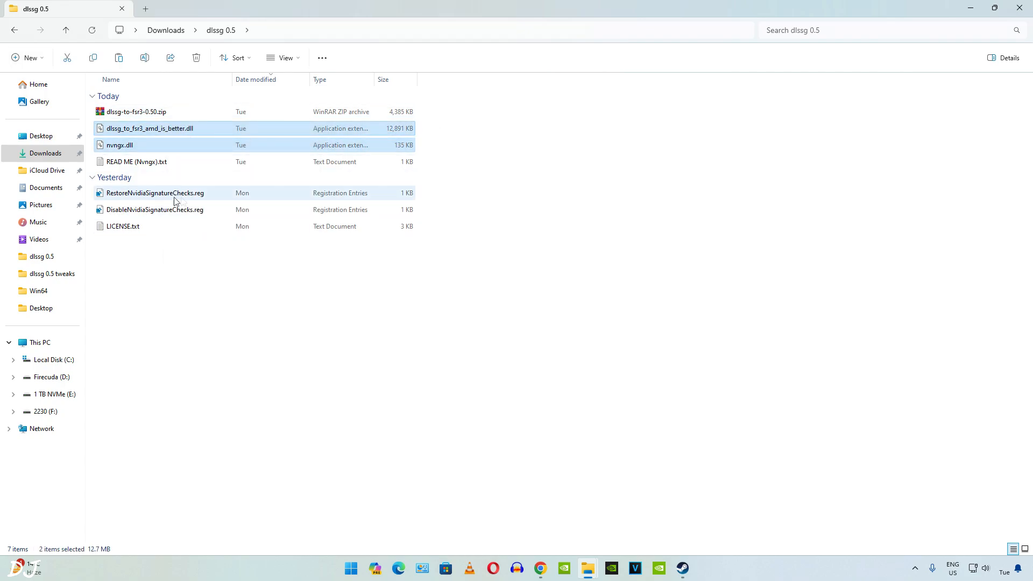
pyautogui.moveTo(198, 192)
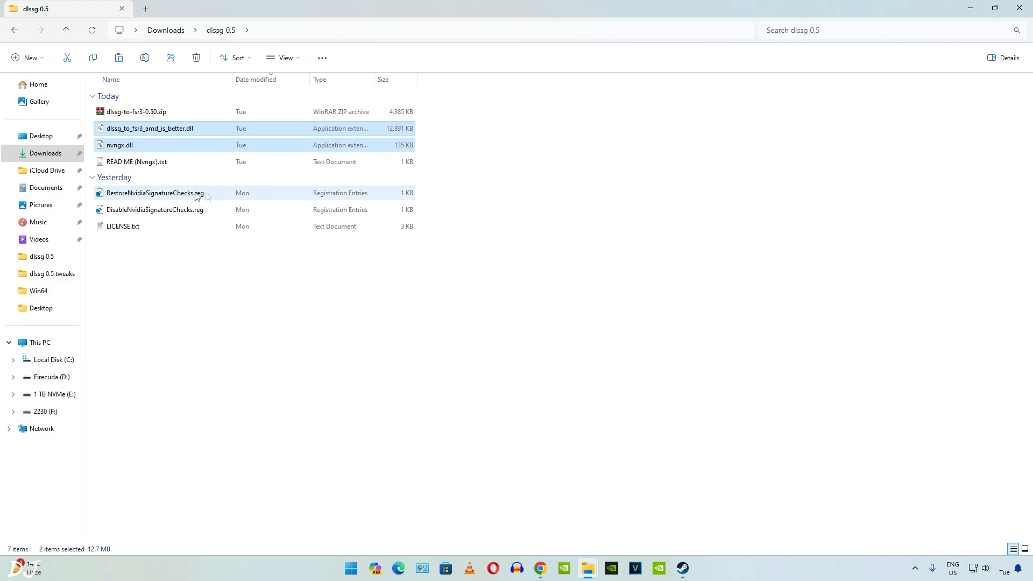
# Step: Paste the two DLLs into The Witcher 3's bin\x64_dx12 folder, replacing the existing files
pyautogui.click(682, 568)
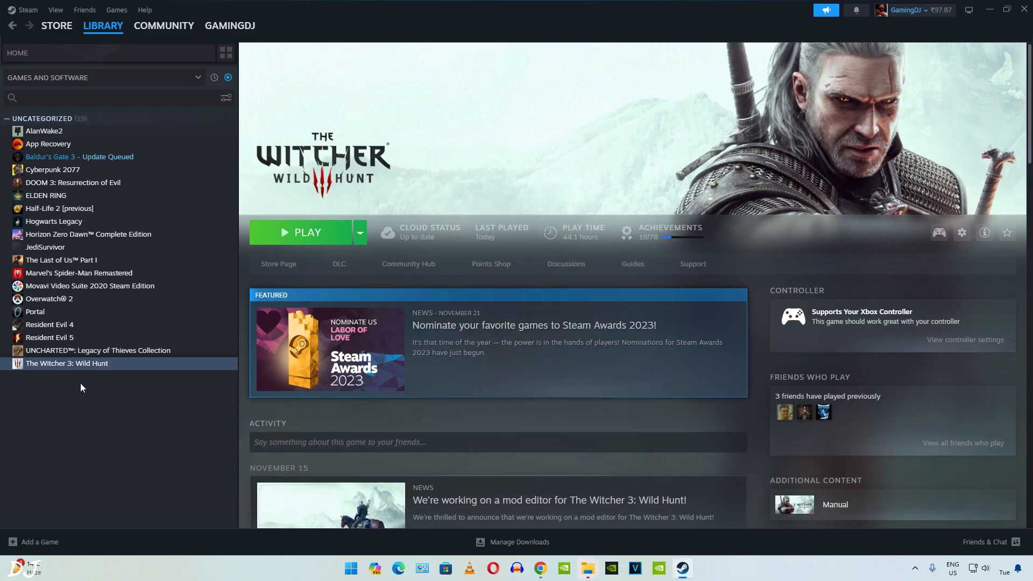
pyautogui.moveTo(82, 367)
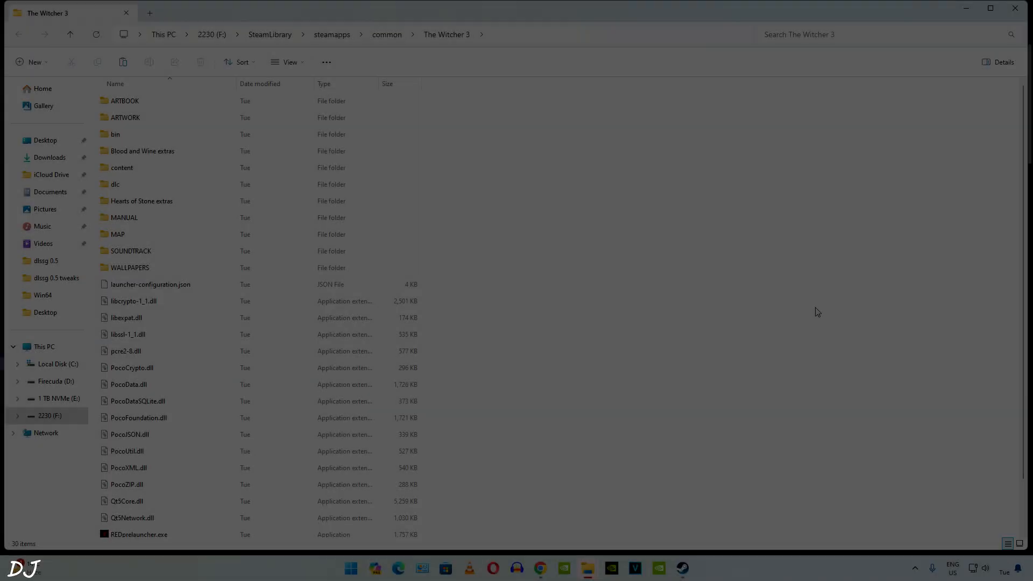
pyautogui.doubleClick(116, 134)
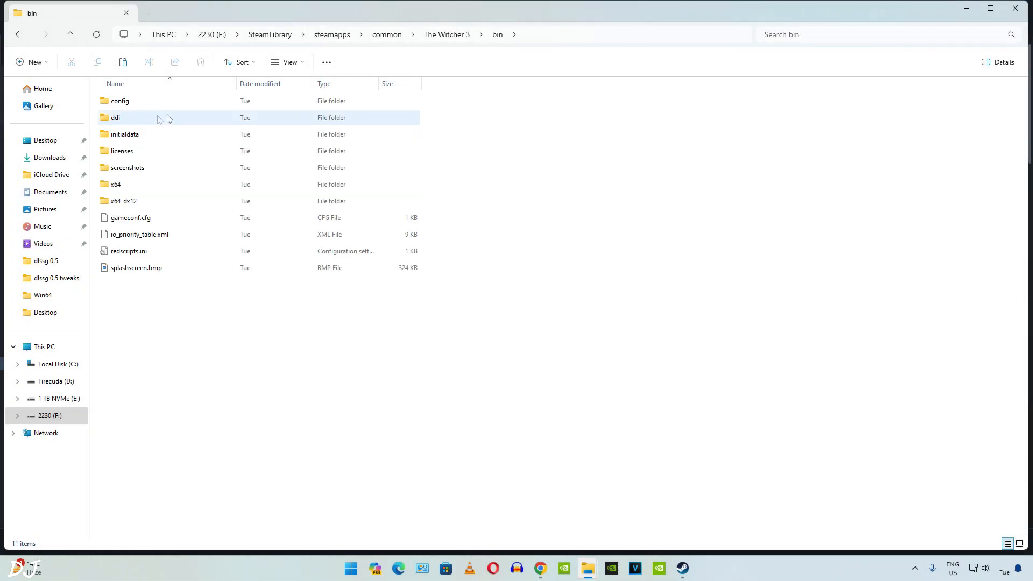
pyautogui.click(184, 378)
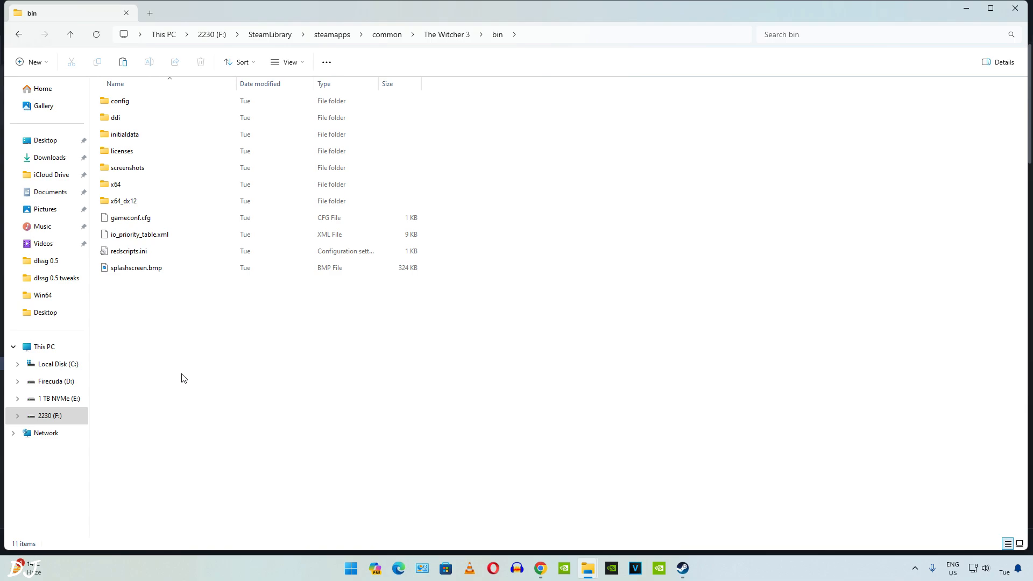
pyautogui.click(123, 201)
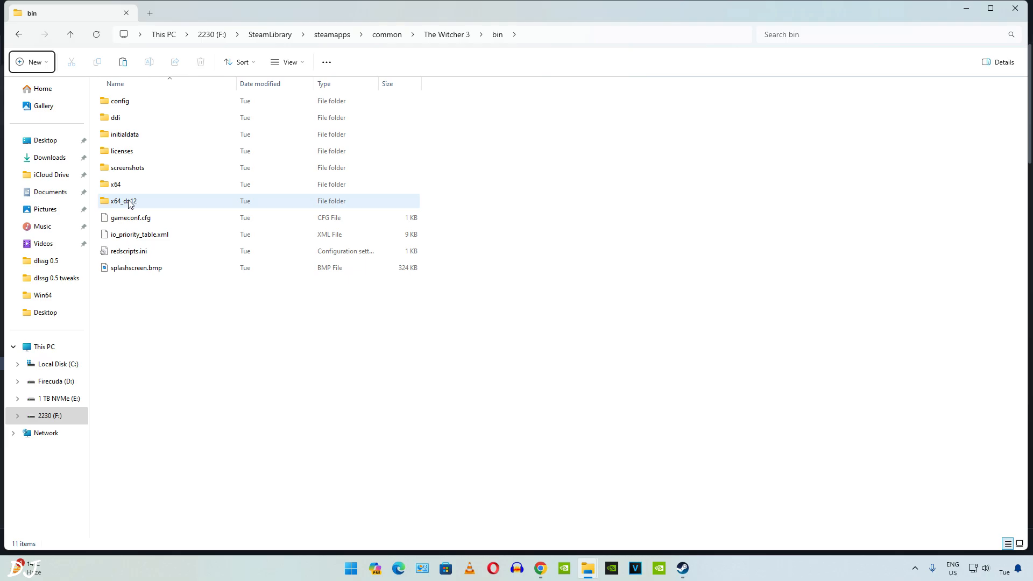
pyautogui.doubleClick(123, 201)
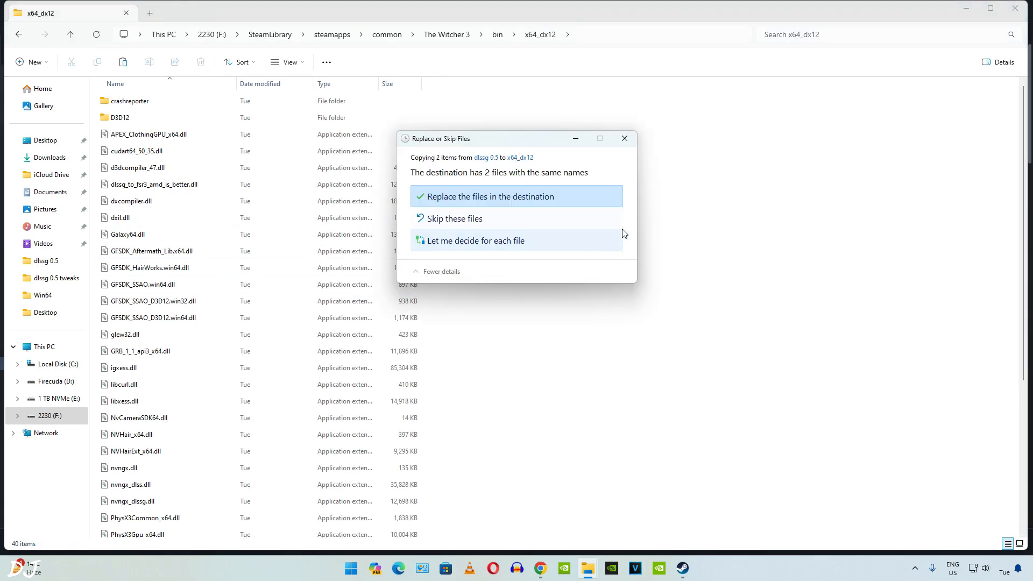
pyautogui.click(490, 196)
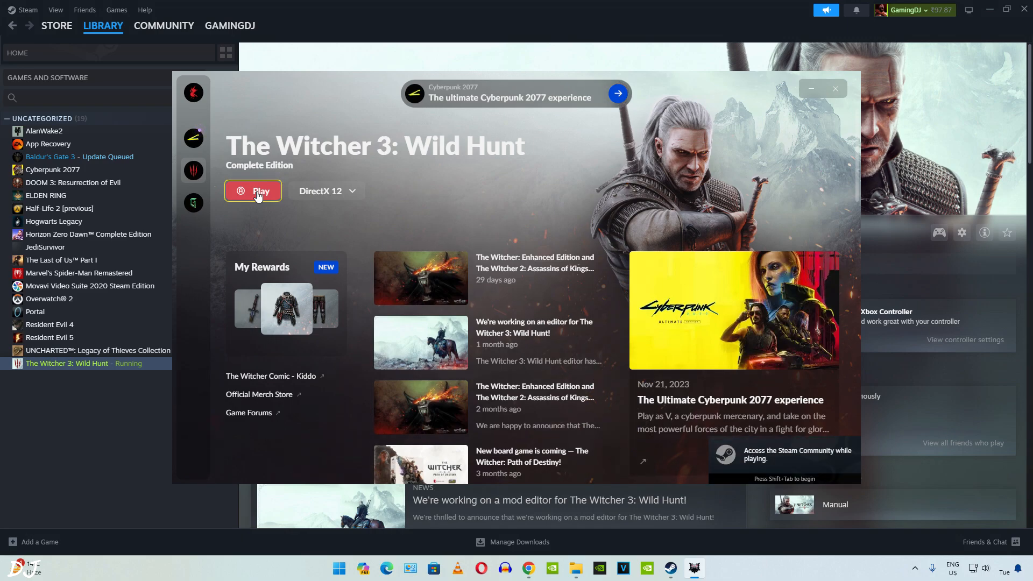
pyautogui.click(252, 192)
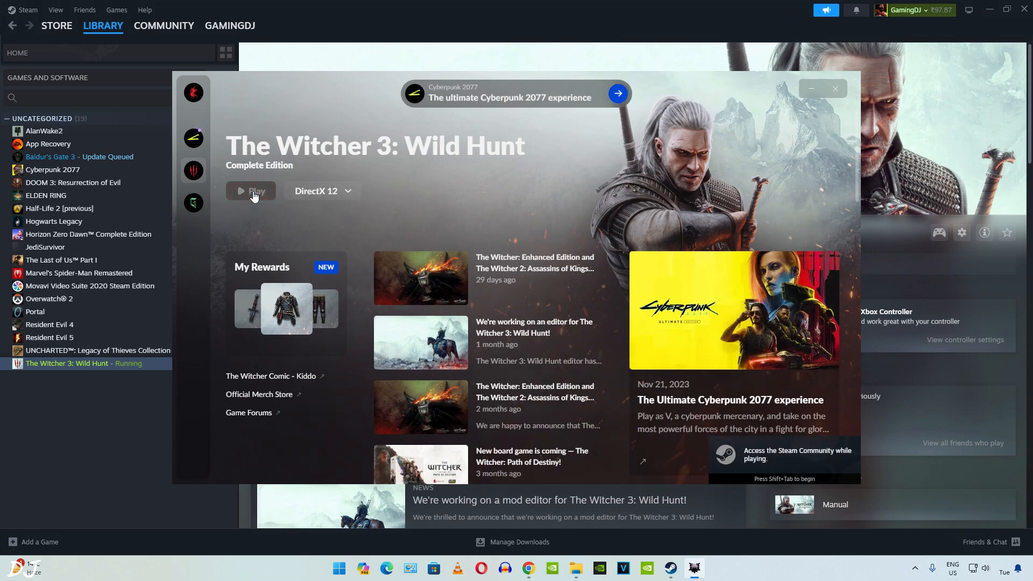
pyautogui.click(254, 195)
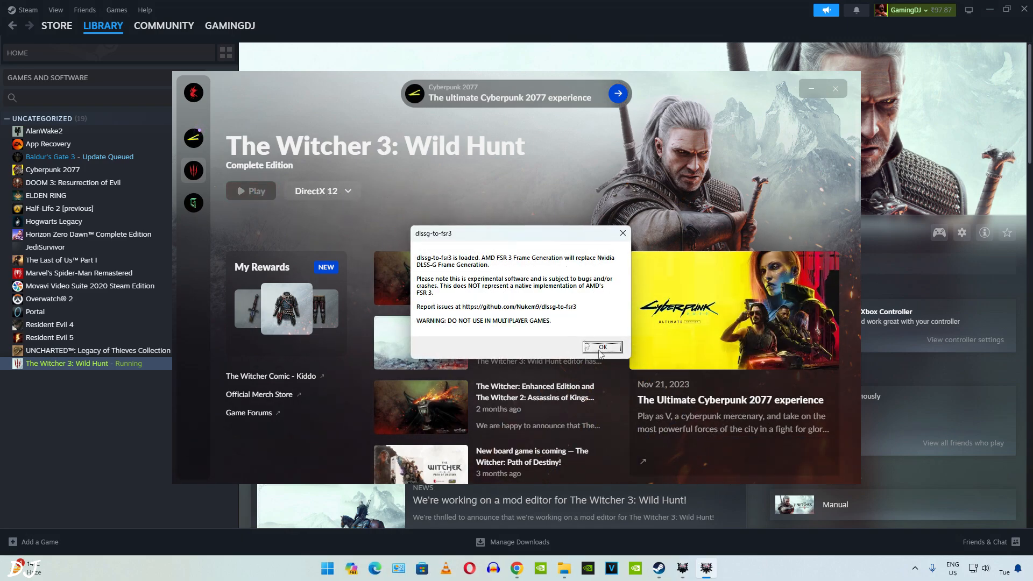
pyautogui.click(602, 348)
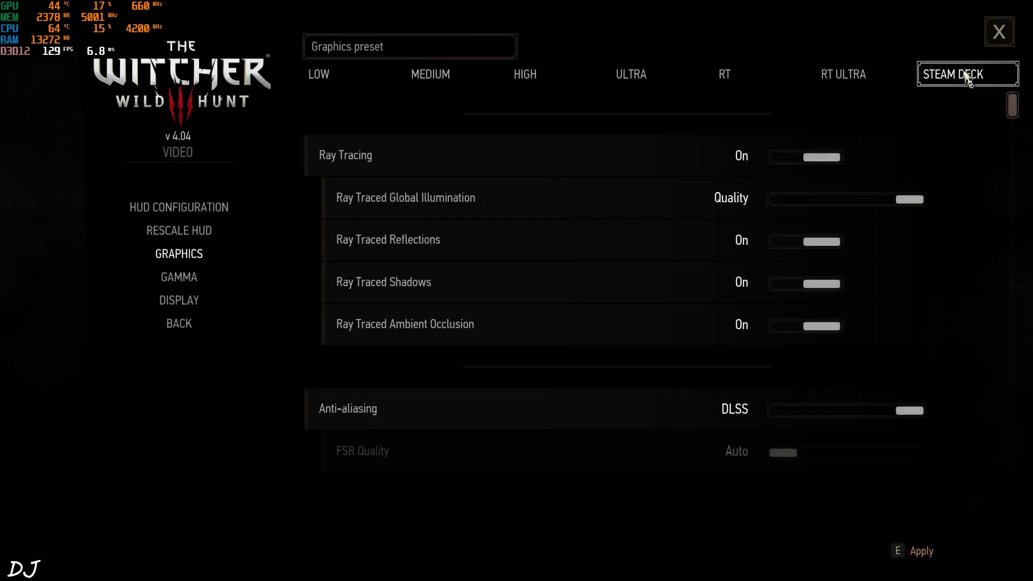
pyautogui.moveTo(817, 82)
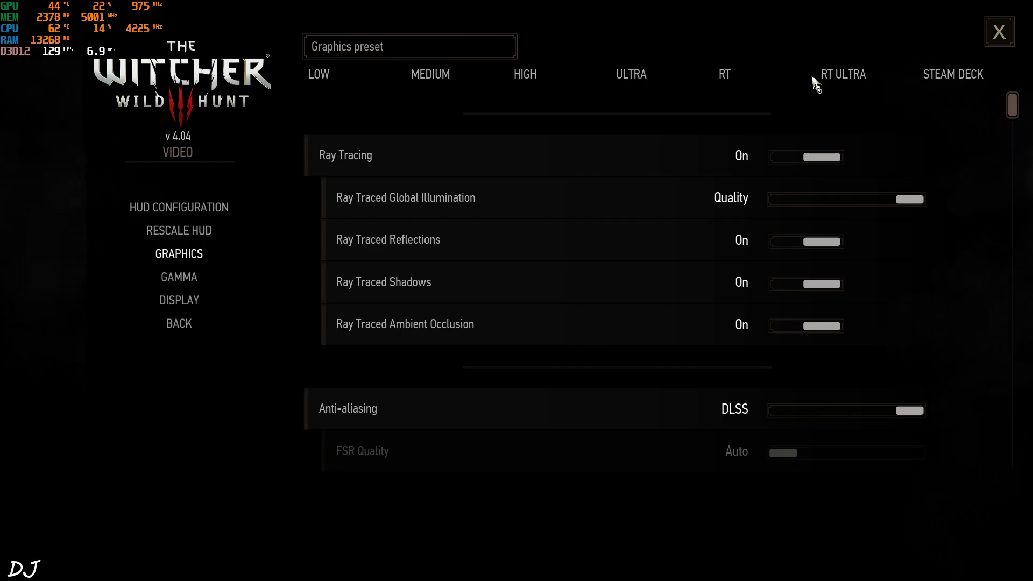
pyautogui.moveTo(951, 147)
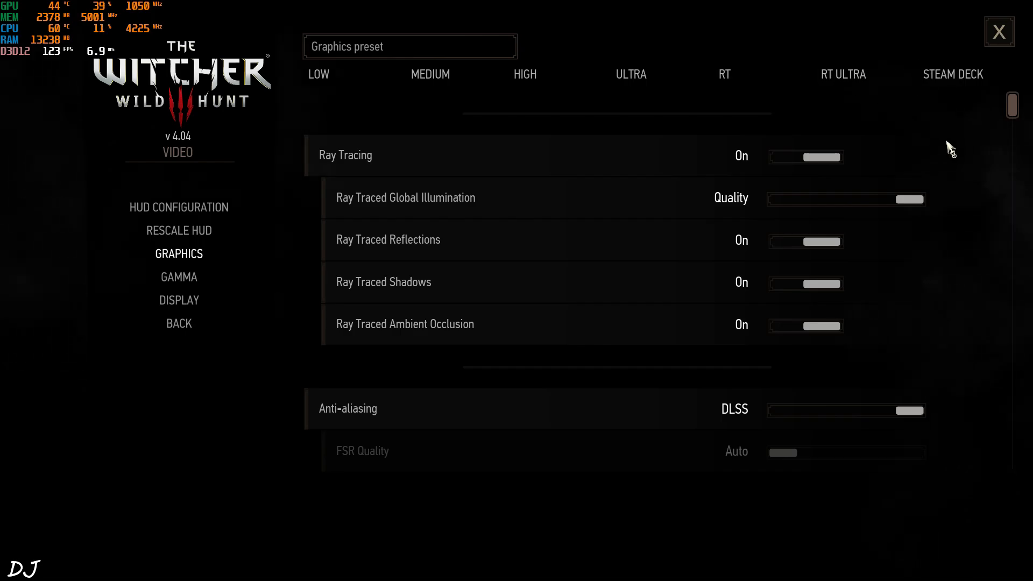
pyautogui.scroll(-3)
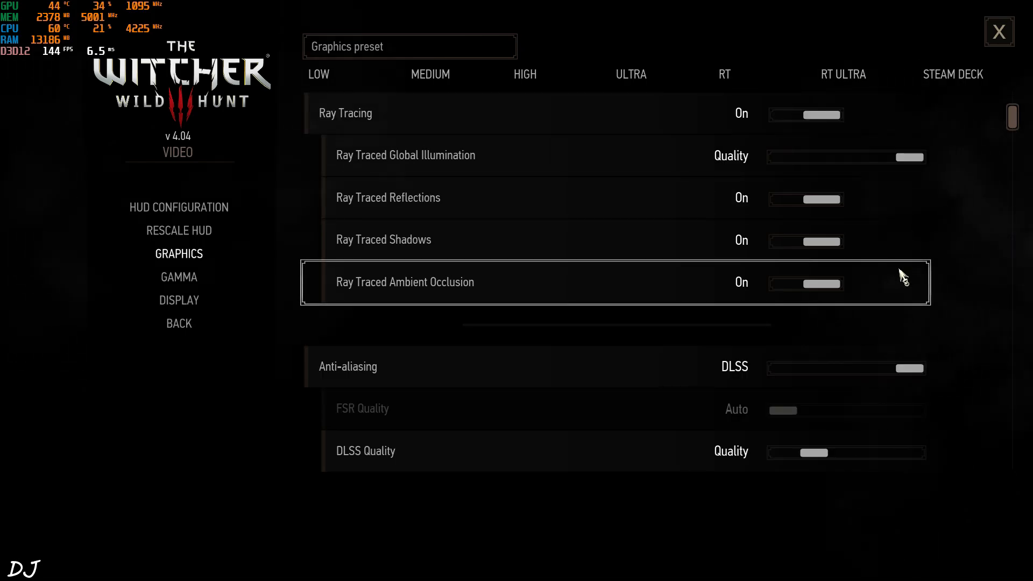
pyautogui.scroll(-3)
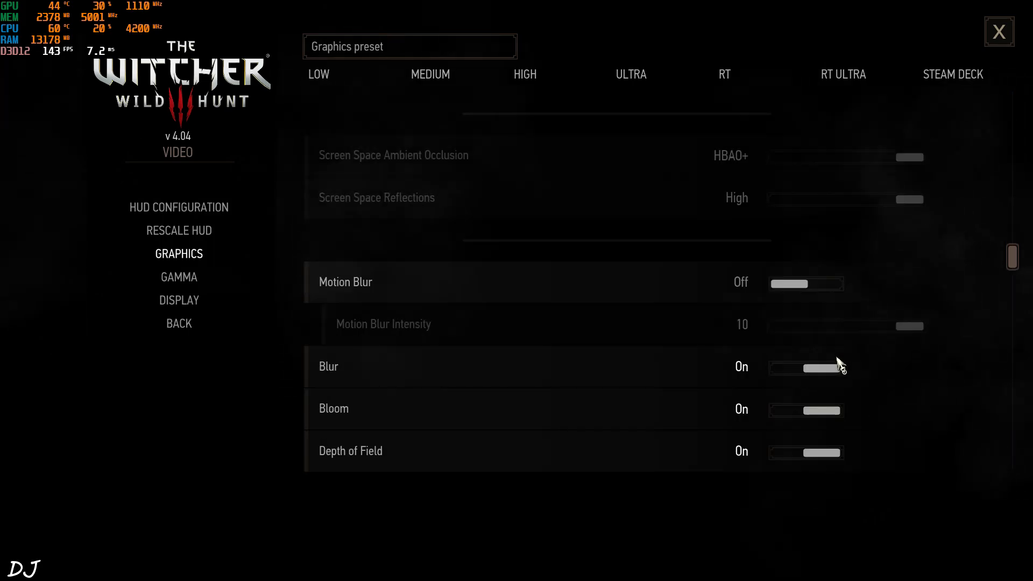
pyautogui.scroll(3)
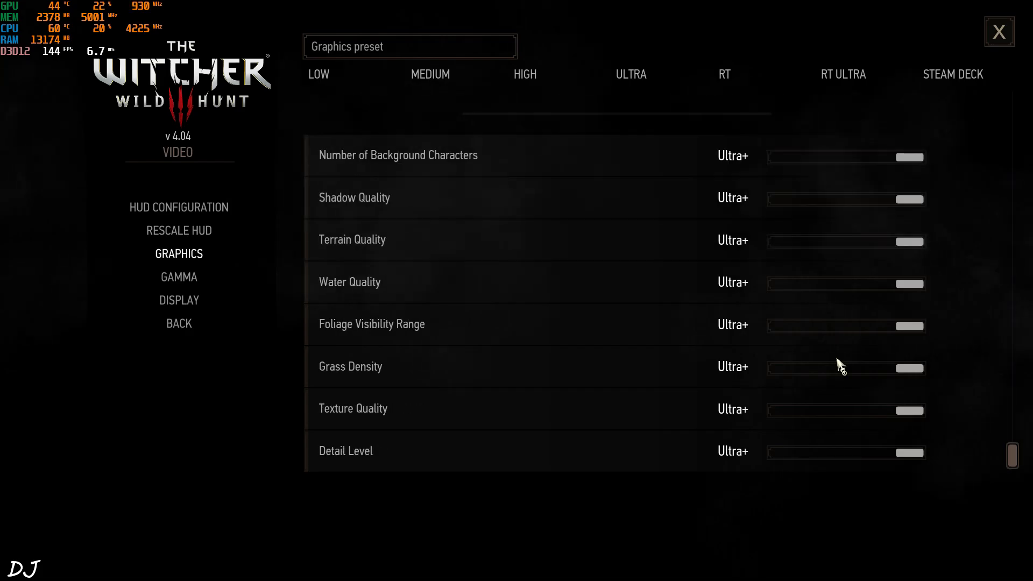
# Step: Toggle DLSS Frame Generation in The Witcher 3's display settings and resume gameplay by the riverbank
pyautogui.click(178, 300)
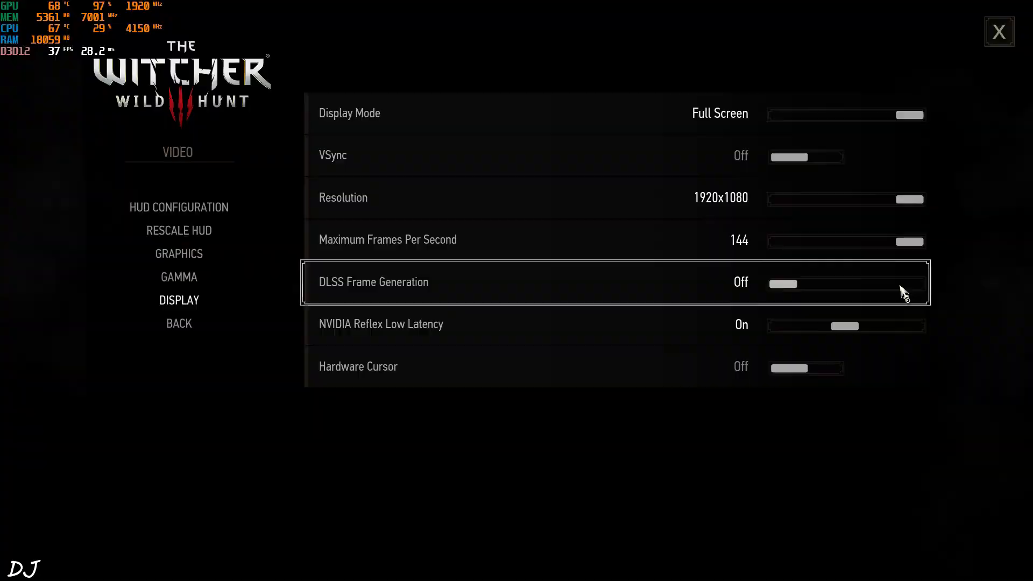
pyautogui.click(999, 31)
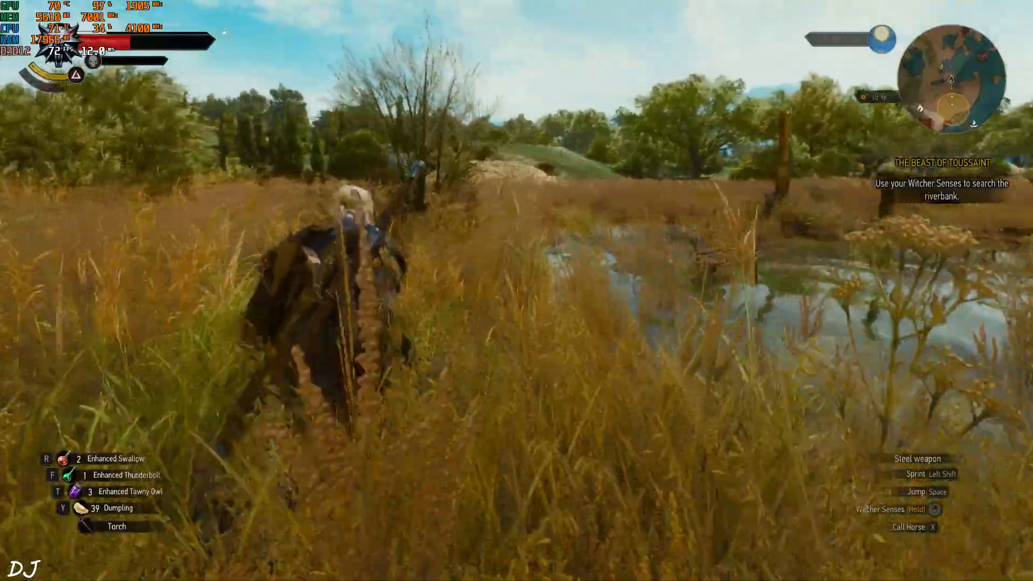
pyautogui.moveTo(517, 290)
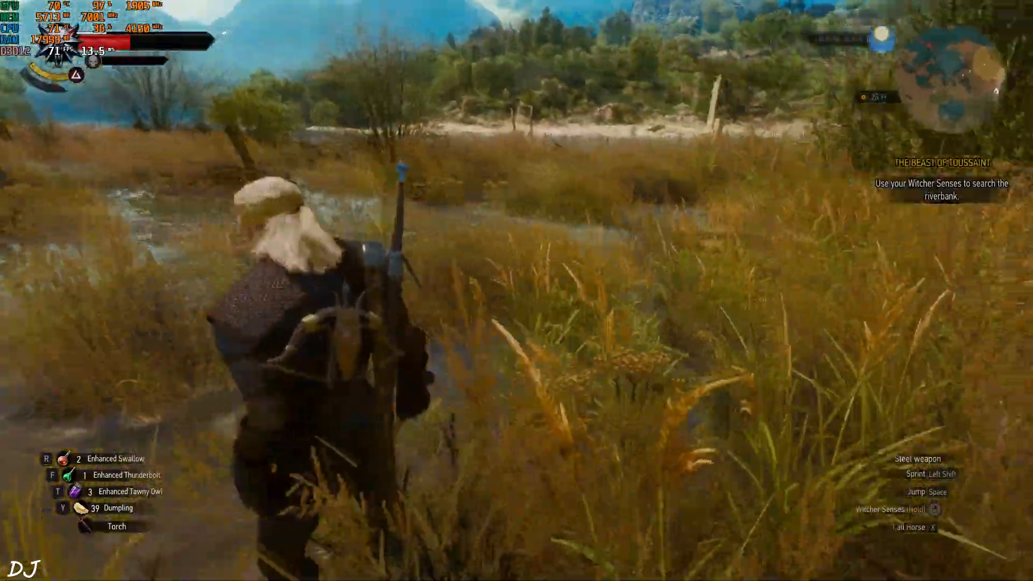
pyautogui.press('w')
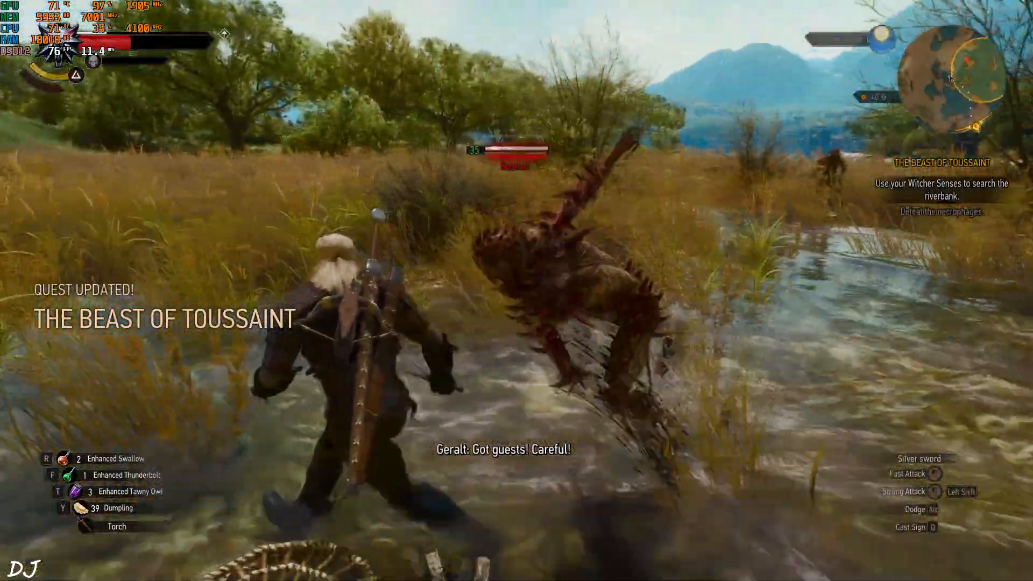
pyautogui.moveTo(517, 291)
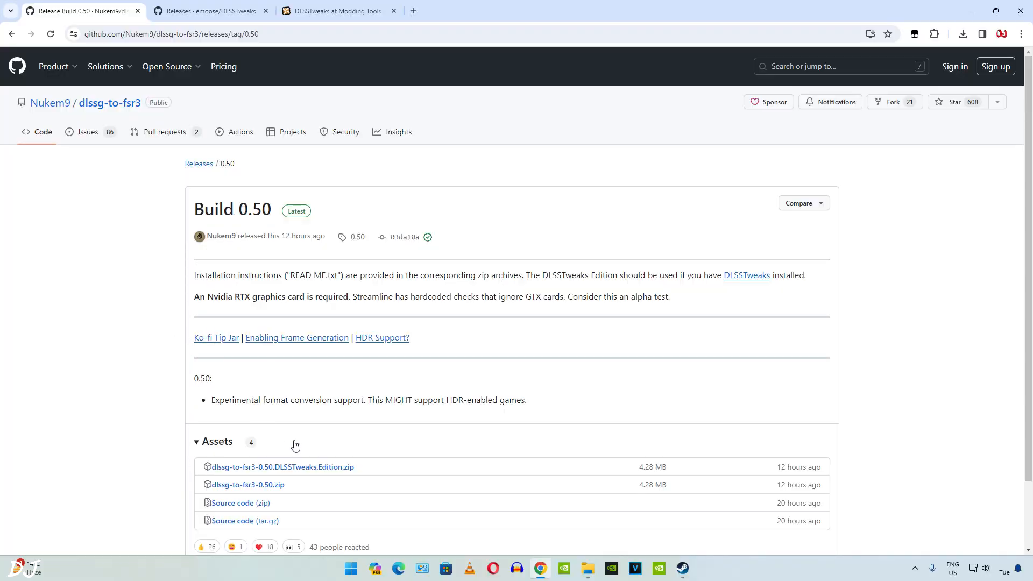
pyautogui.moveTo(275, 291)
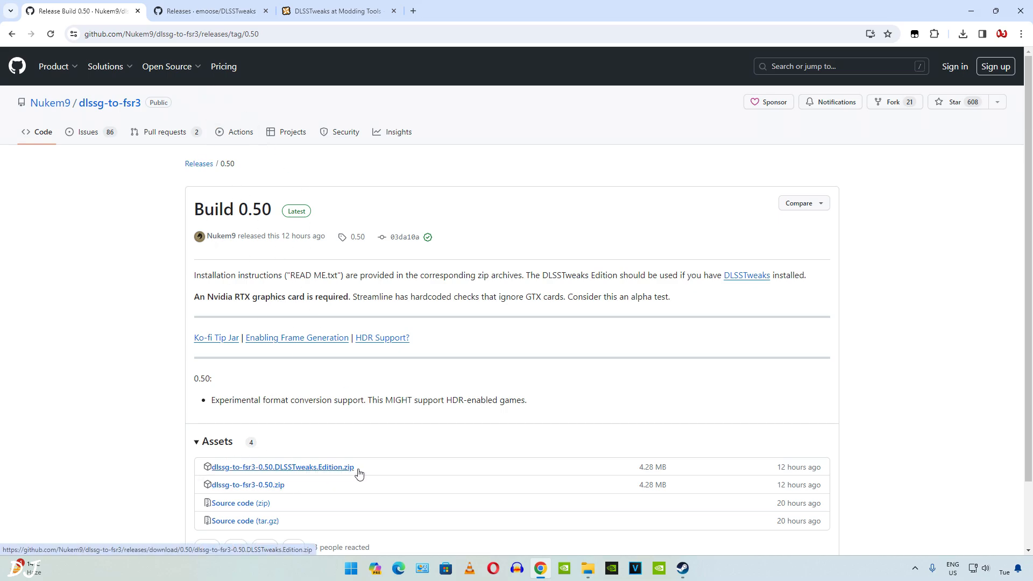
# Step: Download dlssg-to-fsr3-0.50.DLSSTweaks.Edition.zip and start the manual download of DLSSTweaks from NexusMods
pyautogui.click(210, 11)
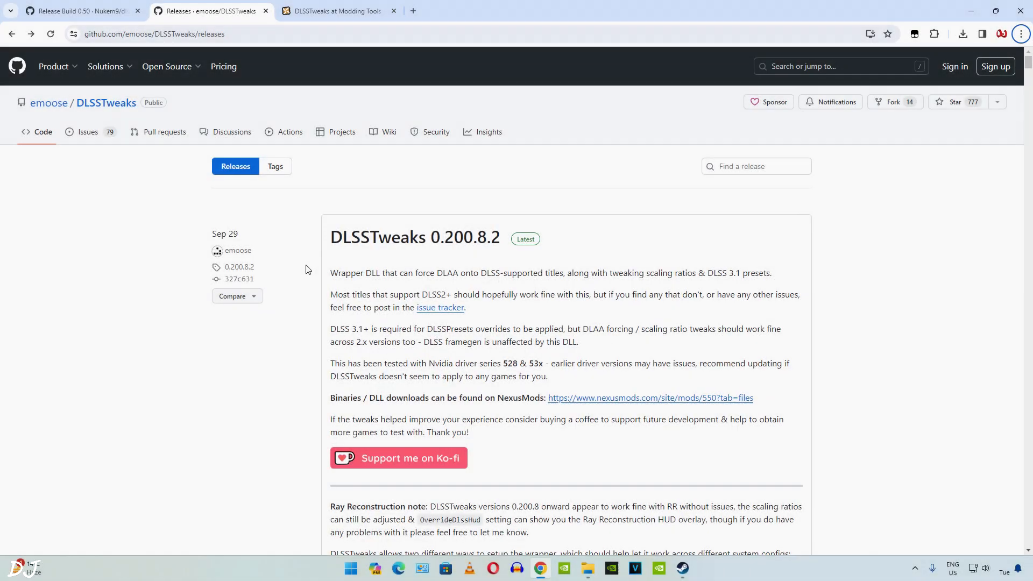
pyautogui.moveTo(532, 263)
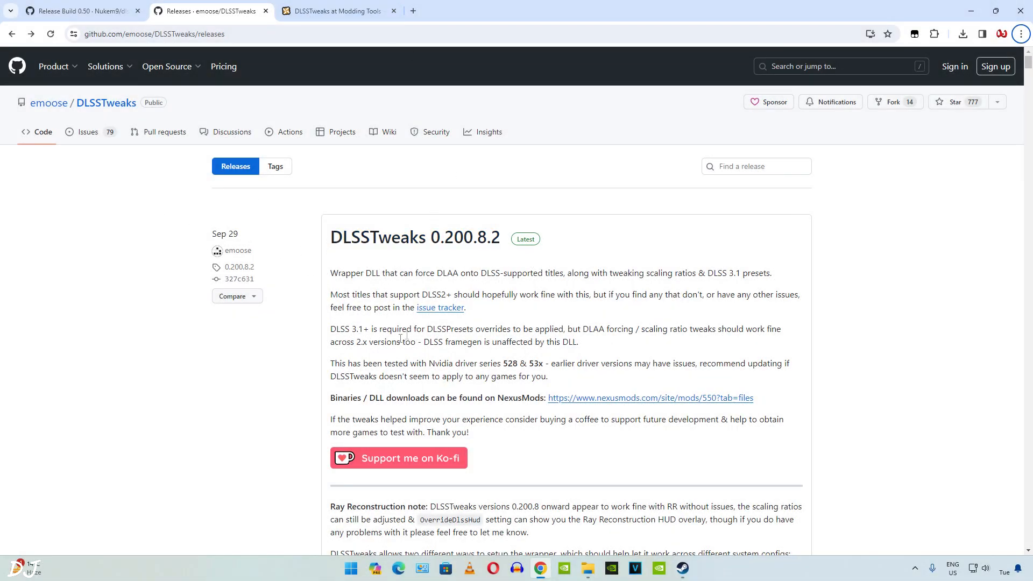
pyautogui.moveTo(626, 417)
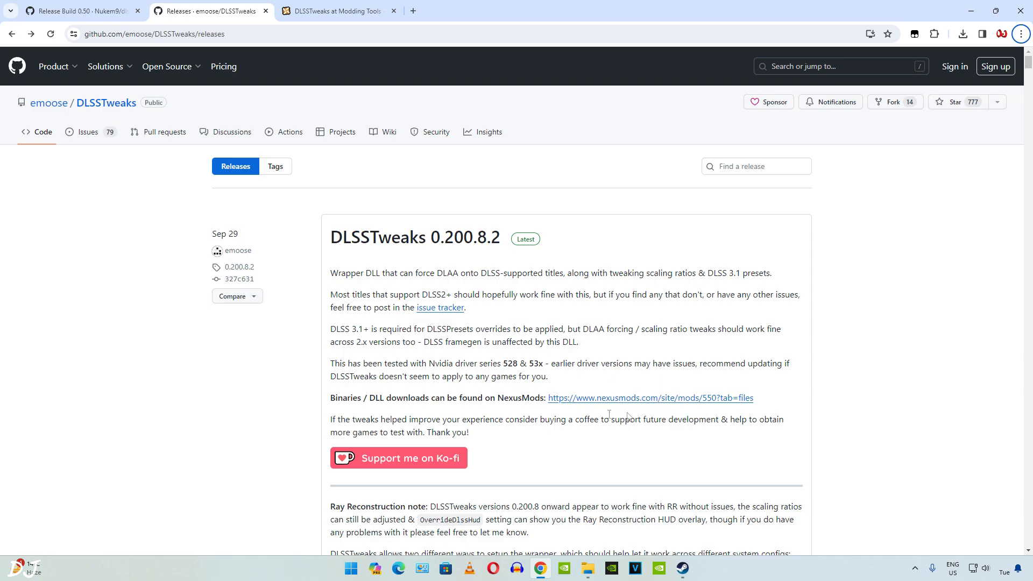
pyautogui.moveTo(638, 402)
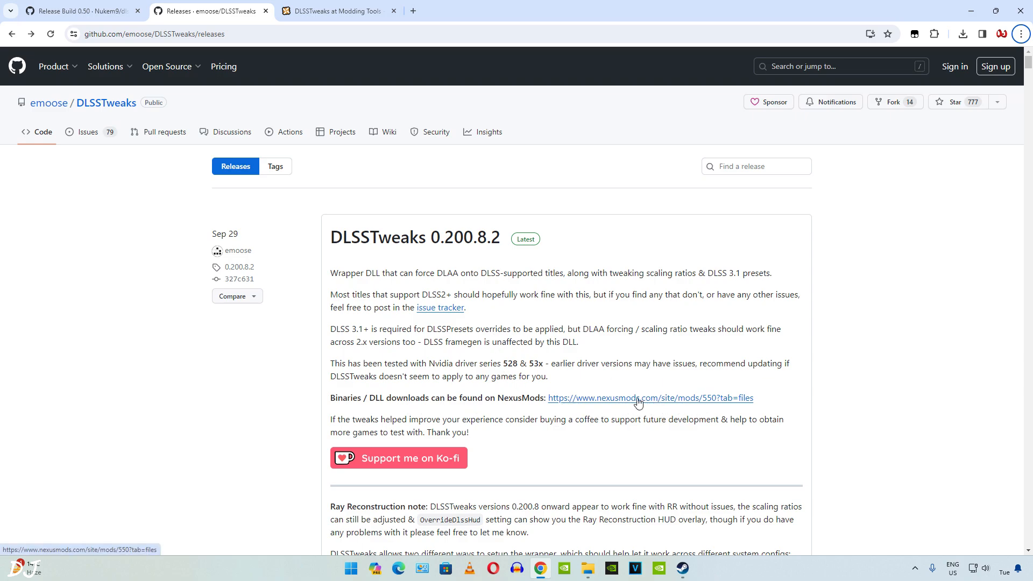
pyautogui.click(650, 398)
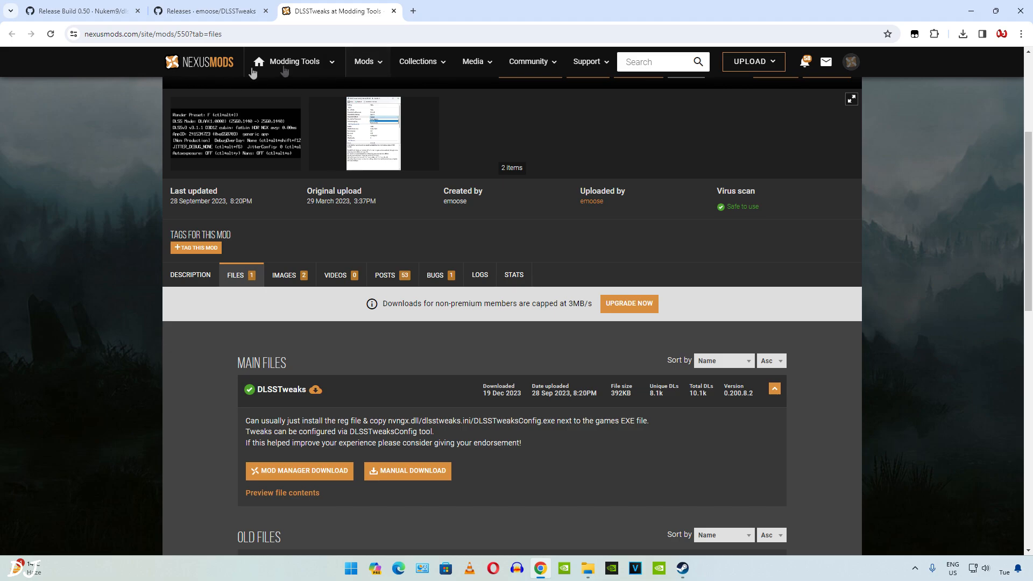
pyautogui.moveTo(718, 292)
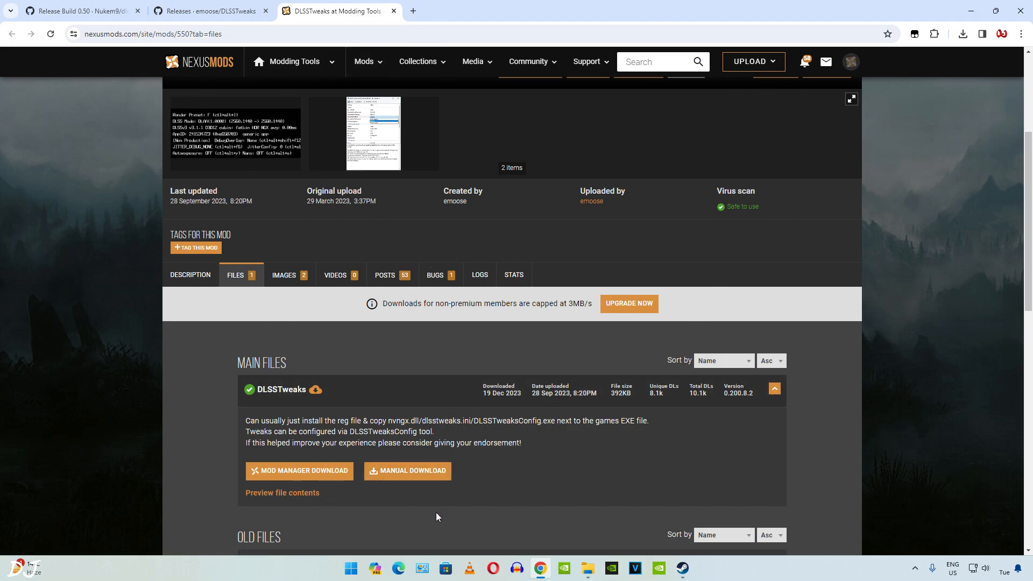
pyautogui.moveTo(407, 471)
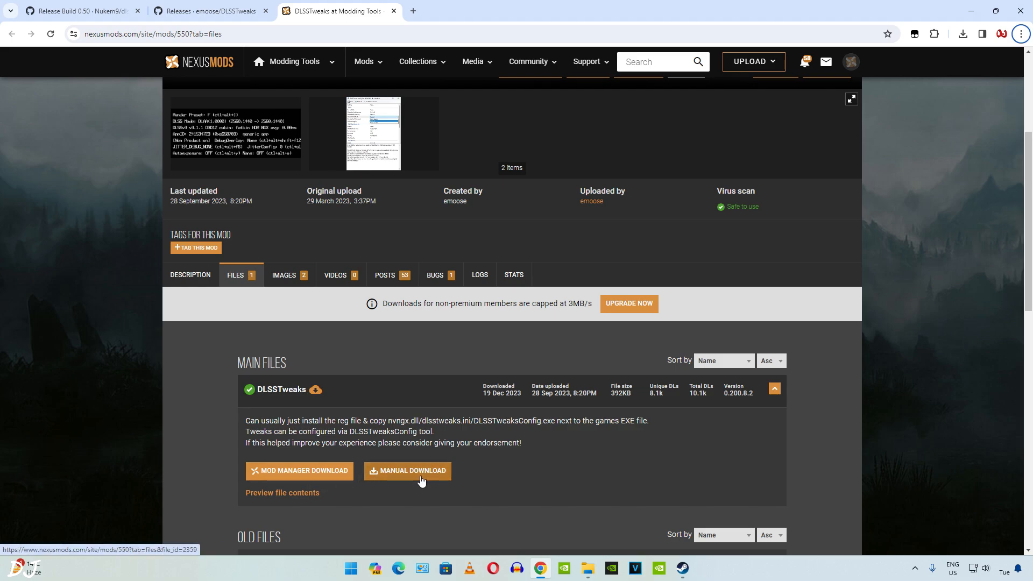
pyautogui.click(407, 470)
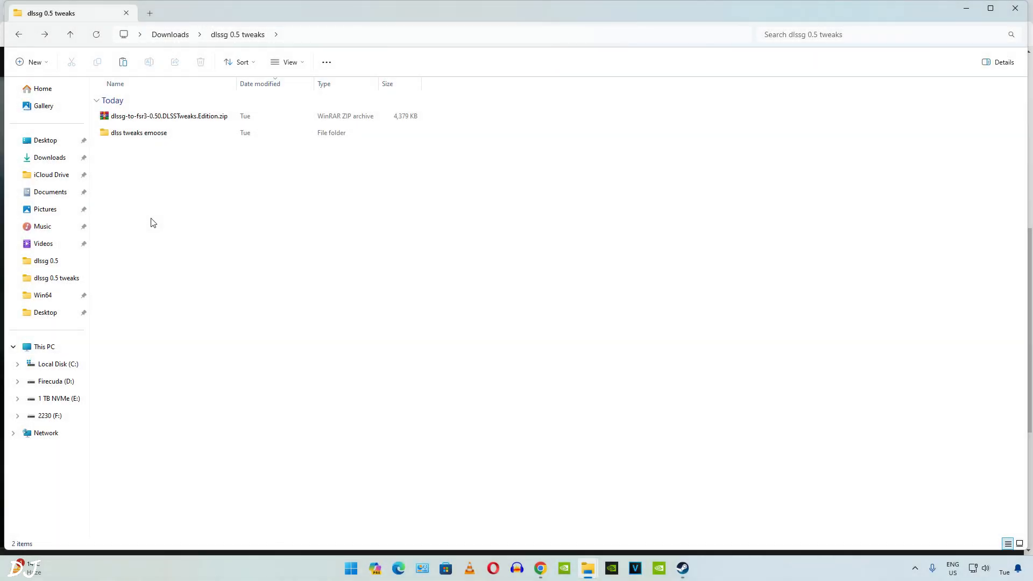
pyautogui.moveTo(111, 163)
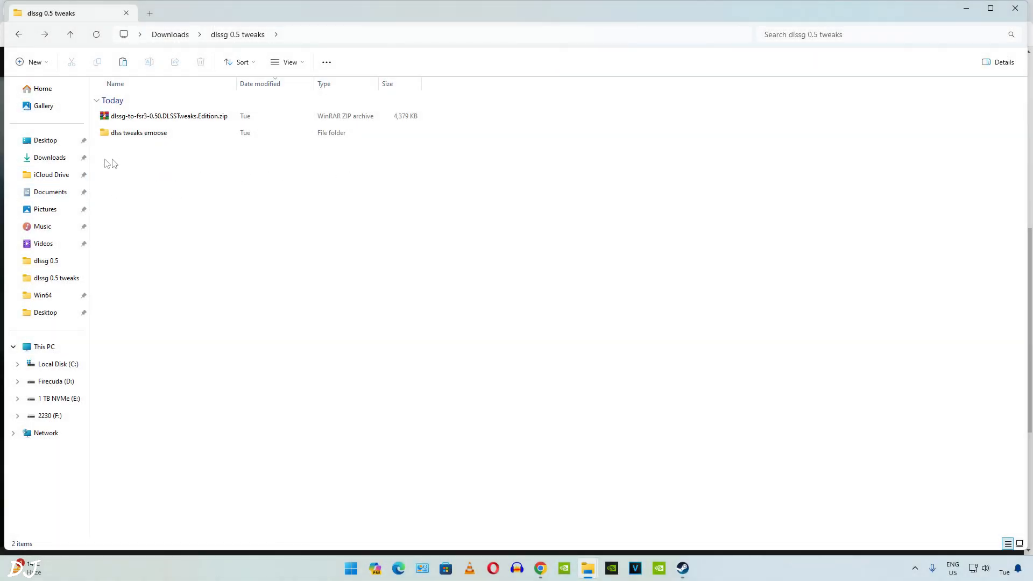
# Step: Open the DLSSTweaks zip inside the dlss tweaks emoose folder
pyautogui.doubleClick(169, 116)
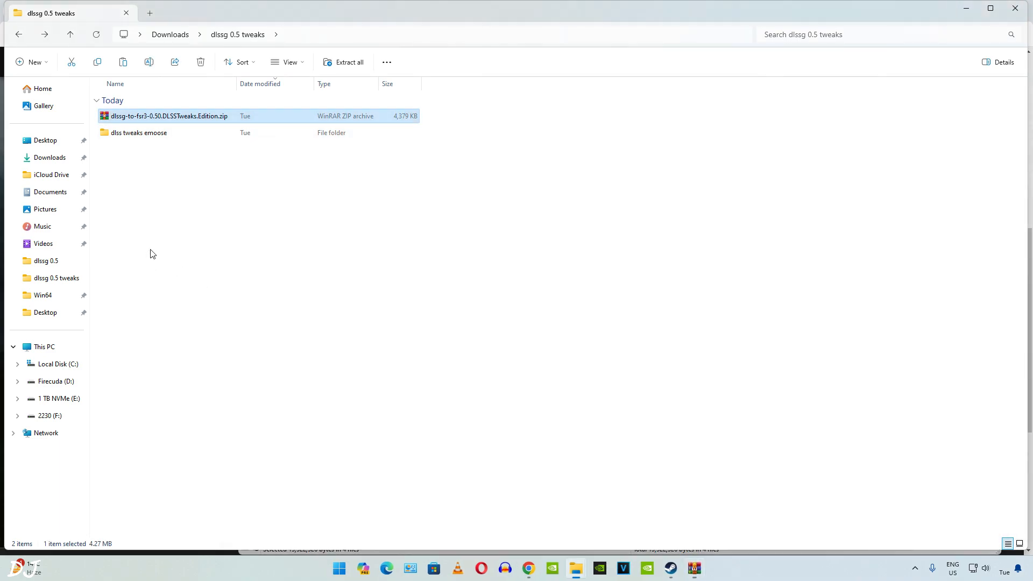
pyautogui.doubleClick(139, 132)
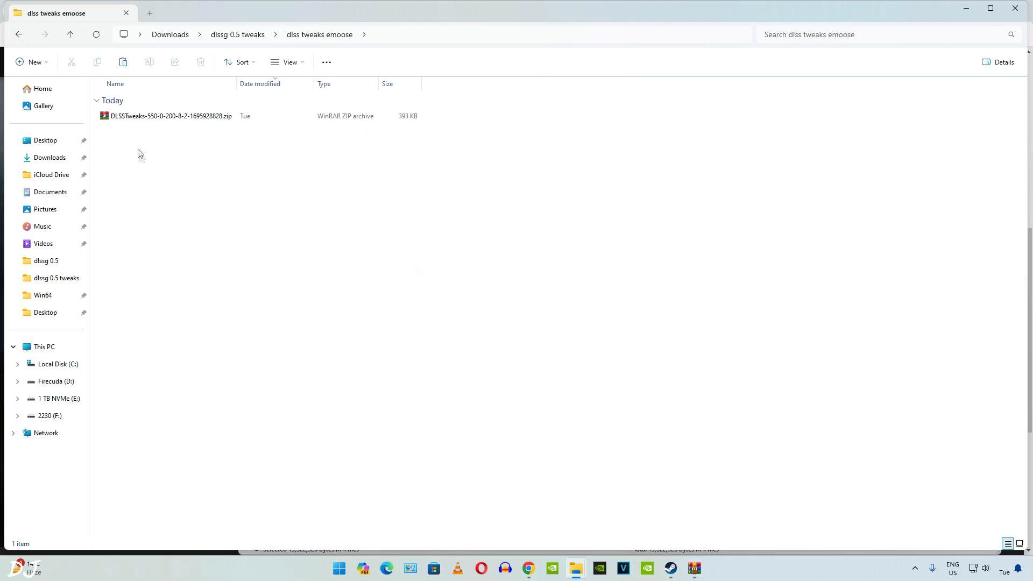
pyautogui.click(170, 116)
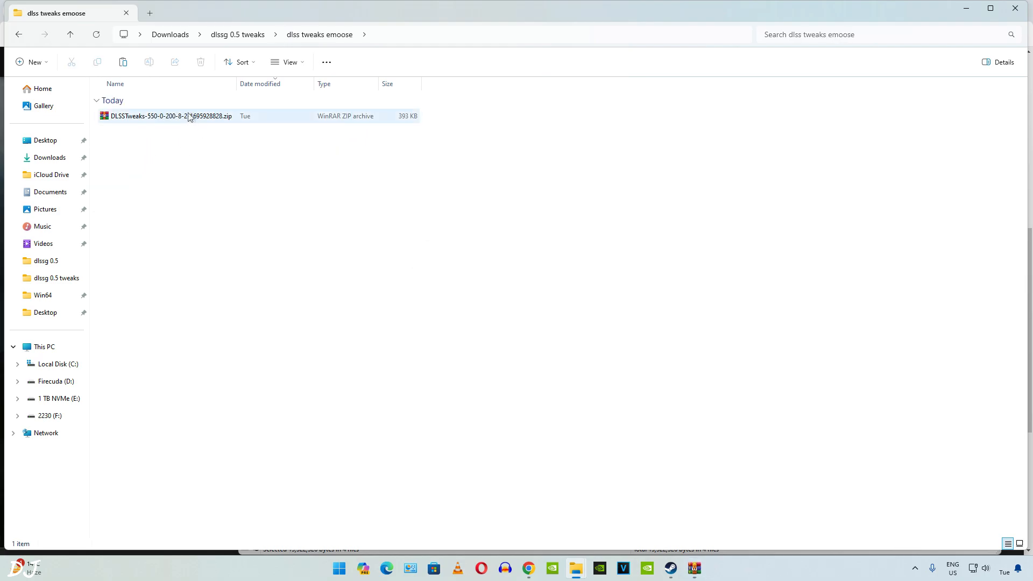
pyautogui.doubleClick(170, 116)
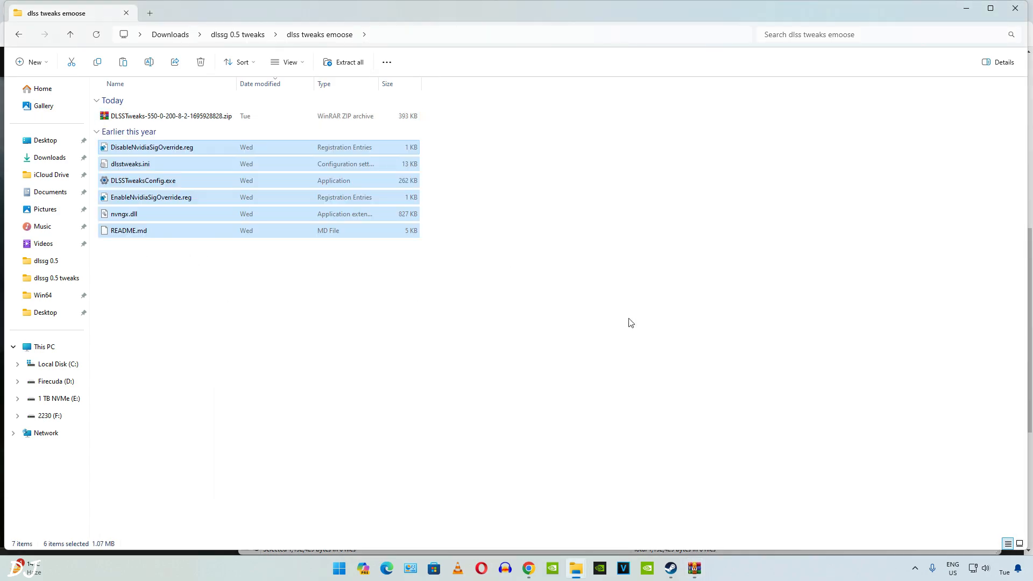
# Step: Extract the archive's files here, dismissing the WinRAR licence reminder
pyautogui.click(343, 62)
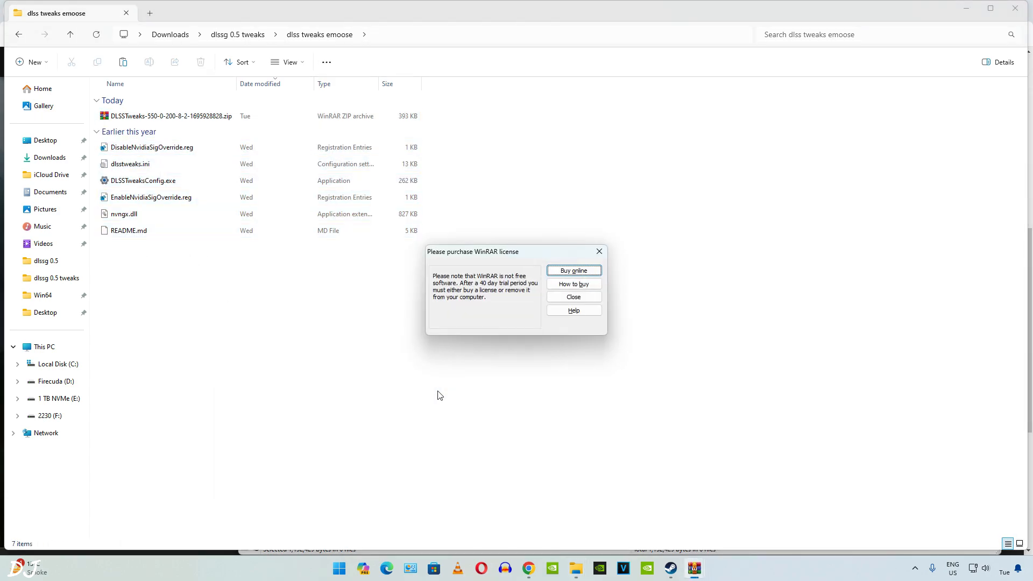
pyautogui.moveTo(511, 405)
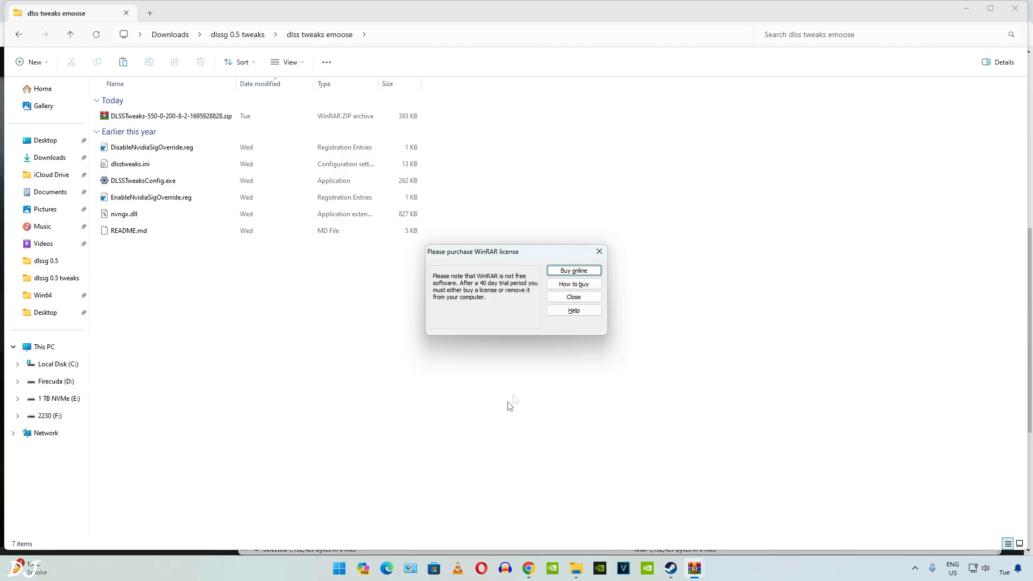
pyautogui.click(572, 297)
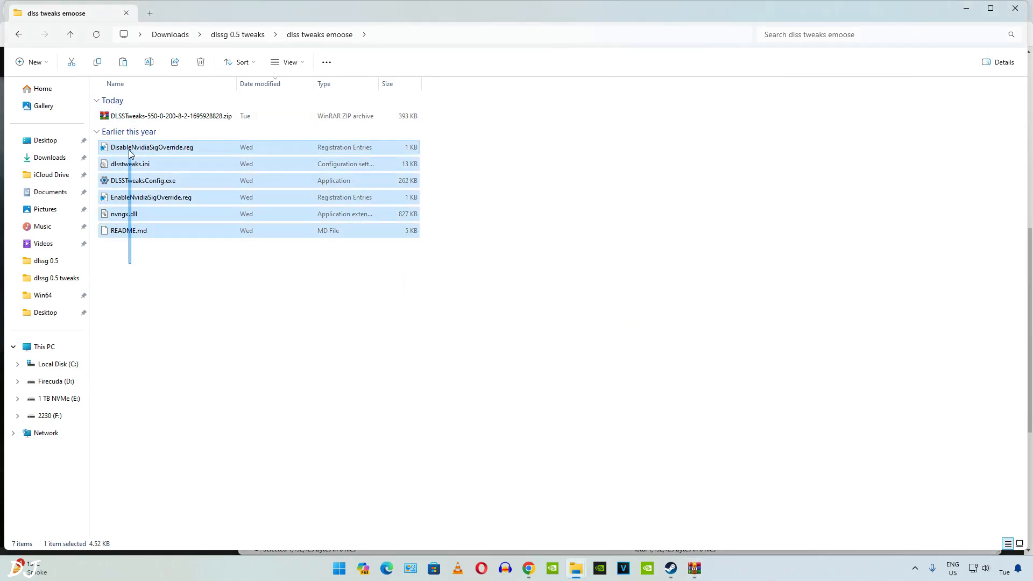
pyautogui.moveTo(647, 568)
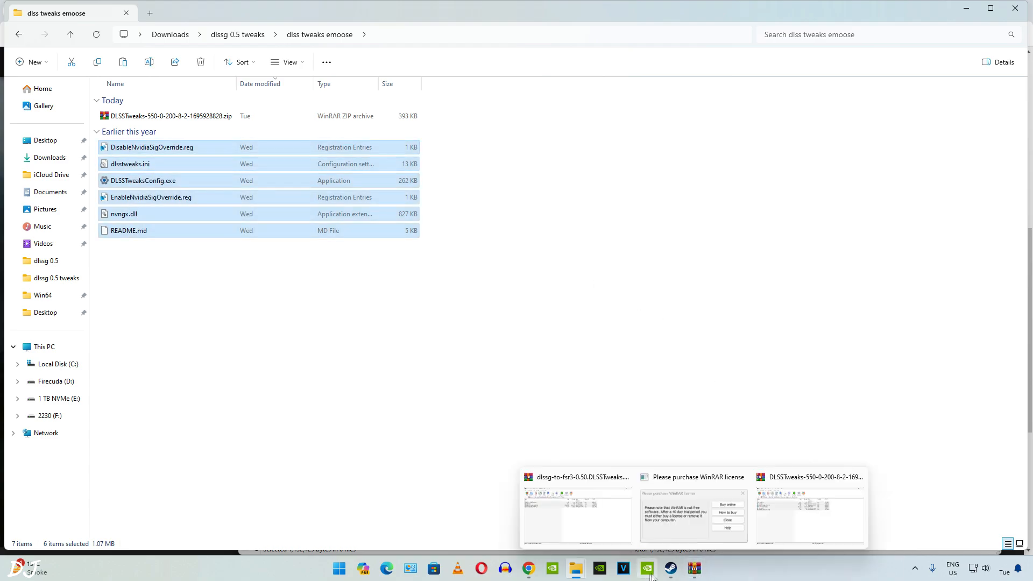
pyautogui.click(670, 568)
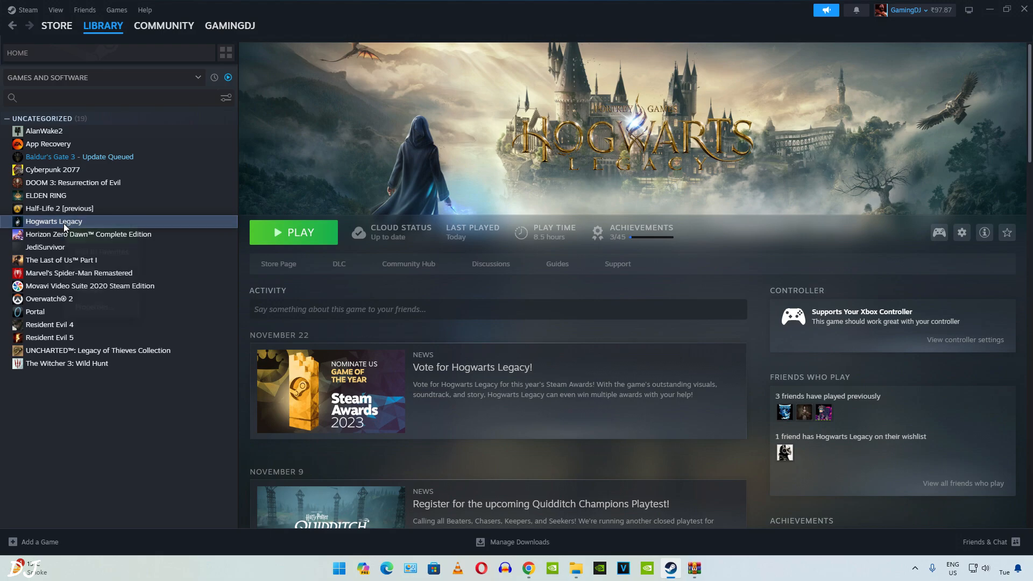
# Step: Browse Hogwarts Legacy's local files from Steam into Phoenix\Binaries\Win64
pyautogui.rightClick(53, 220)
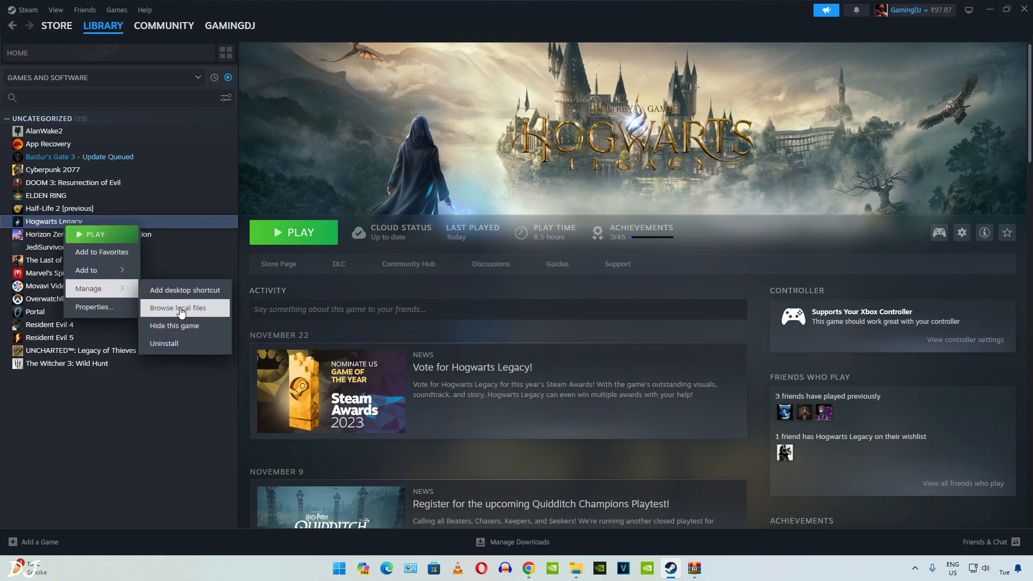
pyautogui.click(180, 307)
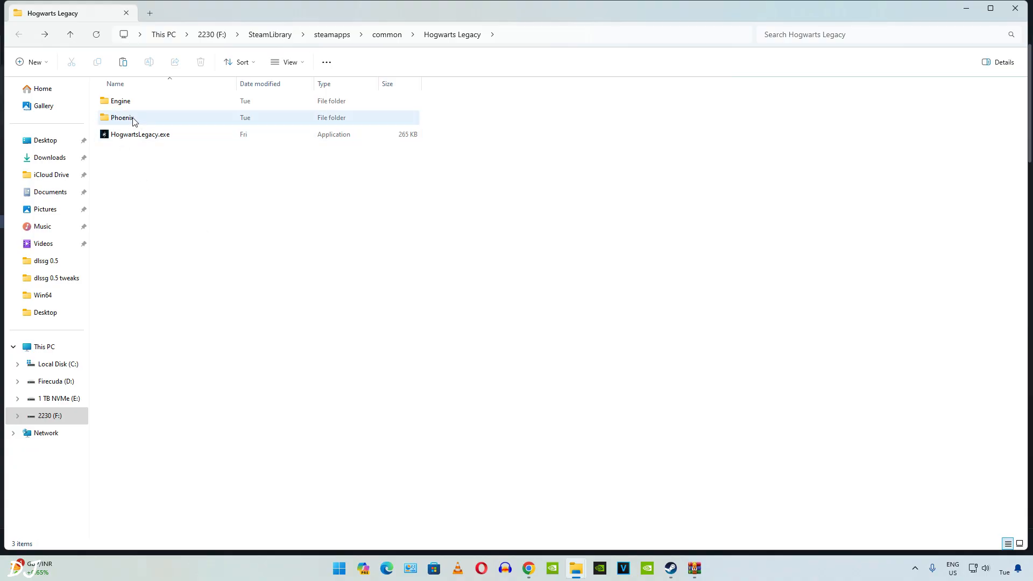
pyautogui.doubleClick(122, 117)
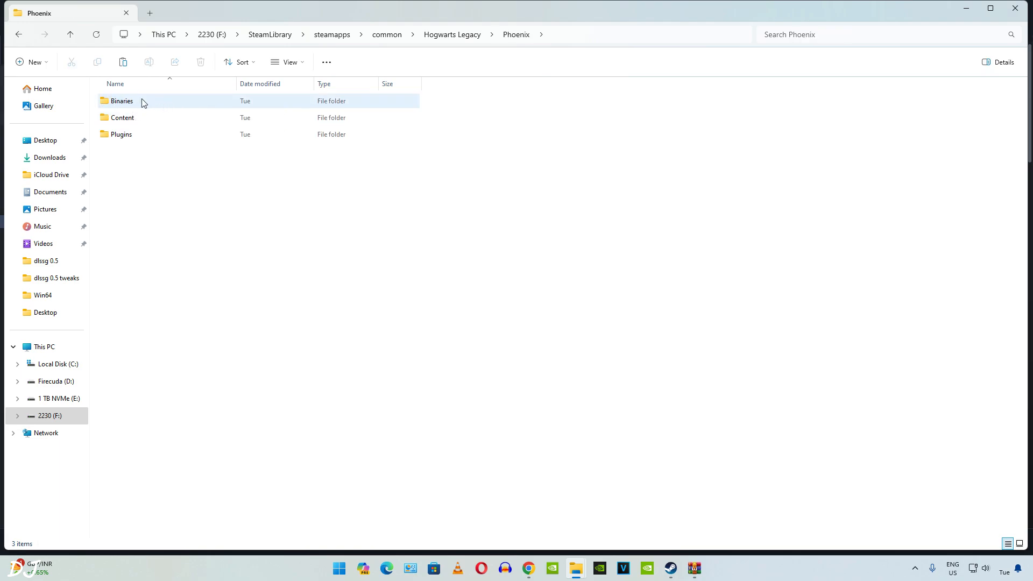
pyautogui.doubleClick(122, 101)
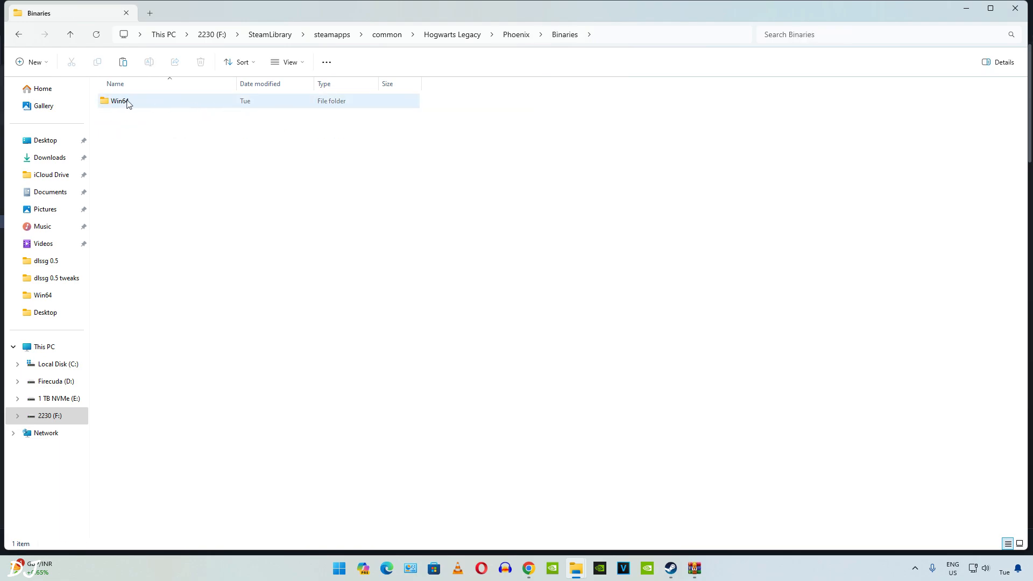
pyautogui.doubleClick(119, 101)
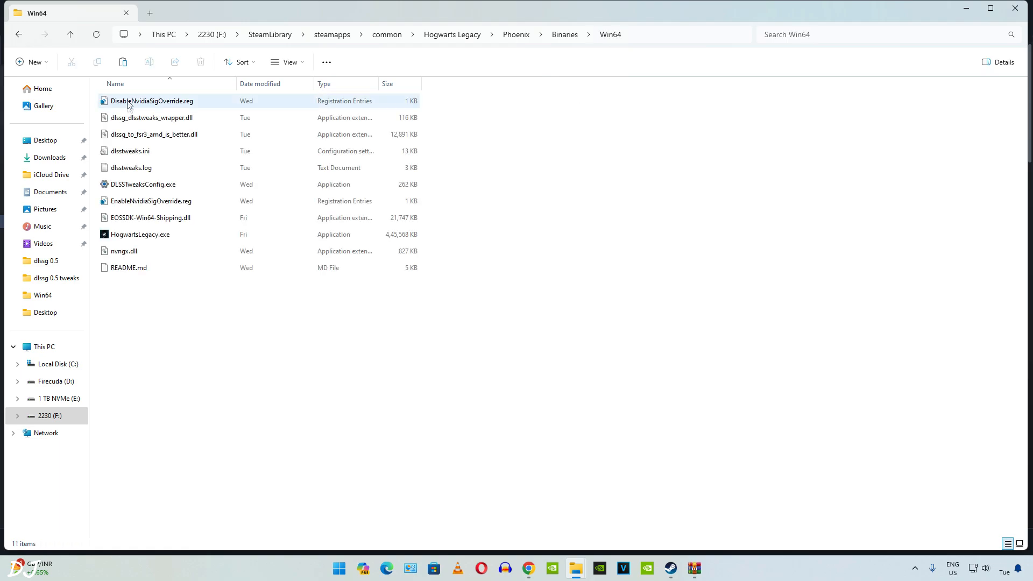
# Step: Paste the DLSSTweaks files into Win64, replacing the existing copies
pyautogui.click(239, 349)
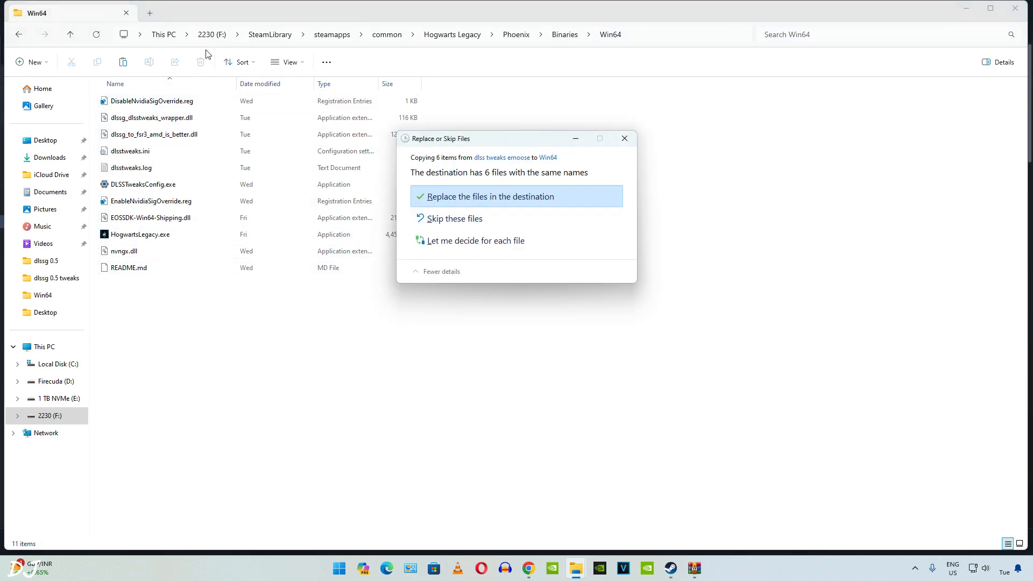
pyautogui.click(488, 196)
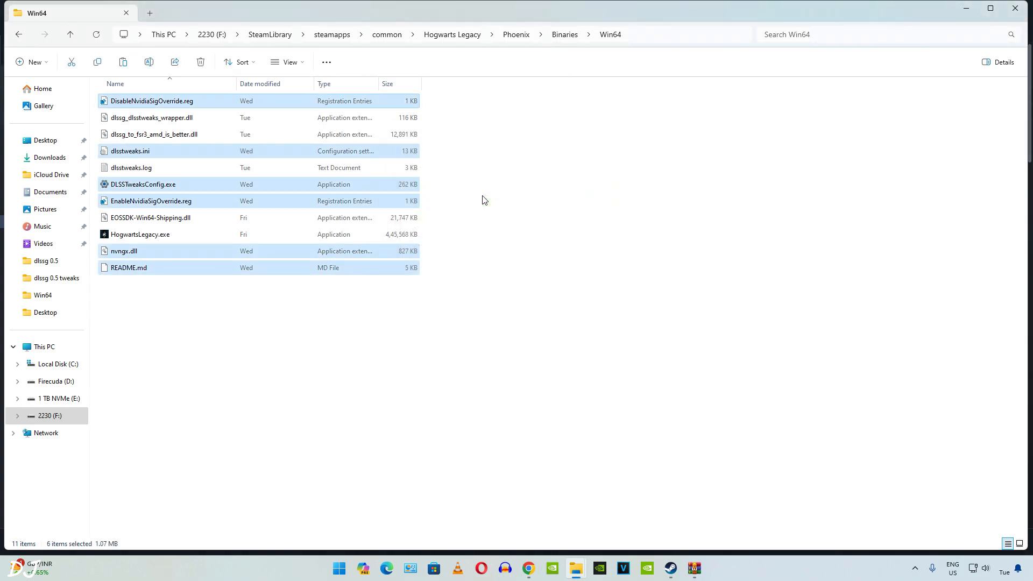
pyautogui.moveTo(201, 211)
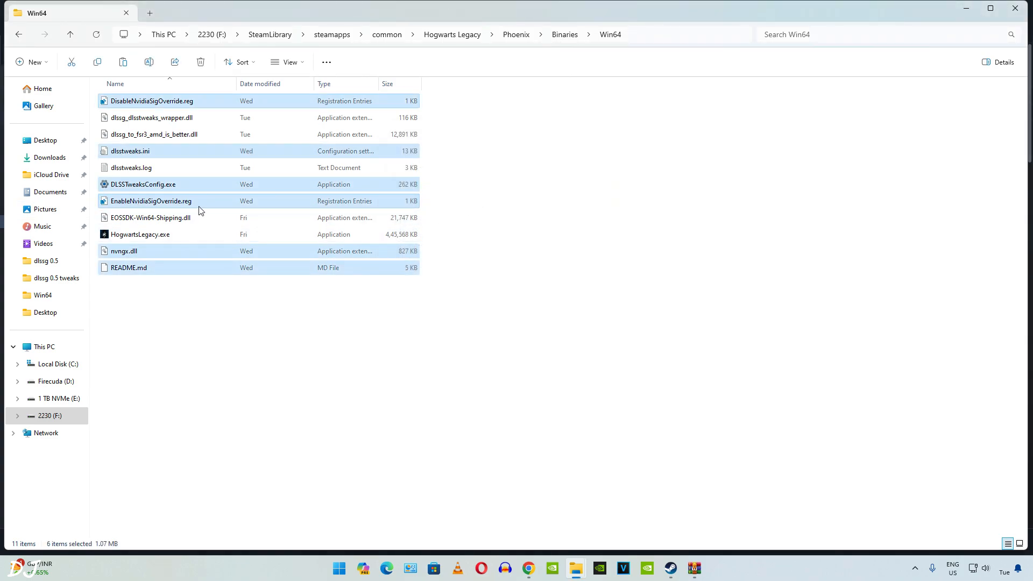
pyautogui.moveTo(158, 201)
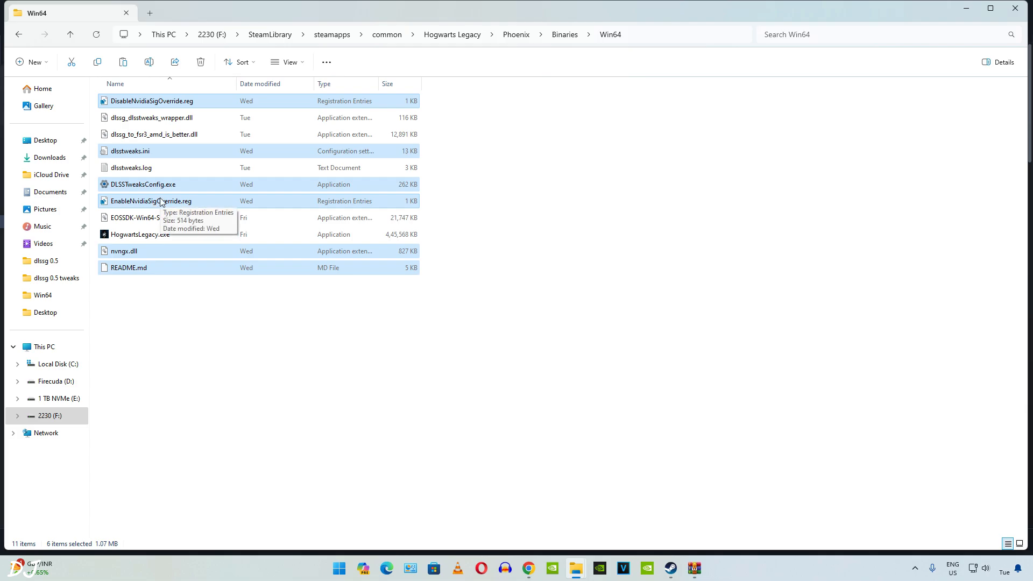
# Step: Copy dlssg_to_fsr3_amd_is_better.dll and dlssg_dlsstweaks_wrapper.dll into Win64, replacing same-named DLLs
pyautogui.doubleClick(150, 201)
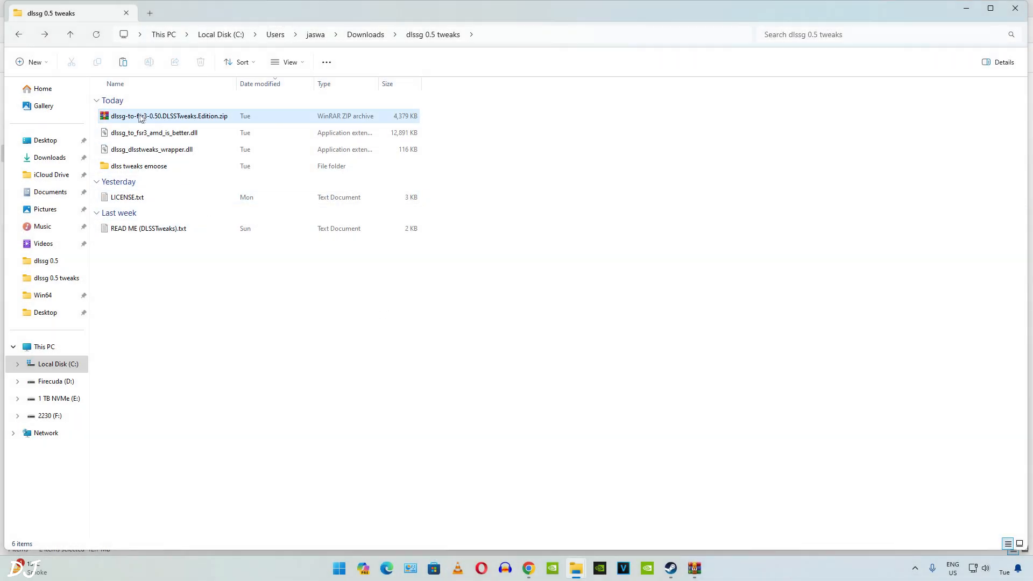
pyautogui.click(151, 148)
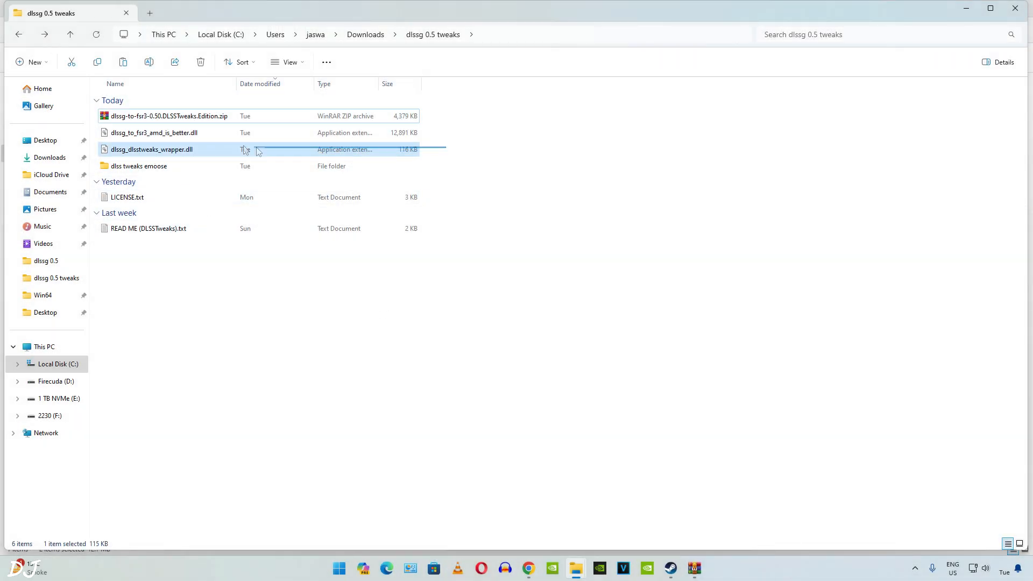
pyautogui.click(154, 132)
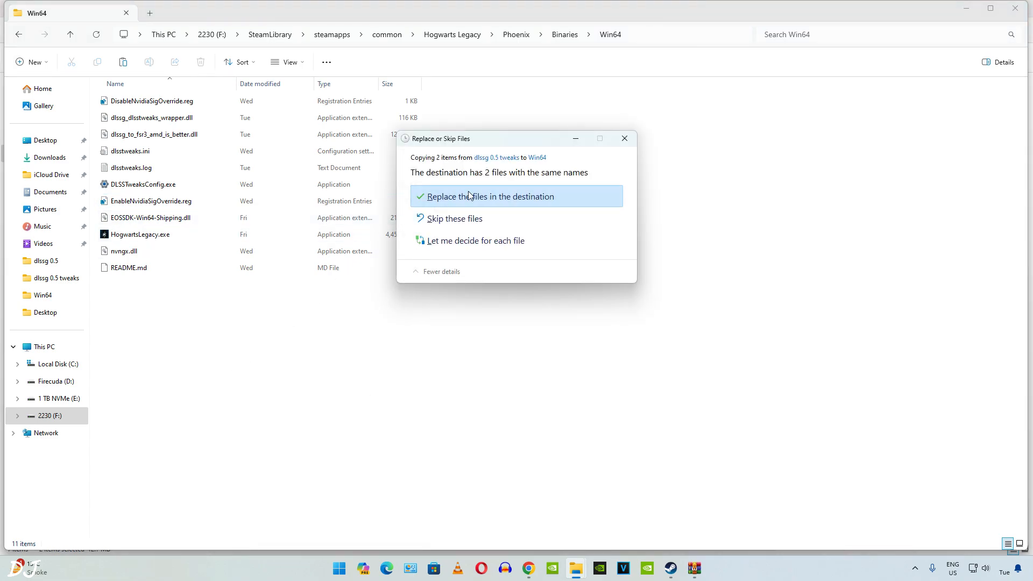
pyautogui.click(489, 196)
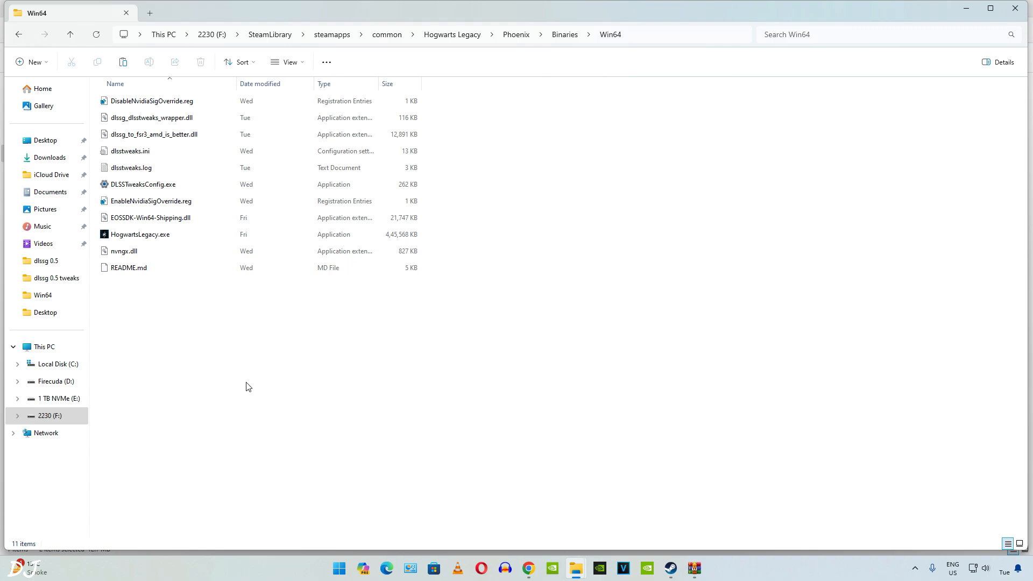
pyautogui.moveTo(638, 36)
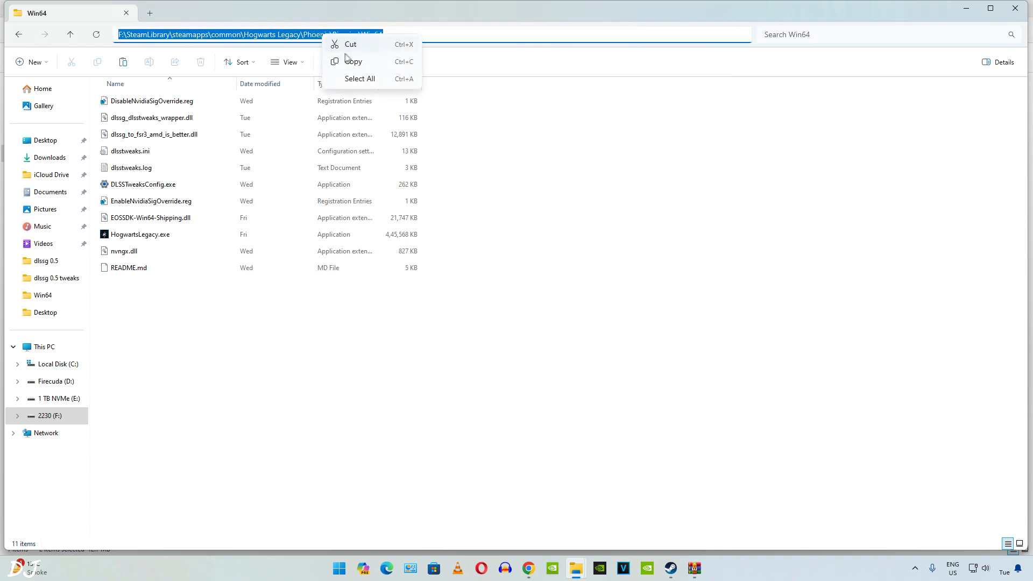
pyautogui.moveTo(353, 62)
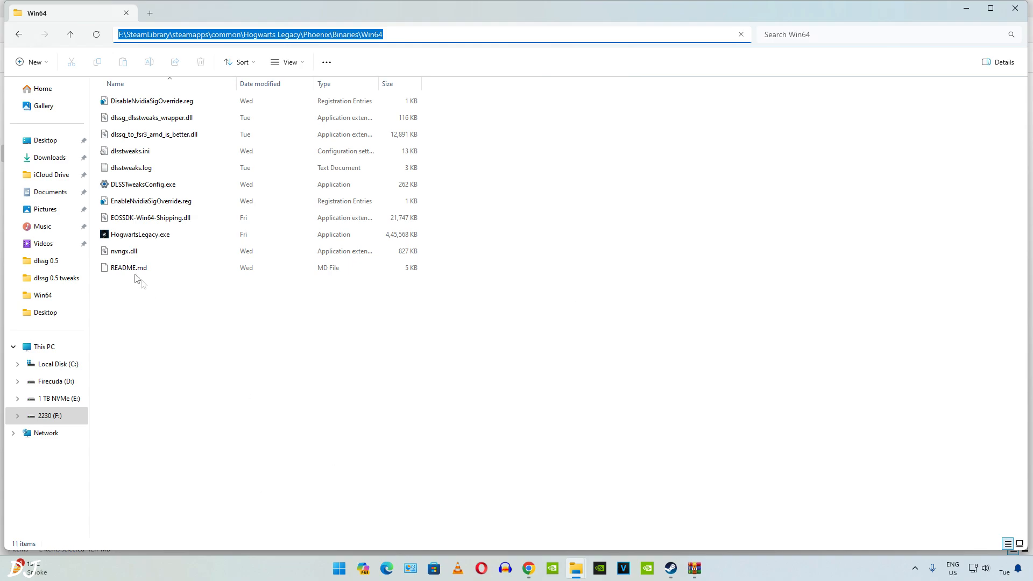
pyautogui.moveTo(130, 151)
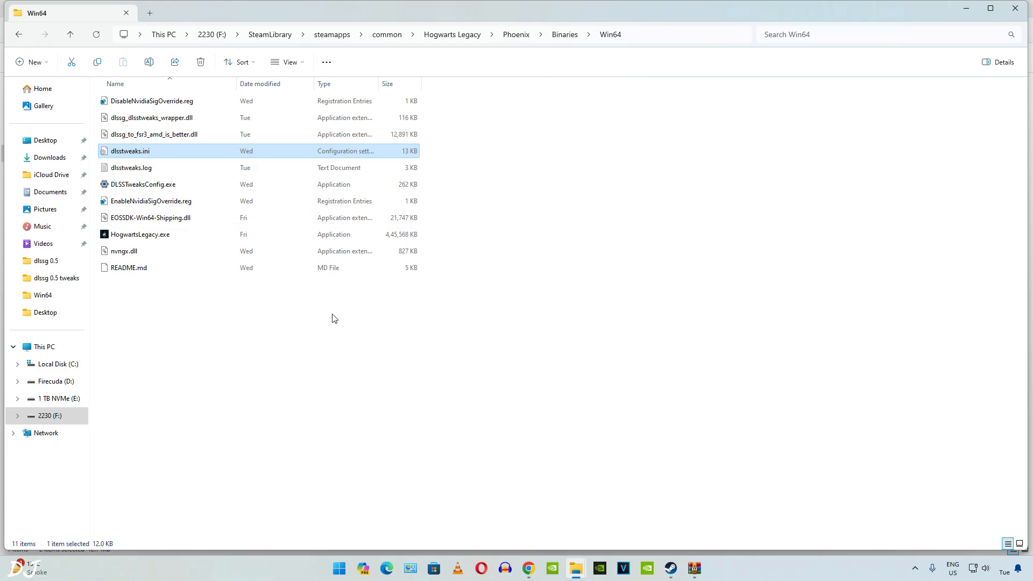
# Step: In dlsstweaks.ini, uncomment nvngx_dlssg and set its path to the game's Win64 folder
pyautogui.doubleClick(130, 151)
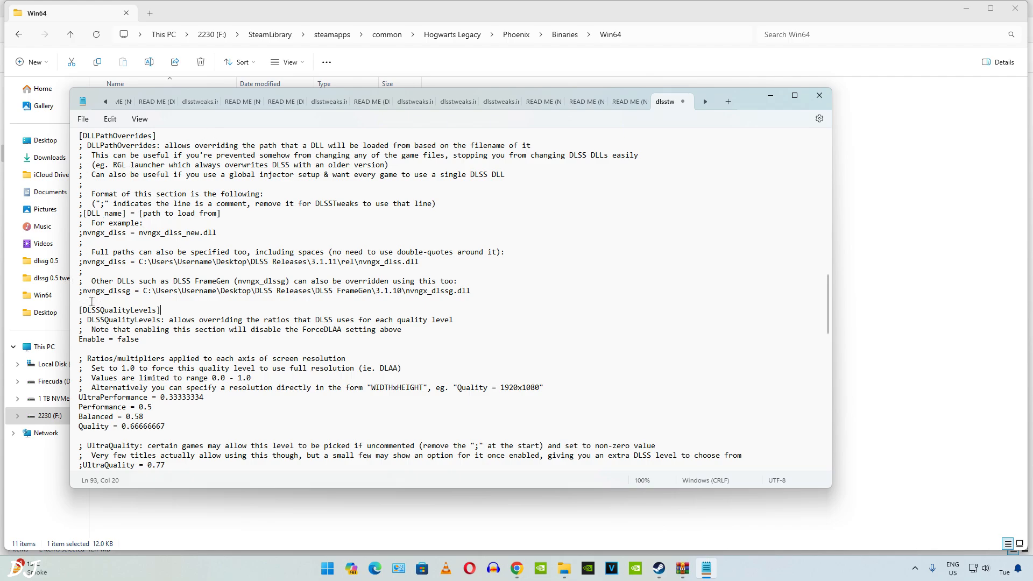
pyautogui.moveTo(116, 300)
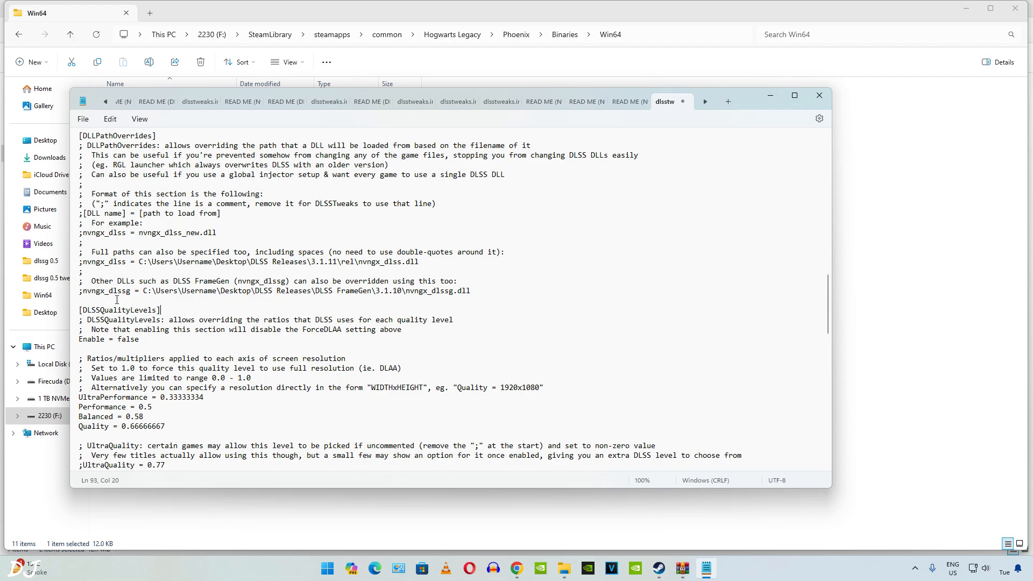
pyautogui.click(82, 291)
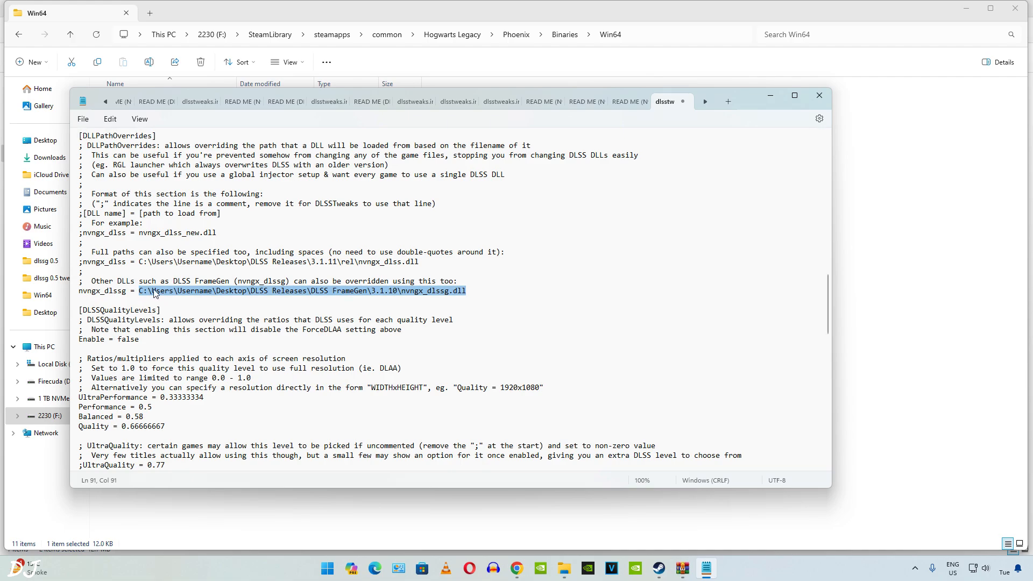
pyautogui.write('F:\\SteamLibrary\\steamapps\\common\\Hogwarts Legacy\\Phoenix\\Binaries\\Win64')
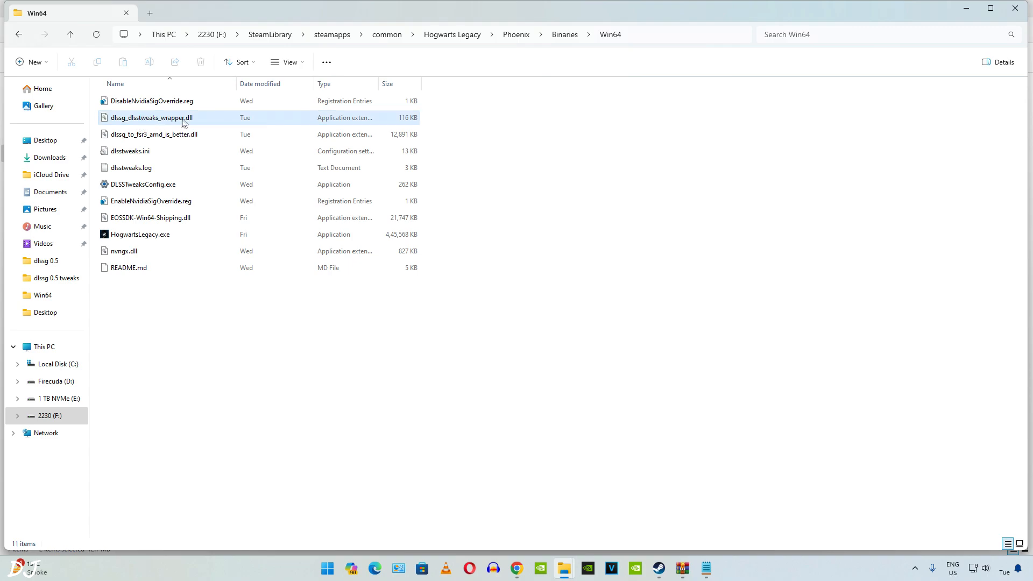
pyautogui.moveTo(143, 120)
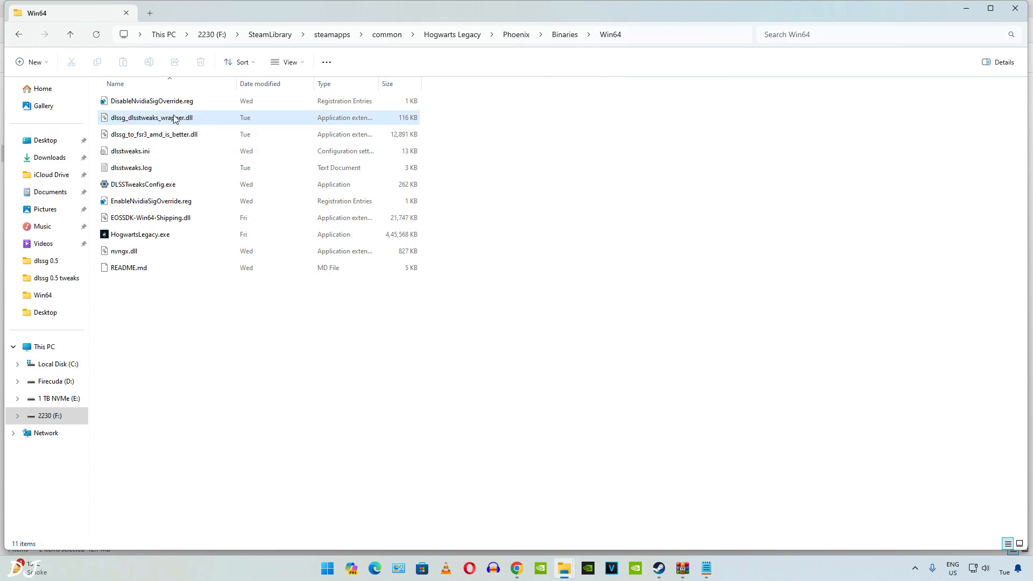
# Step: Append \dlssg_dlsstweaks_wrapper.dll to the nvngx_dlssg path, copying the name from the wrapper DLL
pyautogui.rightClick(152, 118)
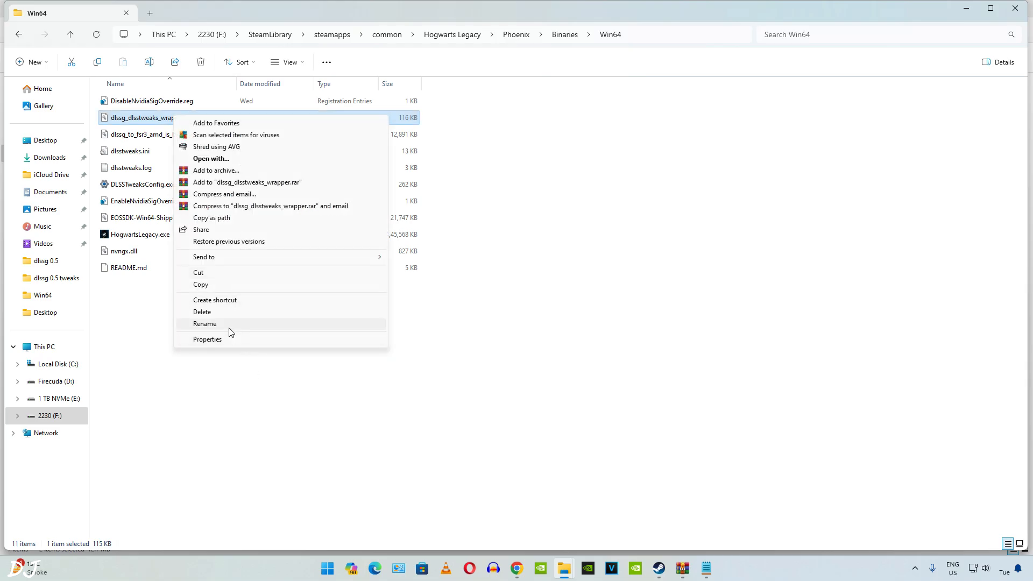
pyautogui.click(204, 324)
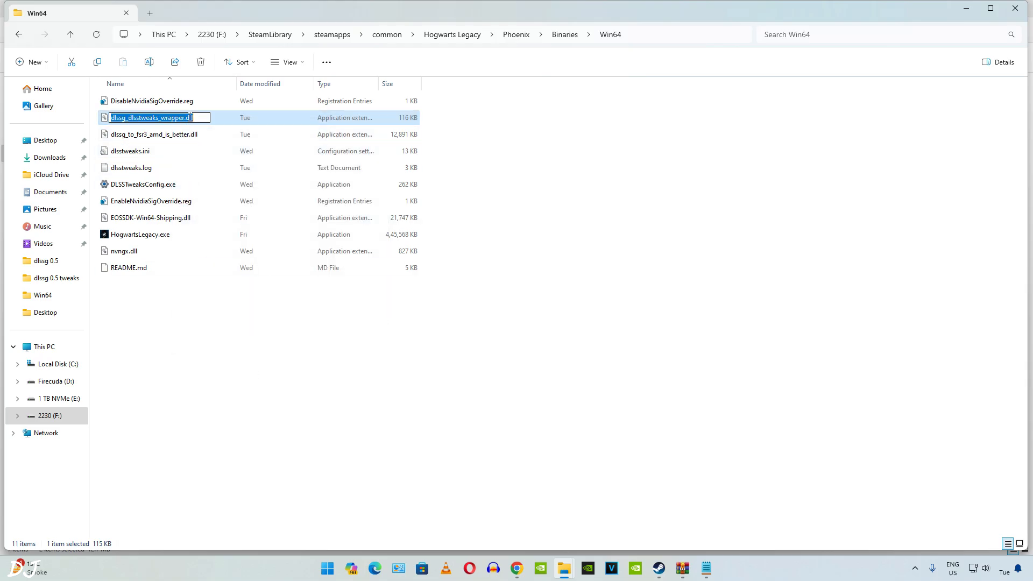
pyautogui.moveTo(706, 568)
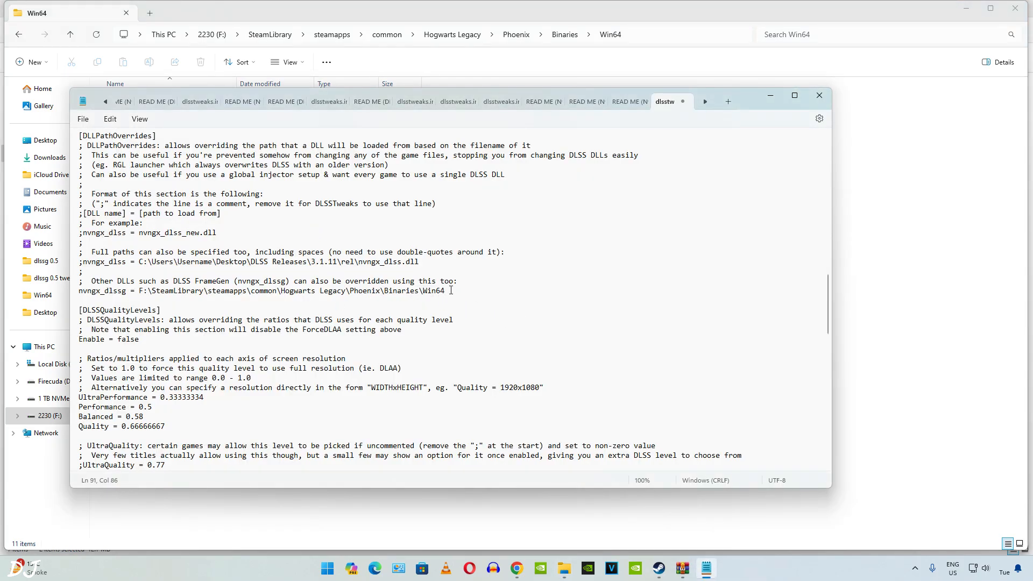
pyautogui.write('\\dlssg_dlsstweaks_wrapper.dll')
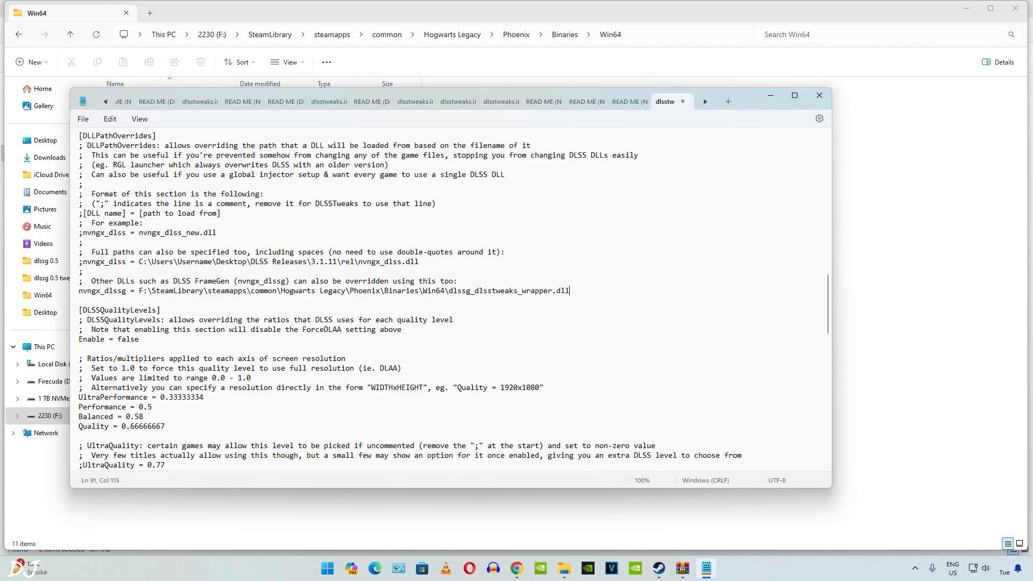
pyautogui.moveTo(83, 118)
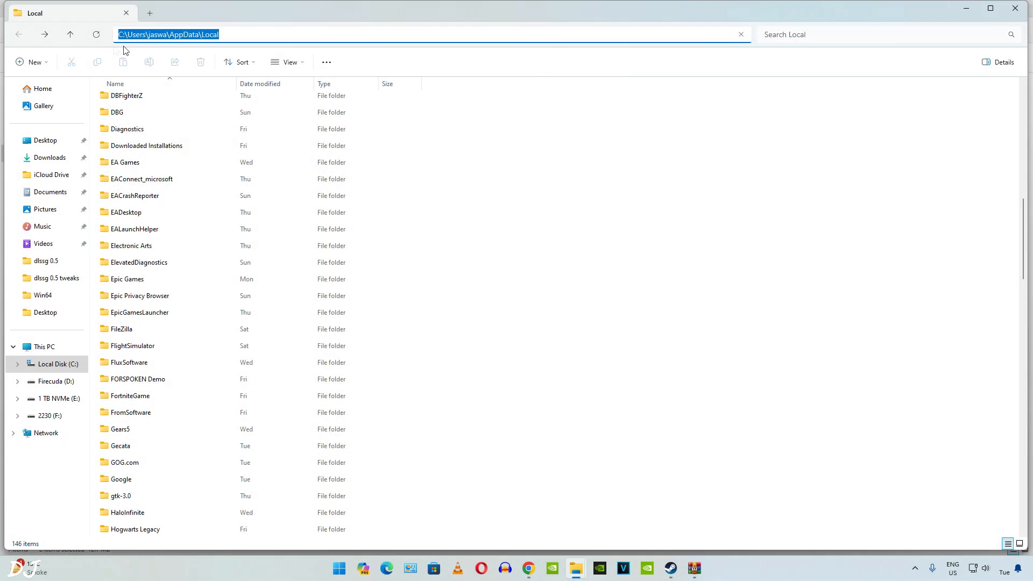
pyautogui.moveTo(257, 69)
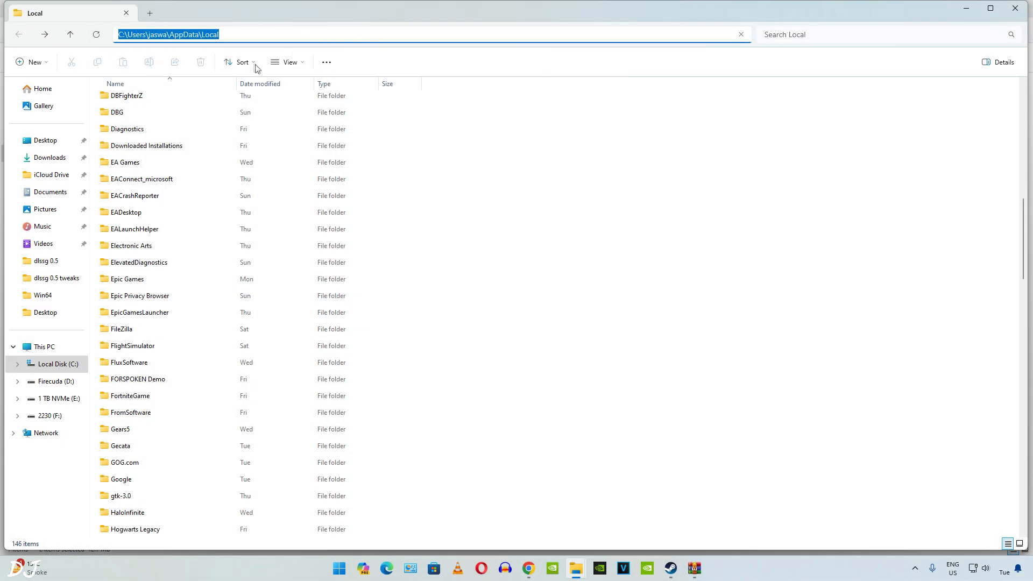
pyautogui.moveTo(359, 19)
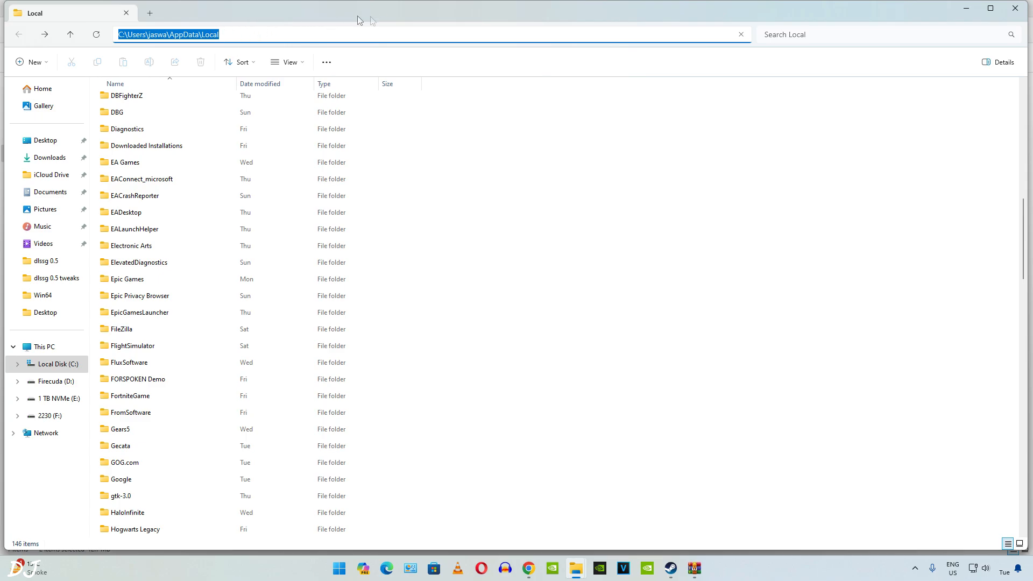
# Step: Open Hogwarts Legacy\Saved\Config under AppData Local, listing CrashReportClient and WindowsNoEditor
pyautogui.click(135, 529)
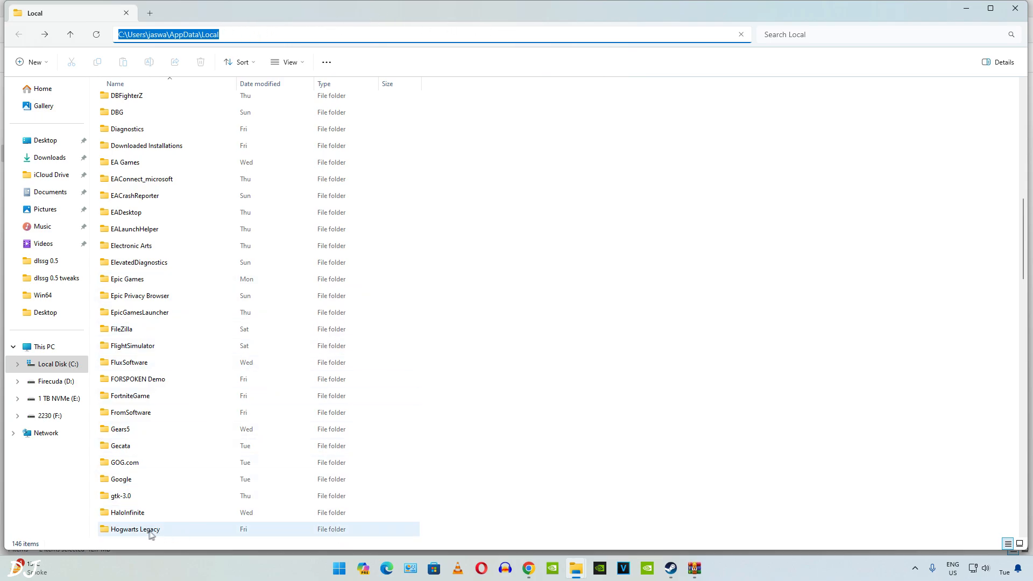
pyautogui.doubleClick(135, 529)
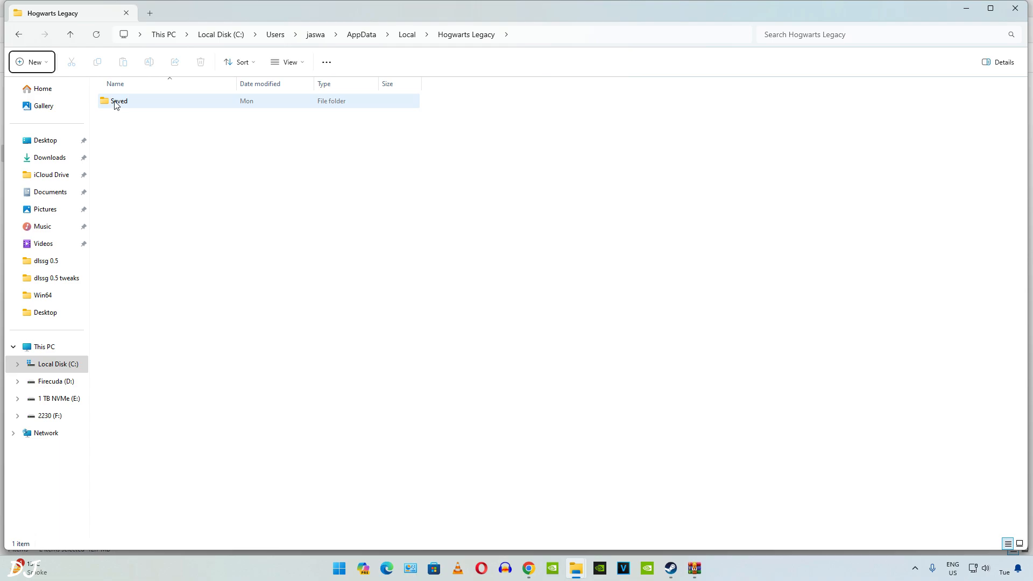
pyautogui.doubleClick(119, 101)
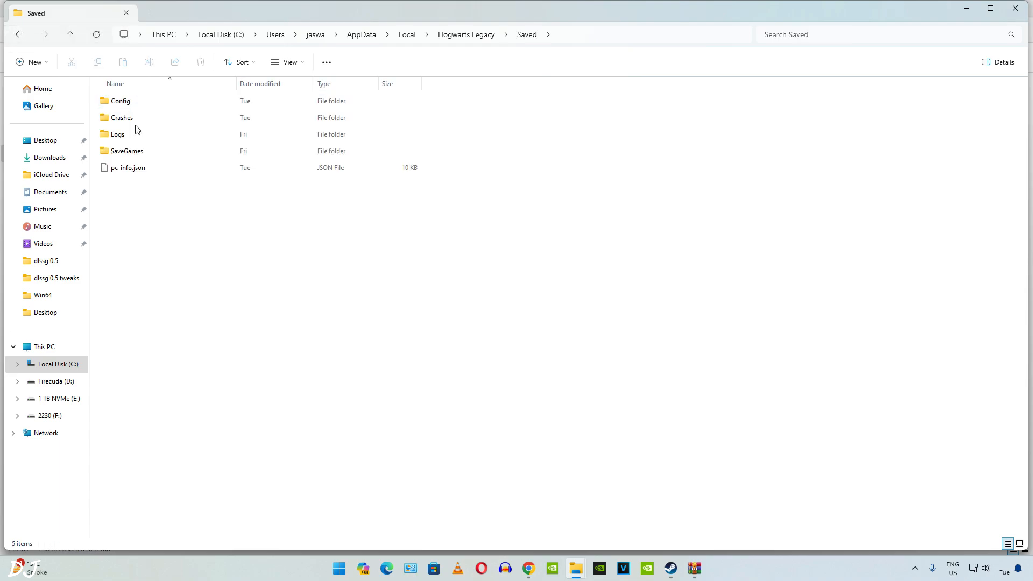
pyautogui.doubleClick(119, 102)
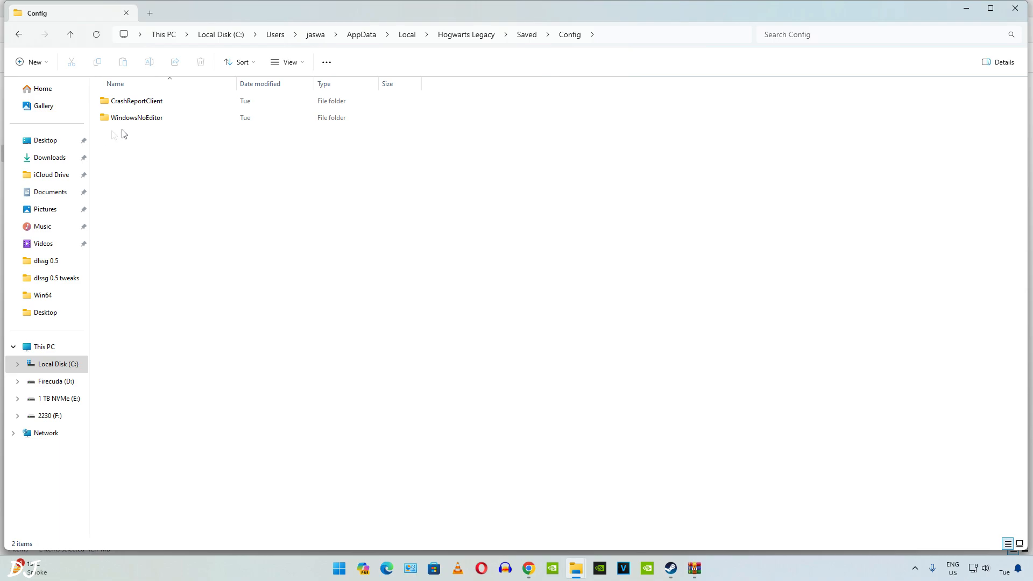
pyautogui.moveTo(187, 129)
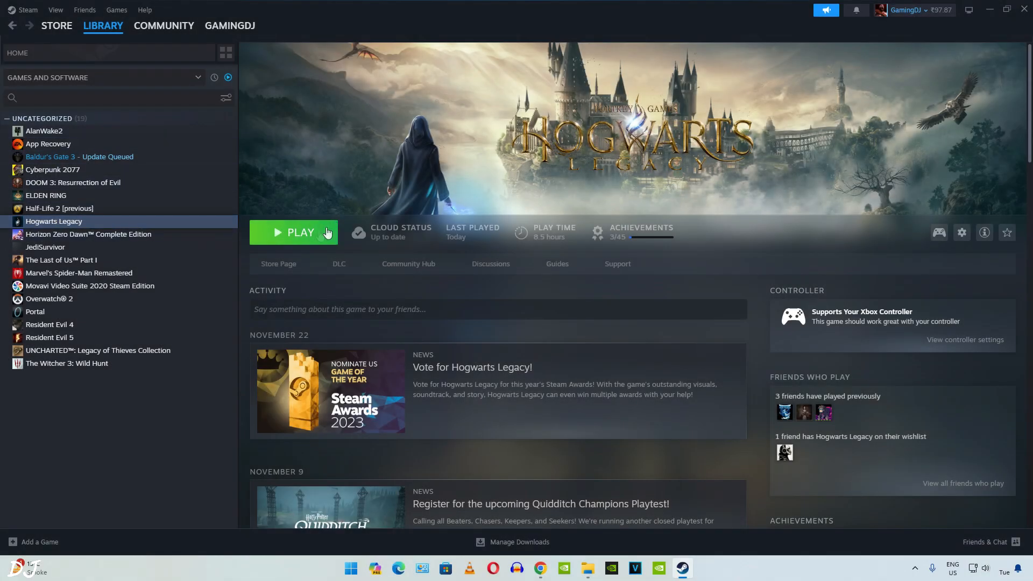
# Step: Launch Hogwarts Legacy from Steam and acknowledge the dlssg-to-fsr3 loaded notice
pyautogui.click(293, 233)
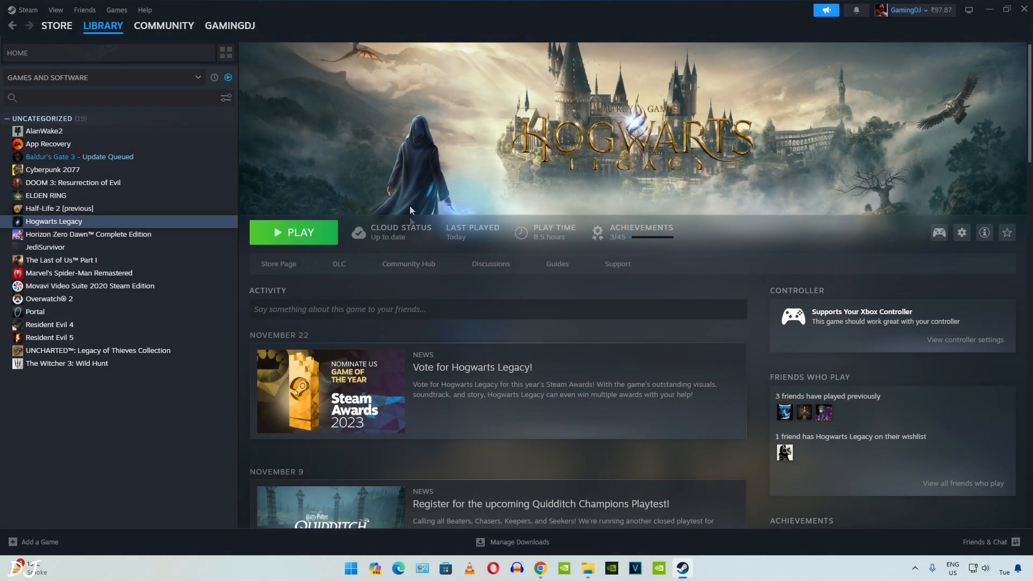
pyautogui.moveTo(323, 244)
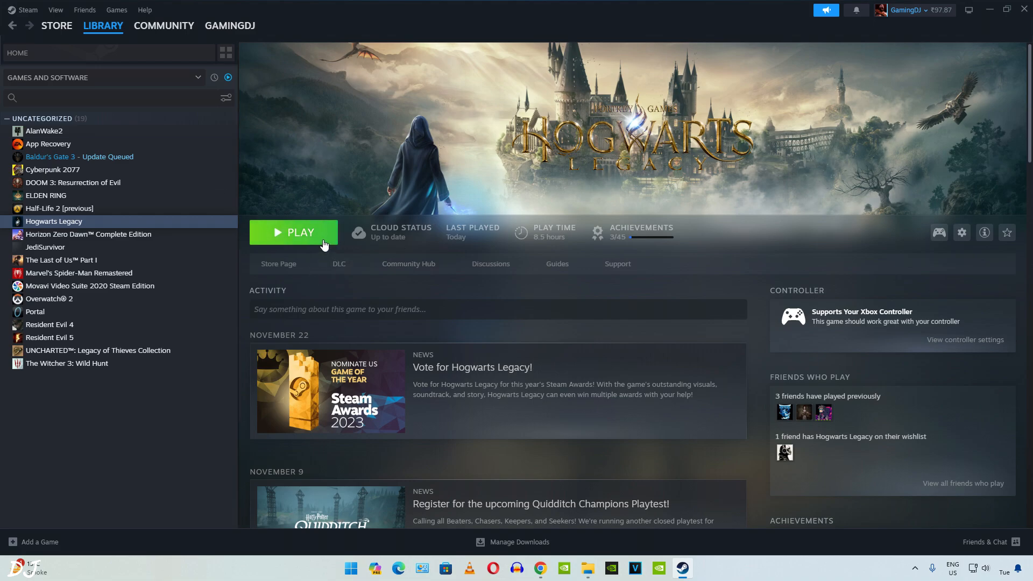
pyautogui.click(293, 233)
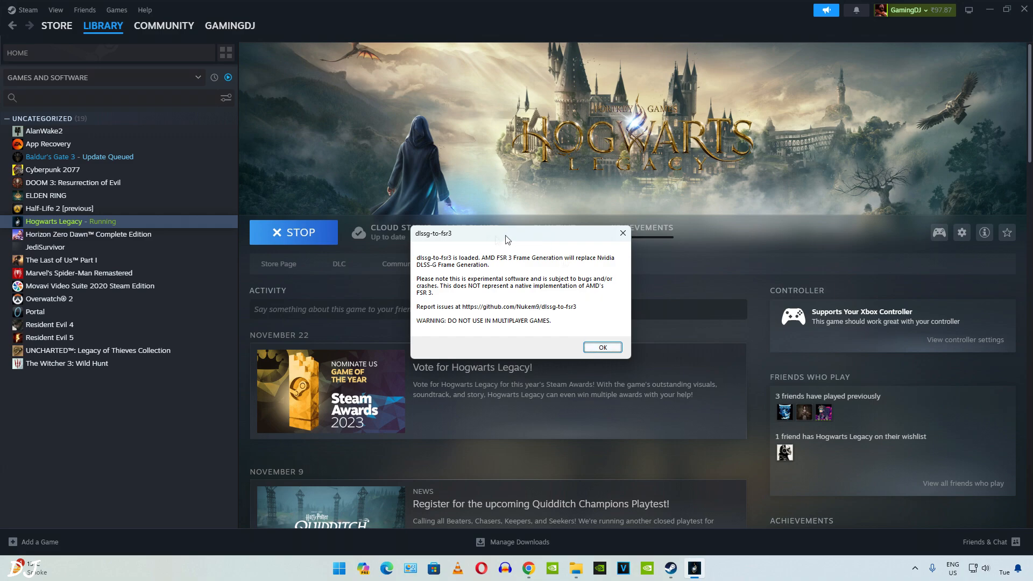
pyautogui.click(600, 347)
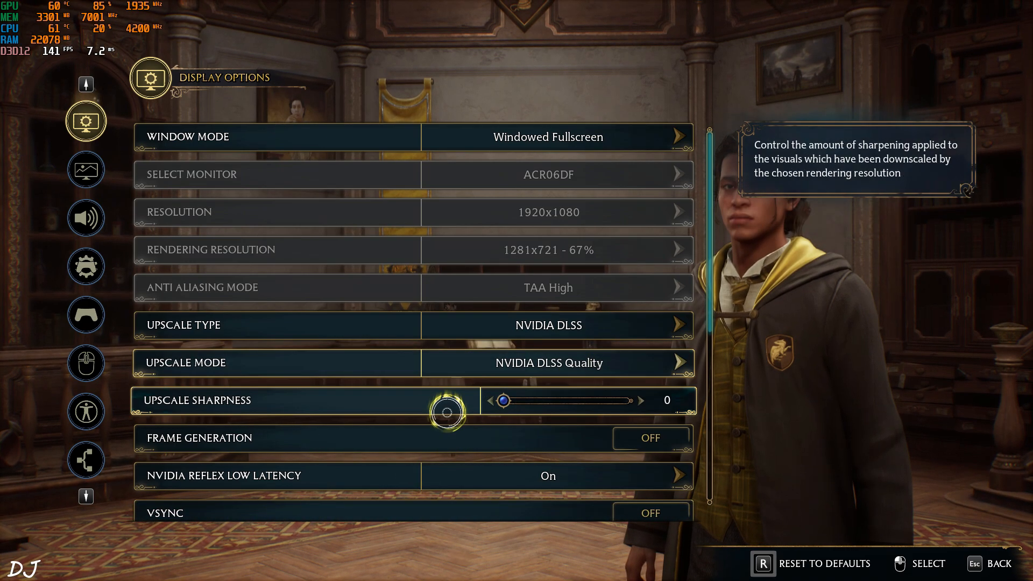
# Step: Review Display Options with DLSS Quality, then the Graphics Options list all at High
pyautogui.scroll(-3)
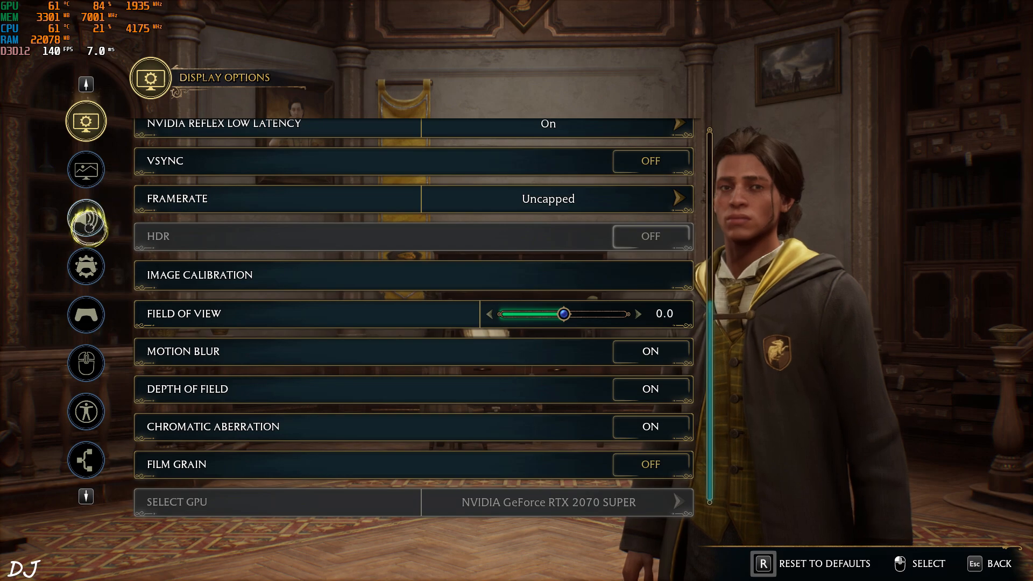
pyautogui.click(85, 169)
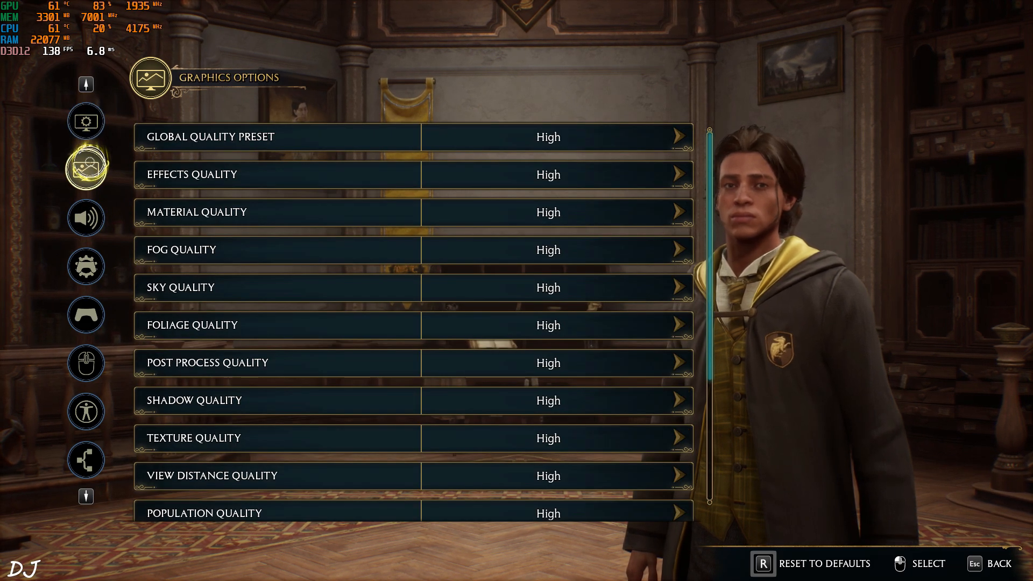
pyautogui.scroll(-3)
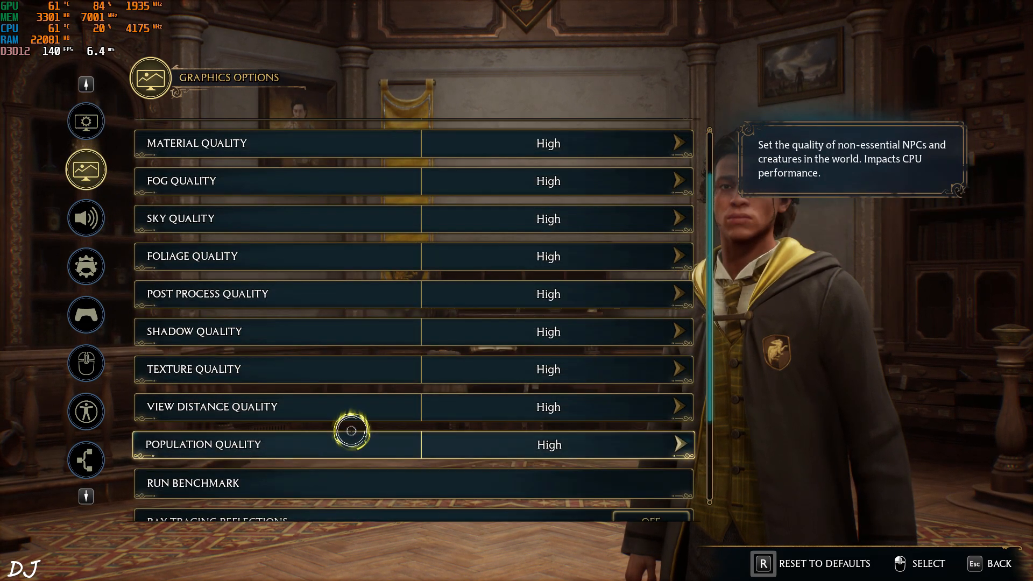
pyautogui.scroll(-3)
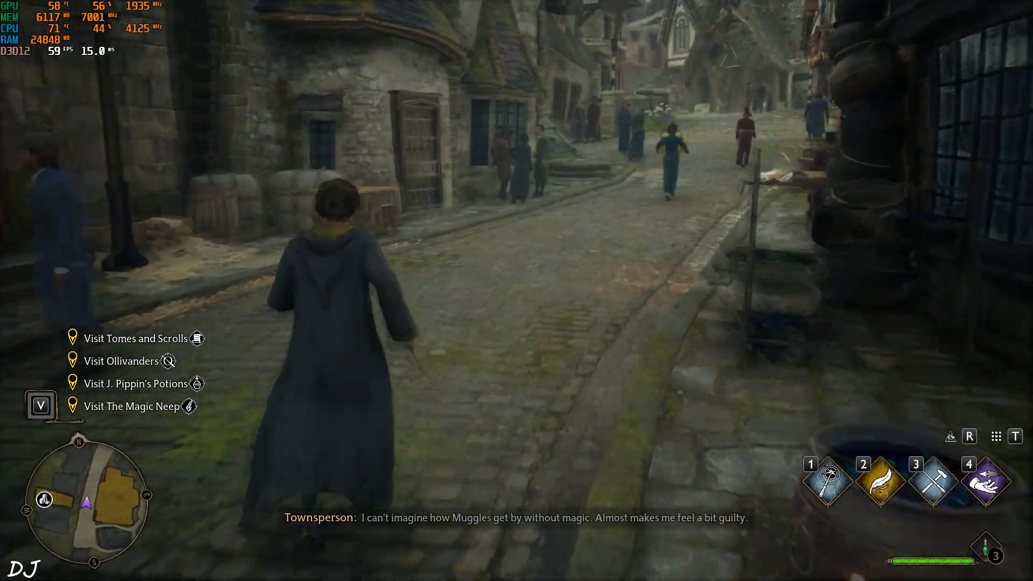
# Step: Run through Hogsmeade's streets into the square while the overlay reads around 115–138 fps
pyautogui.press('w')
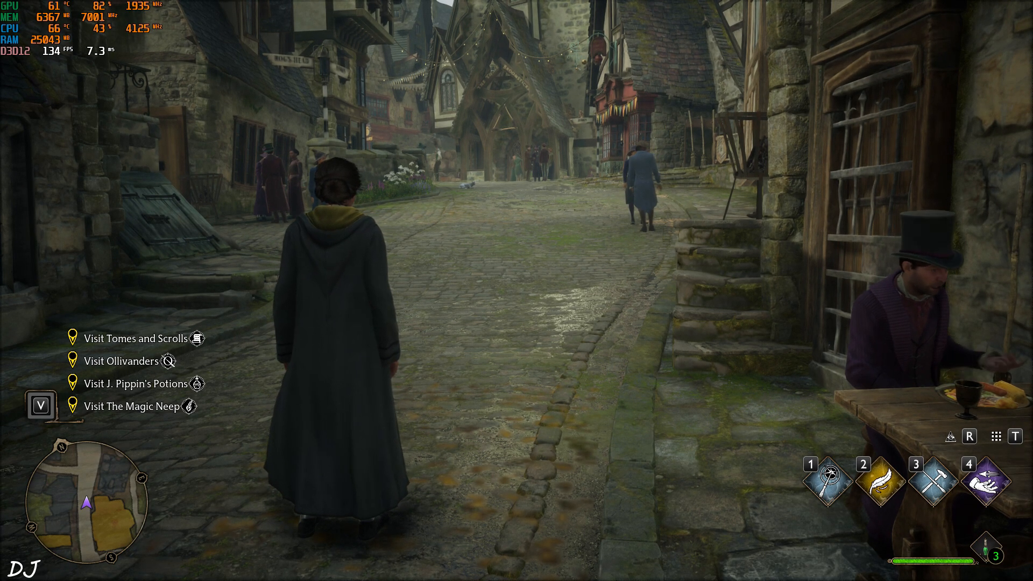
pyautogui.moveTo(516, 291)
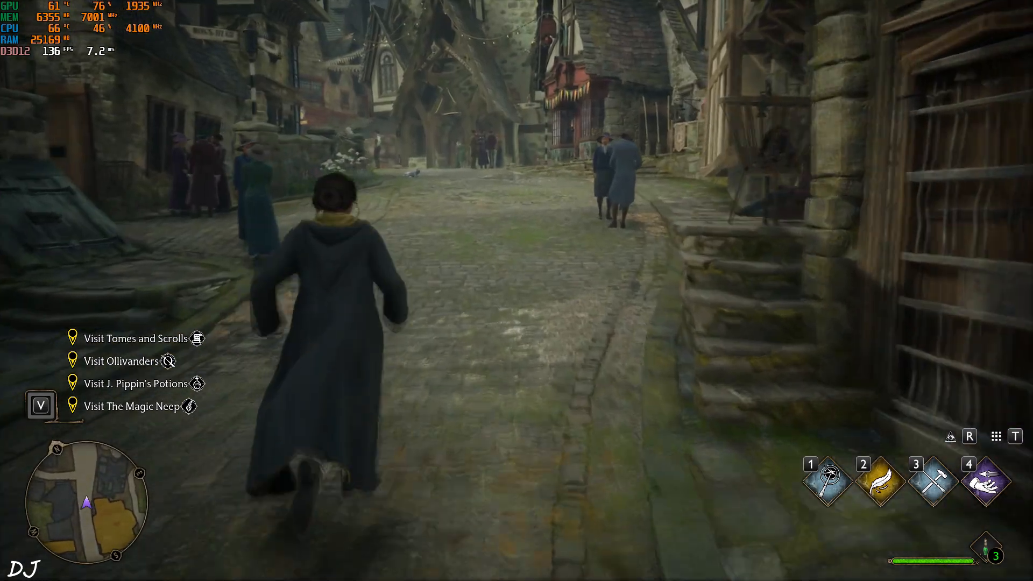
pyautogui.press('w')
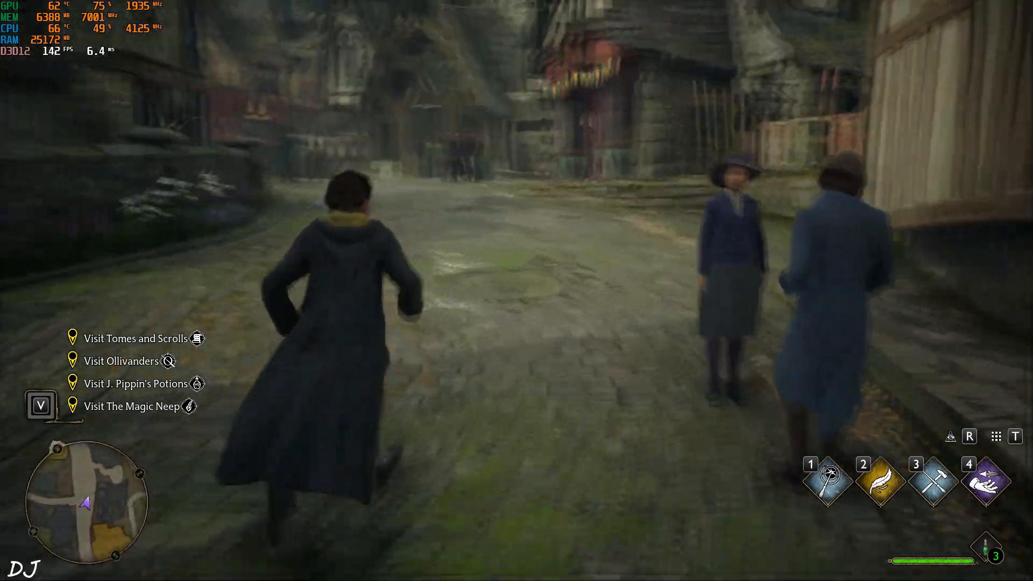
pyautogui.press('w')
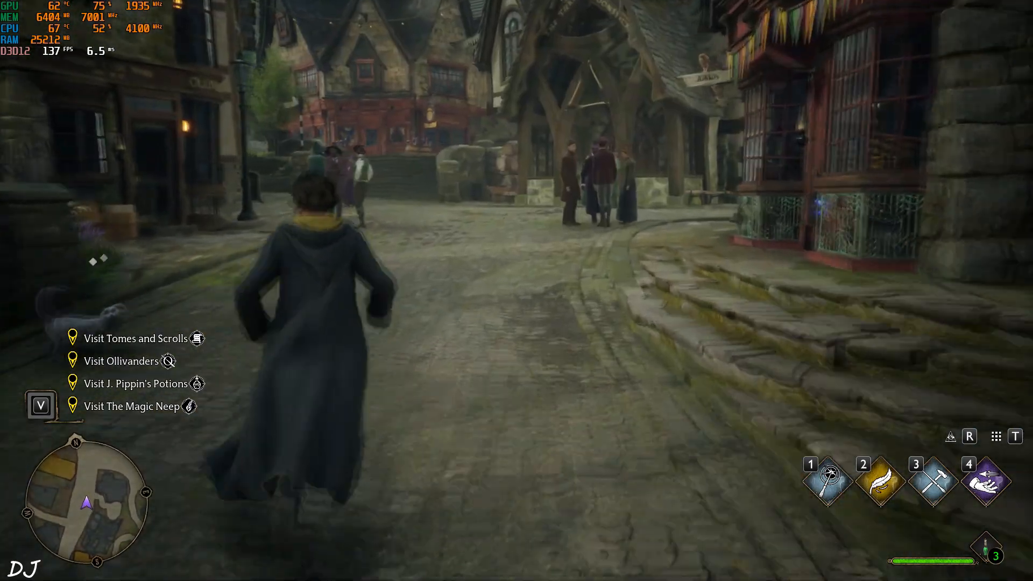
pyautogui.press('w')
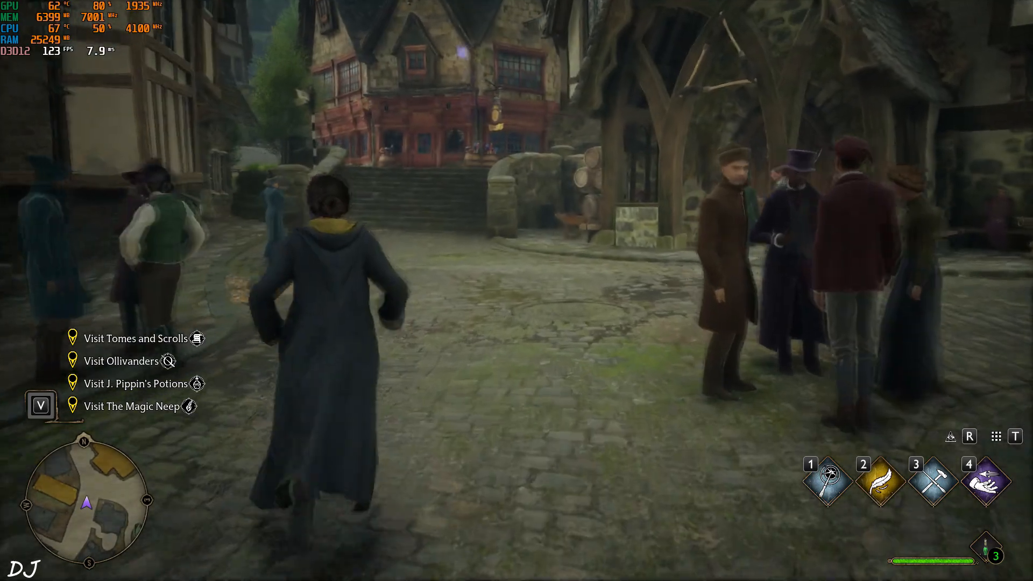
pyautogui.press('w')
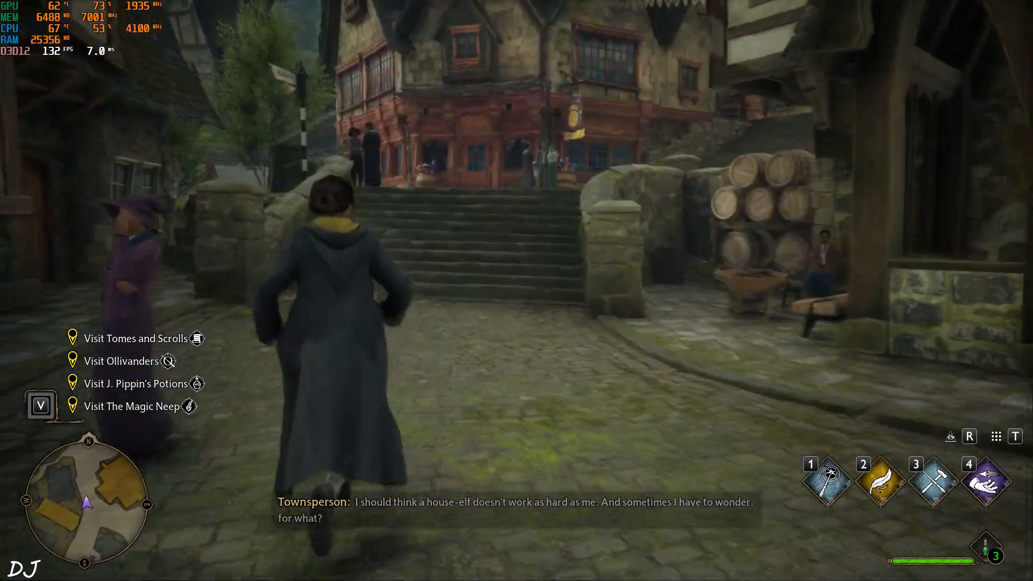
pyautogui.press('w')
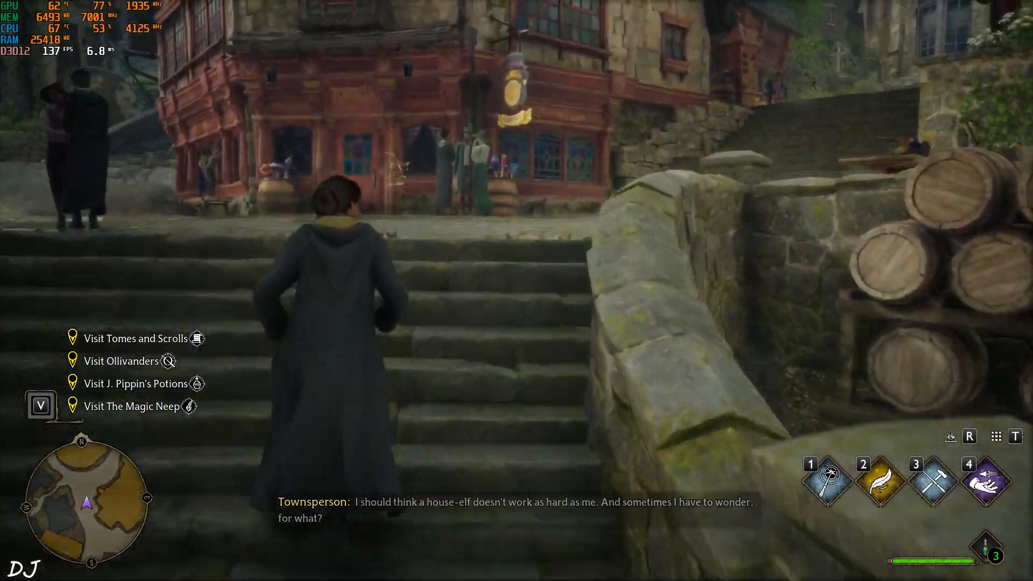
pyautogui.press('w')
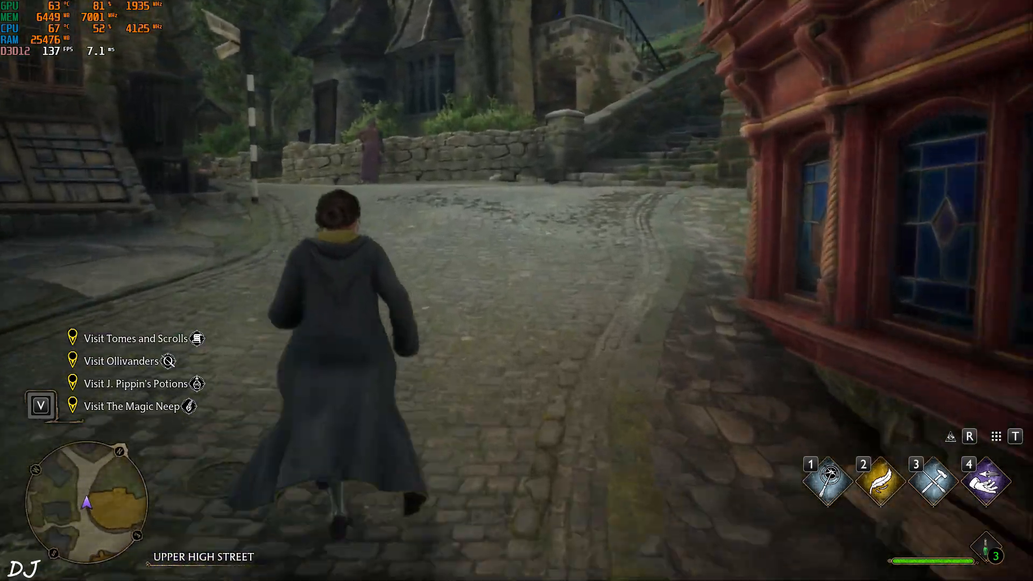
pyautogui.press('w')
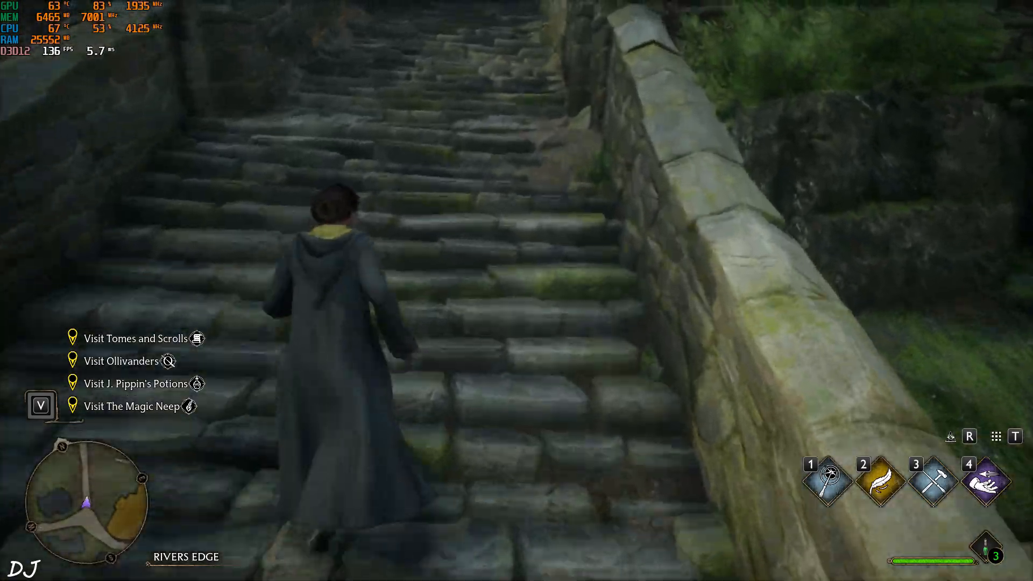
pyautogui.press('w')
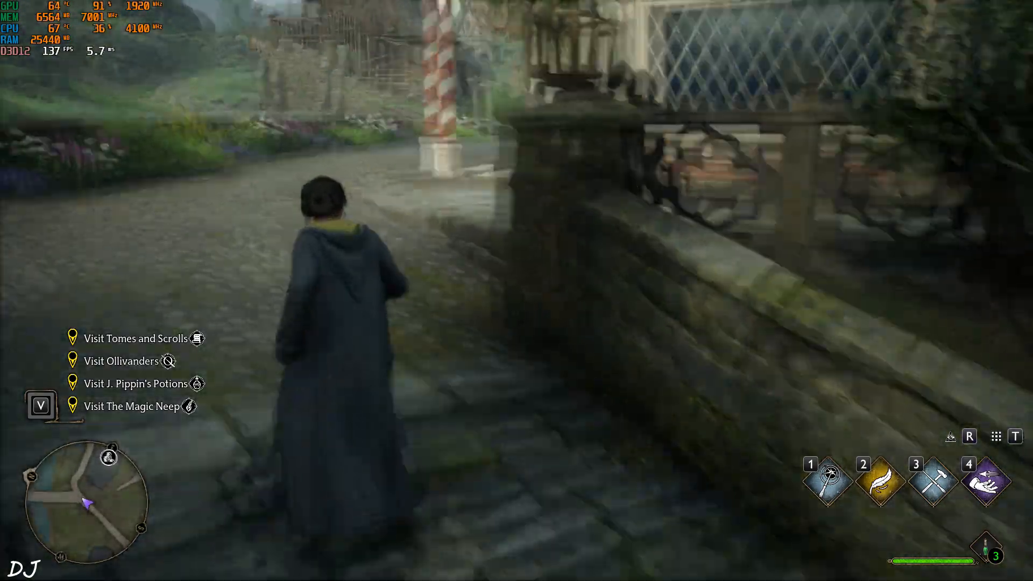
pyautogui.press('w')
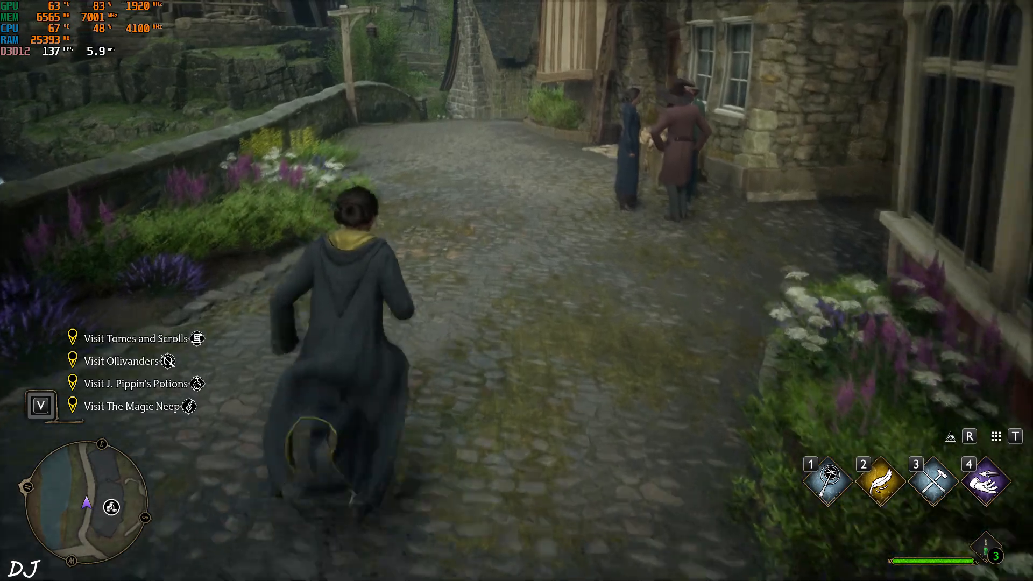
pyautogui.press('w')
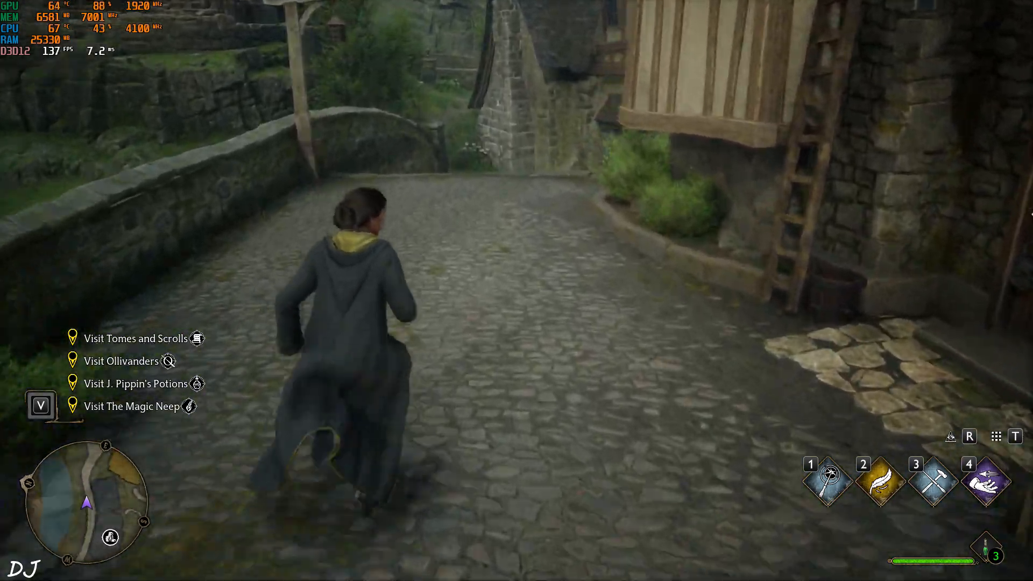
pyautogui.press('w')
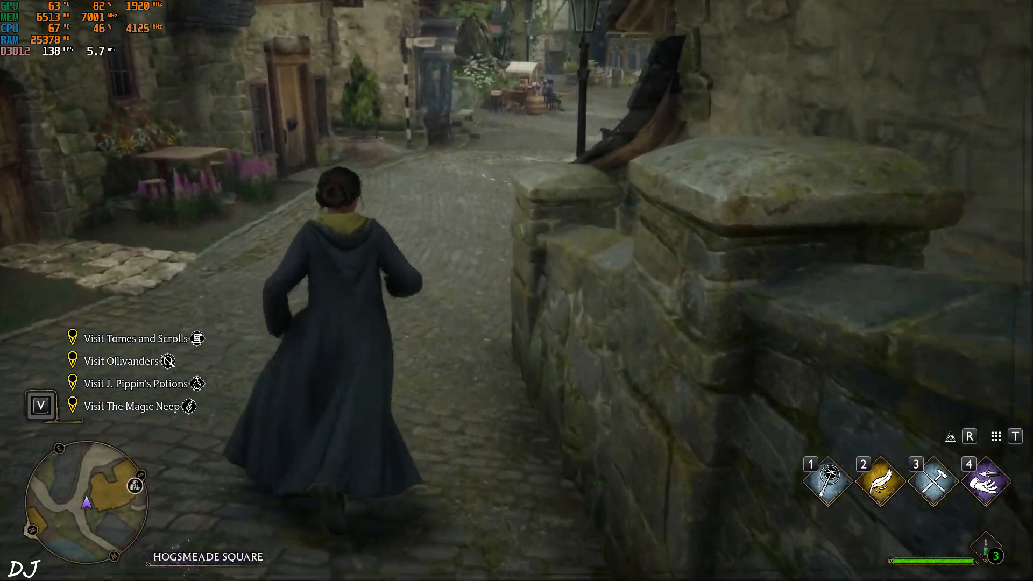
pyautogui.press('w')
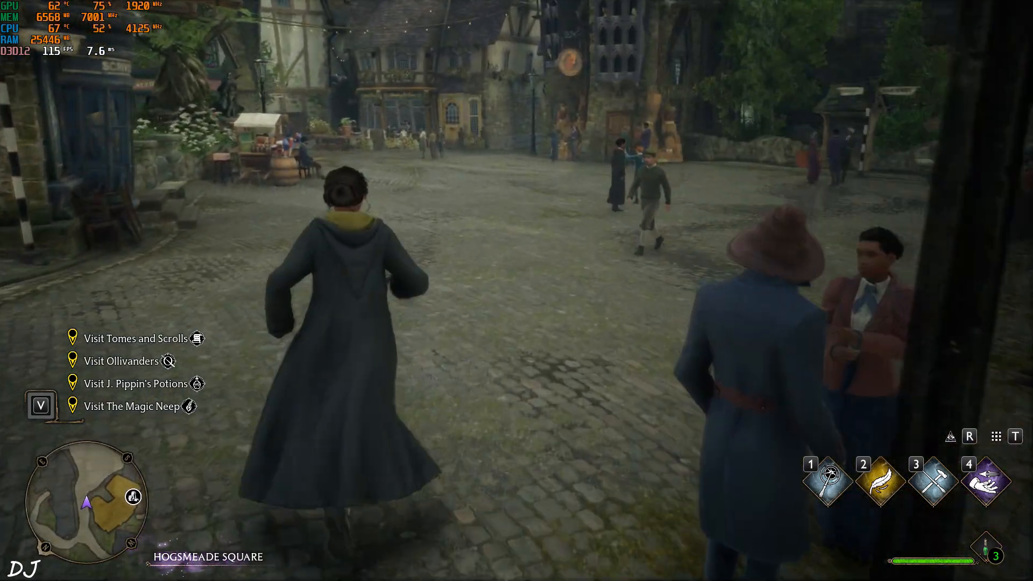